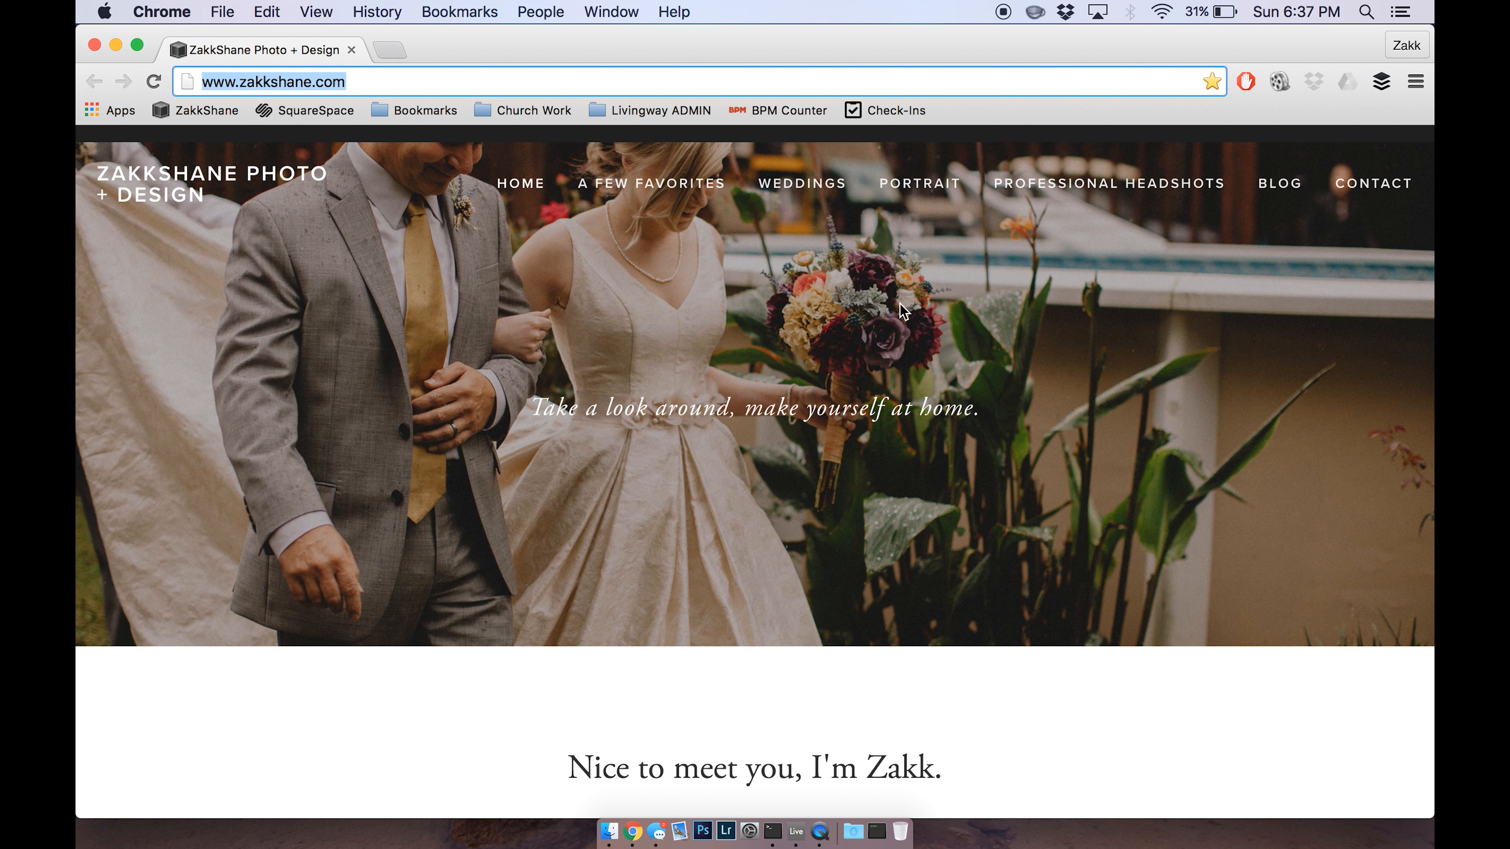
mouse_move(732, 749)
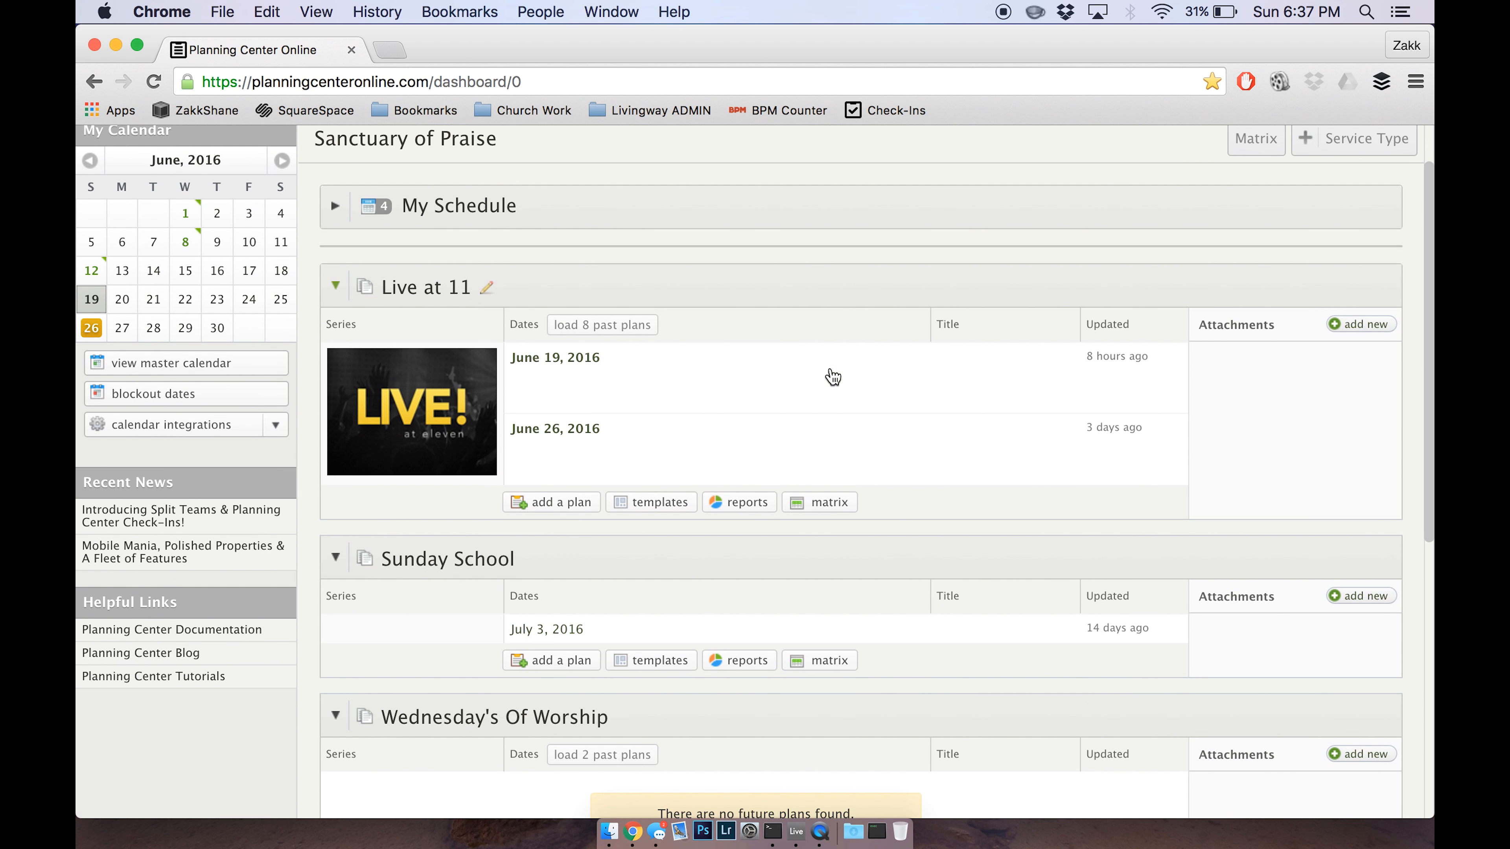
mouse_move(1357, 502)
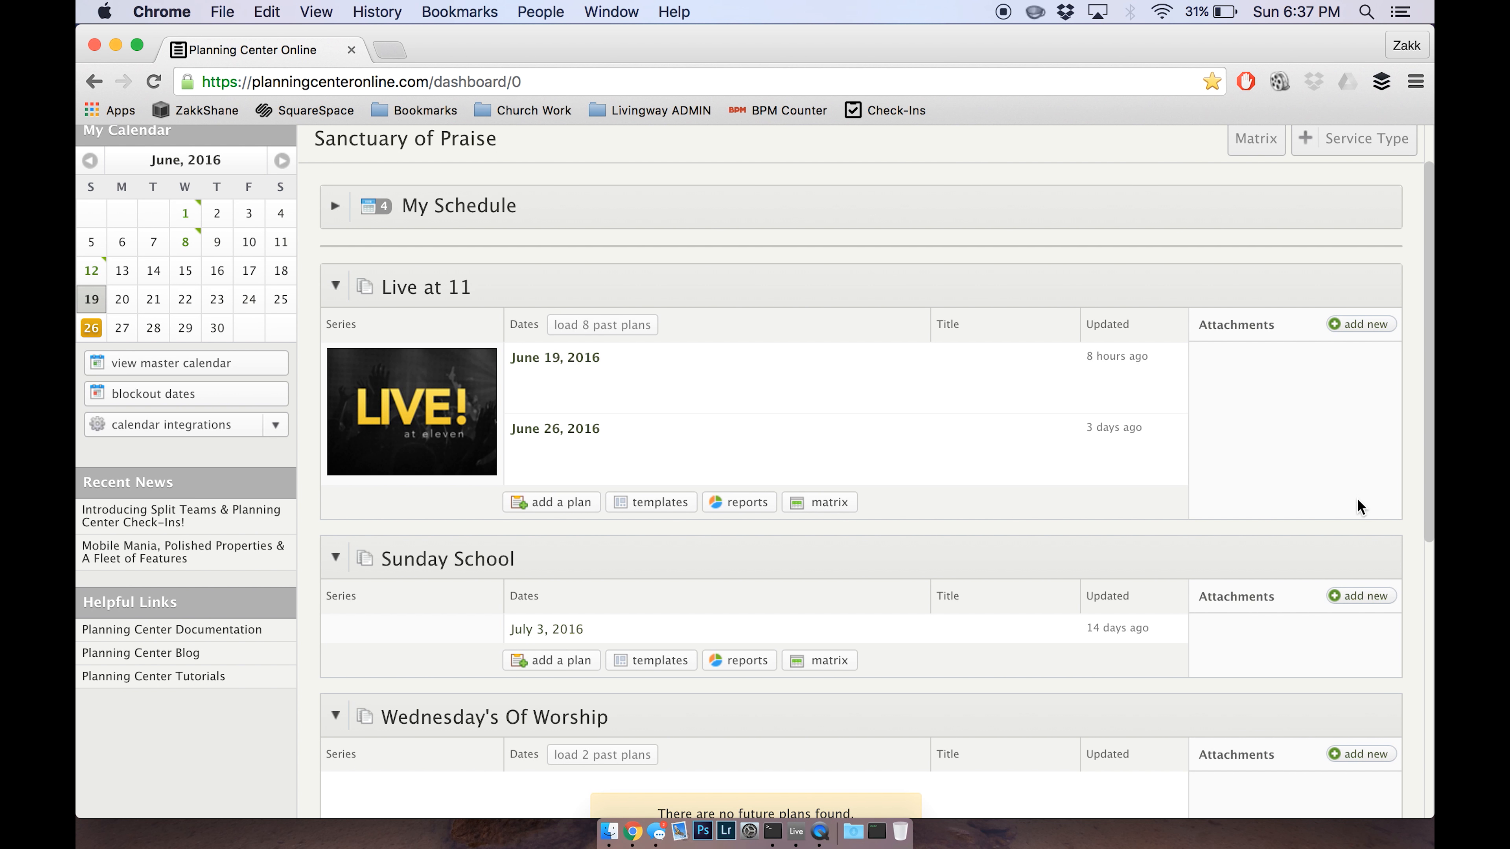
mouse_move(1020, 333)
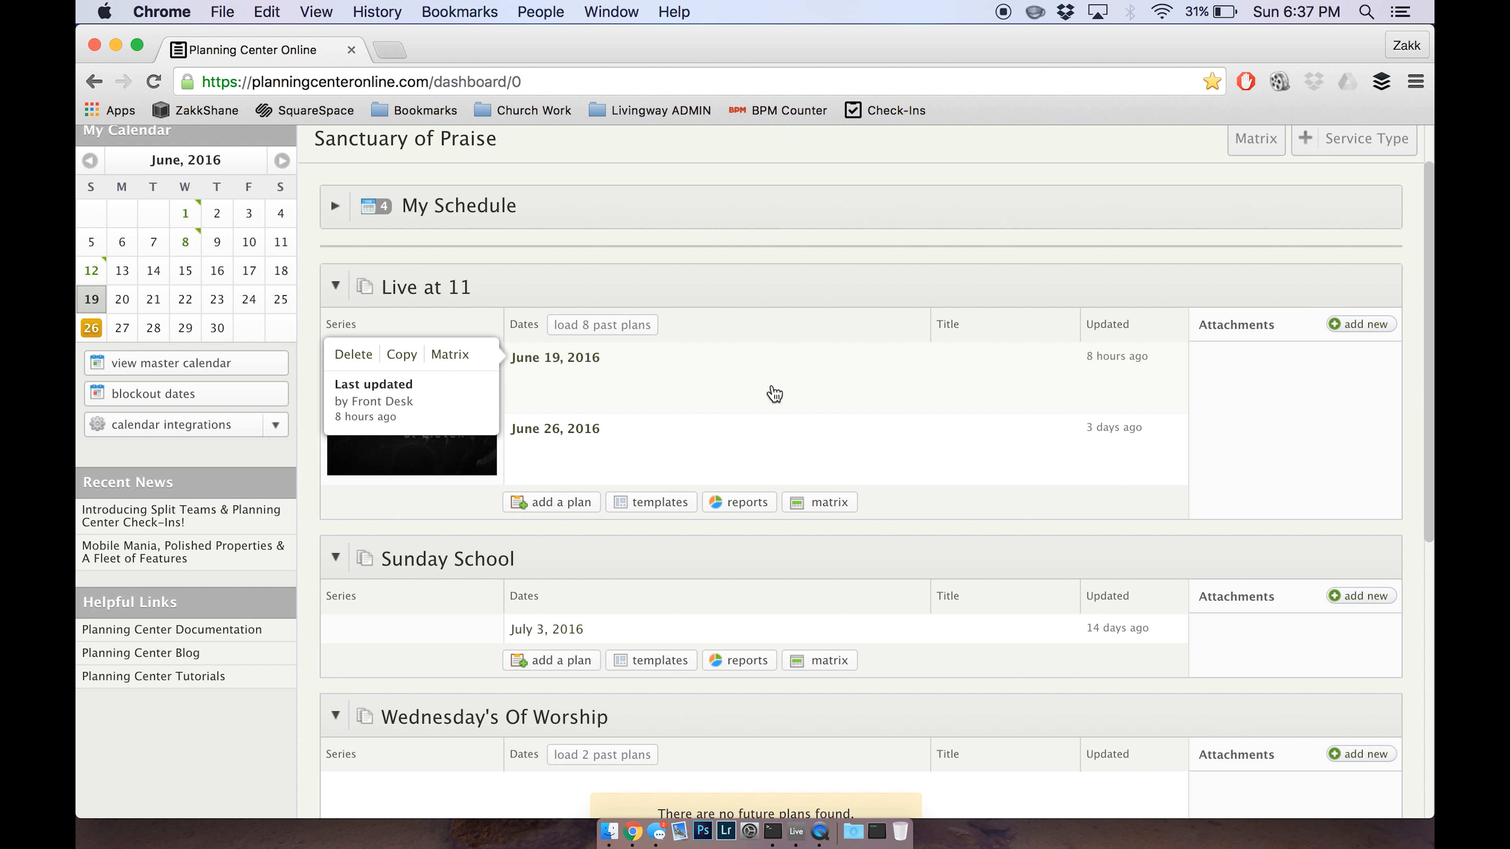
mouse_move(784, 394)
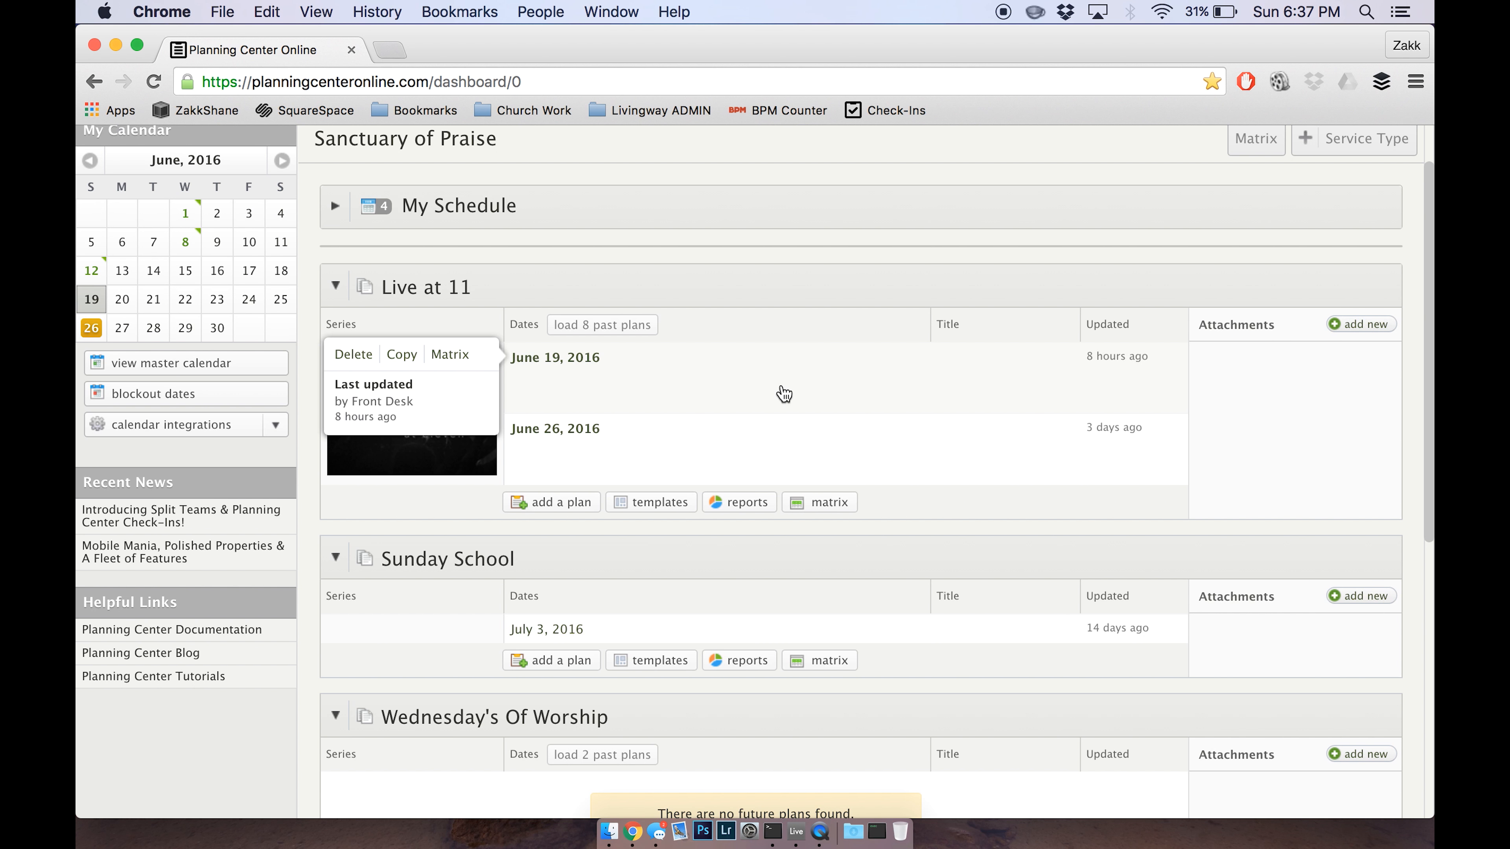
Open the June 19, 2016 plan under Live at 11 and scroll through its items.
left_click(555, 357)
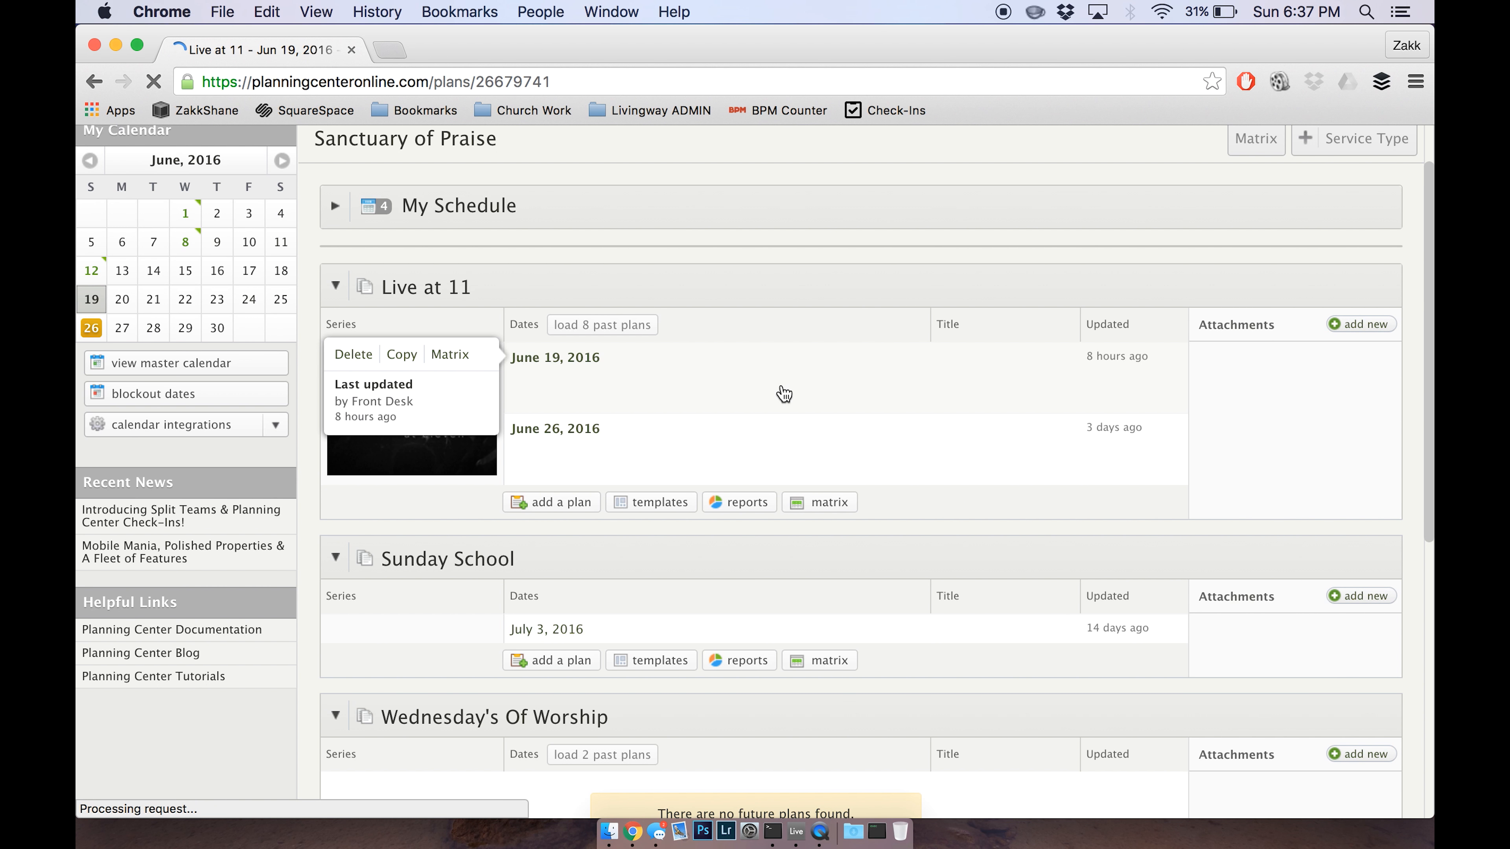
left_click(555, 357)
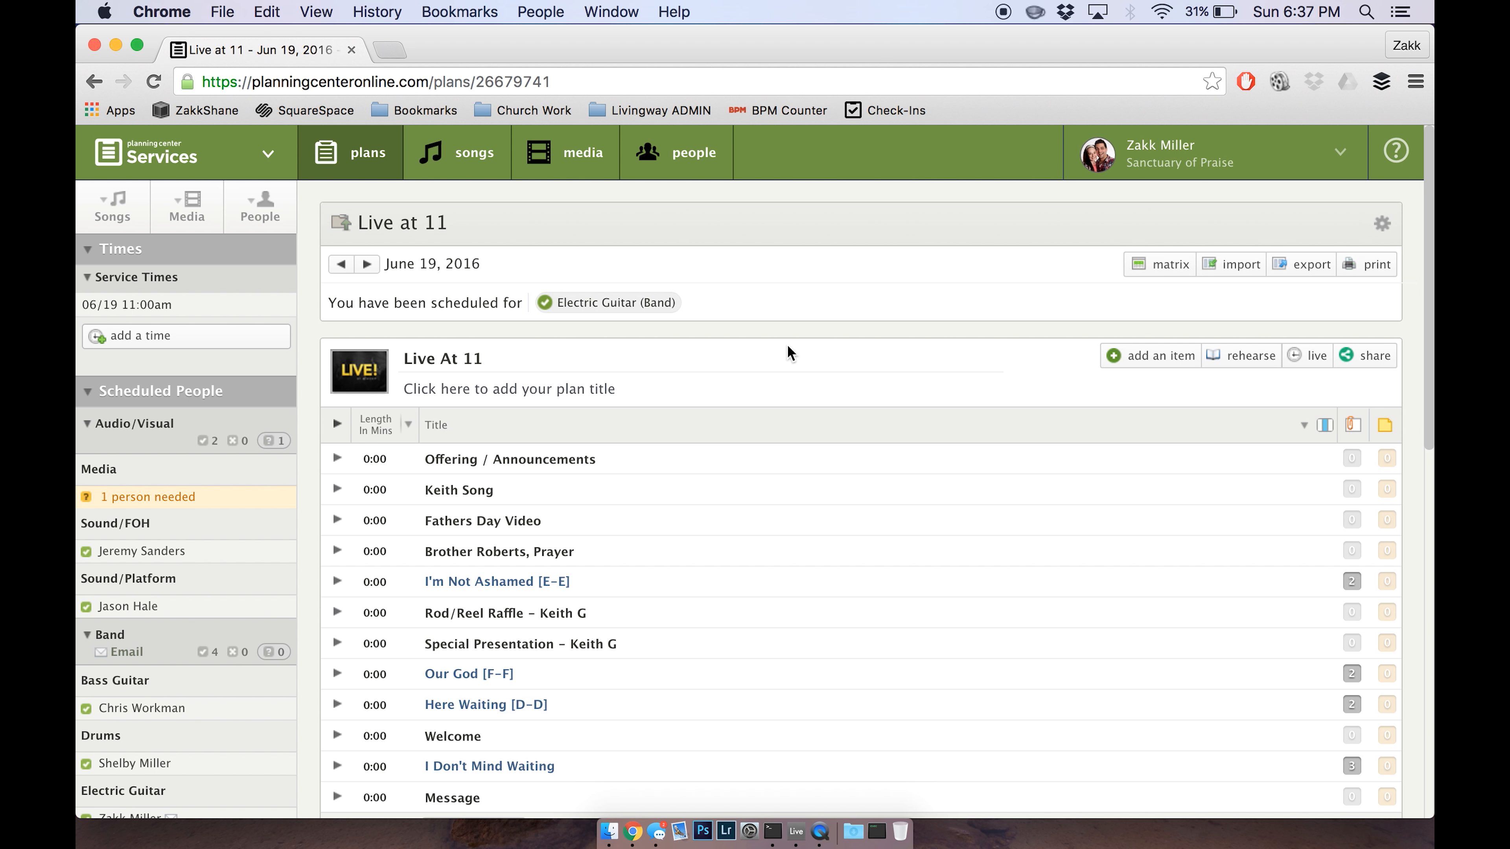
scroll("down", 3)
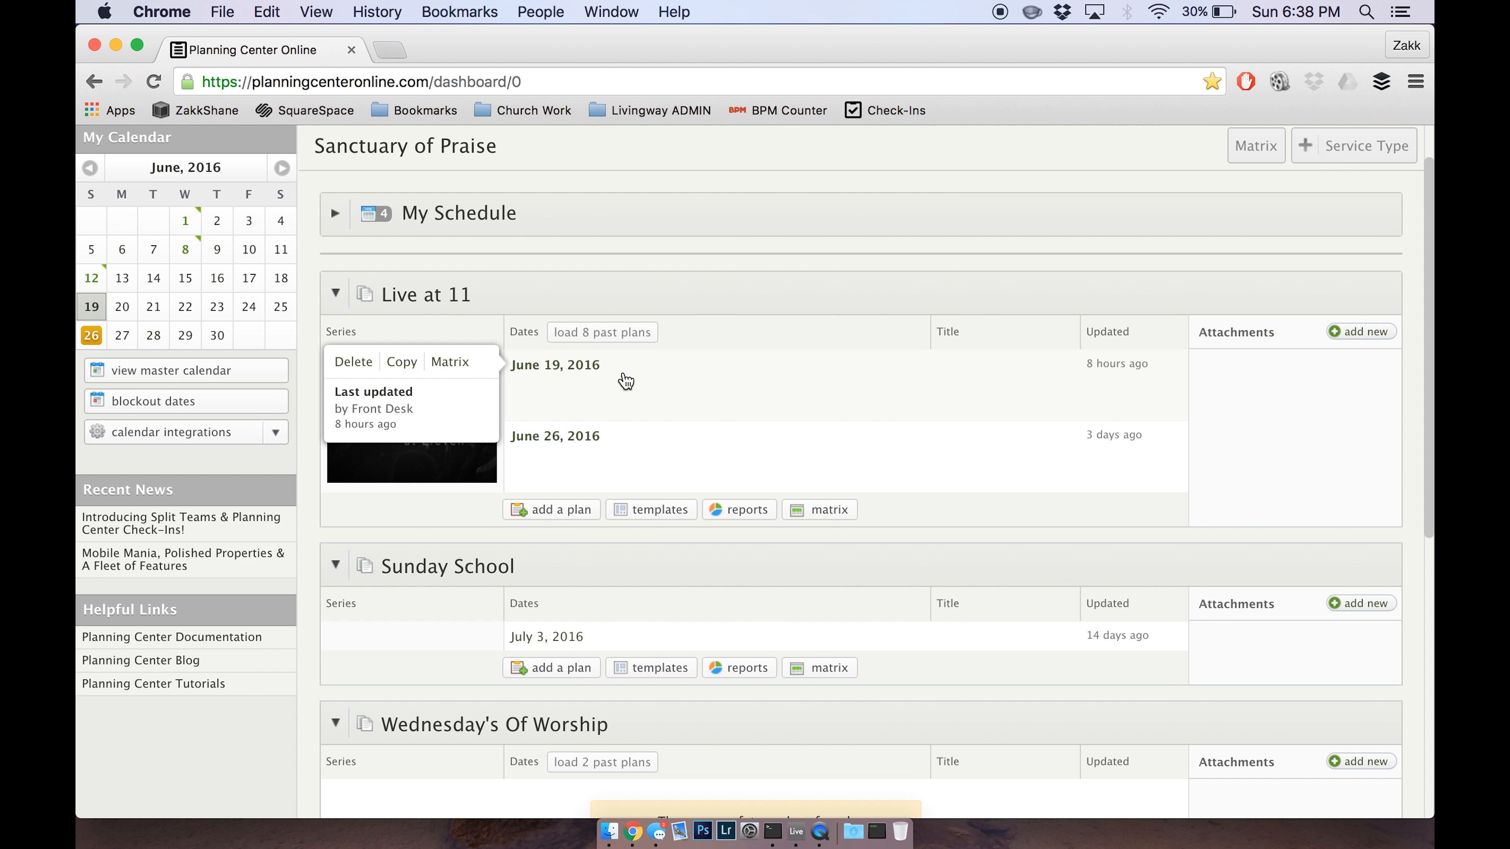
mouse_move(594, 289)
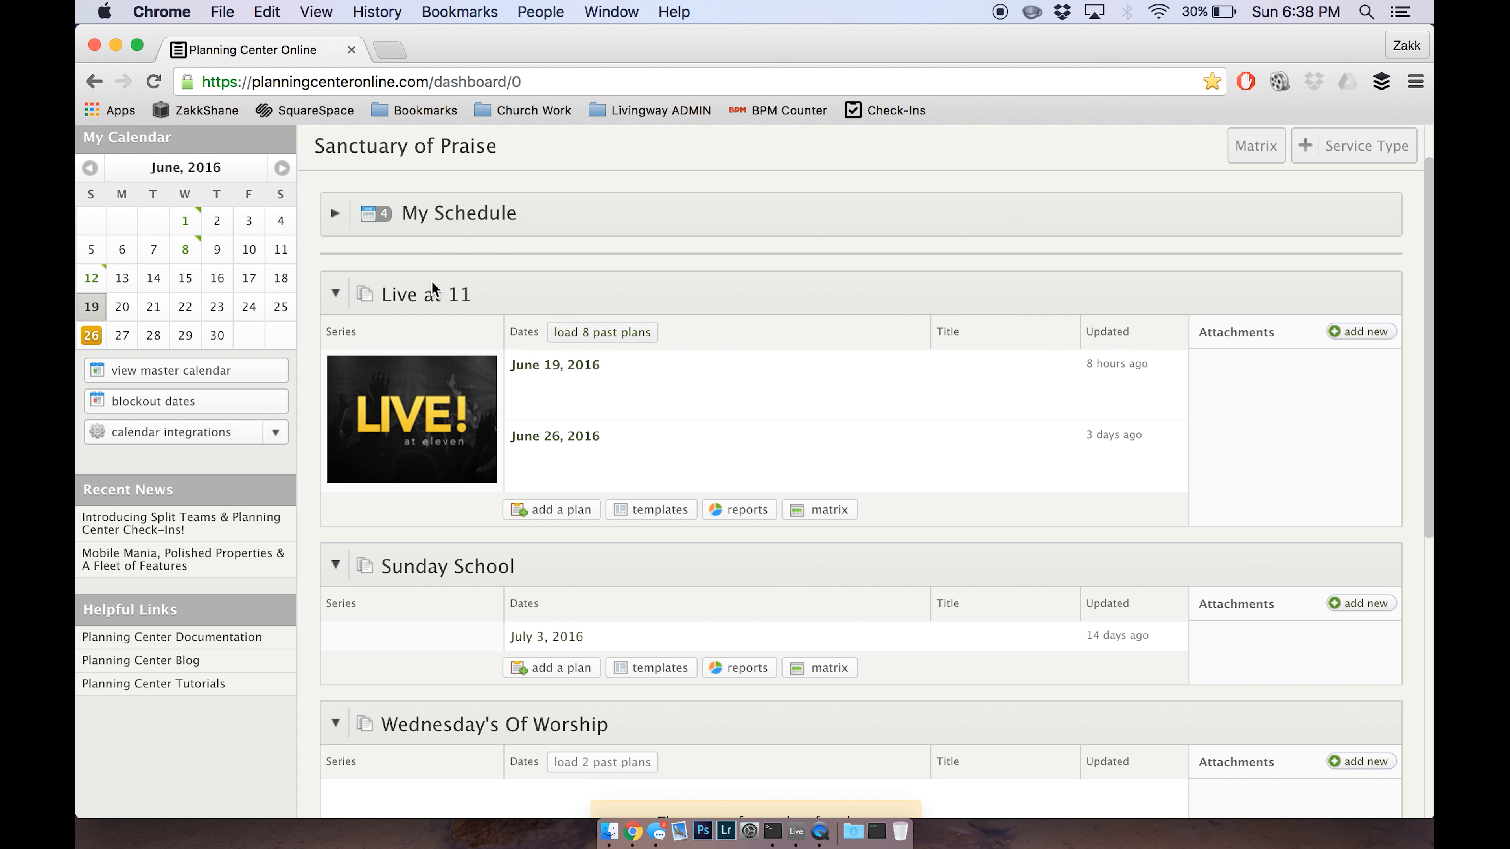
scroll("down", 3)
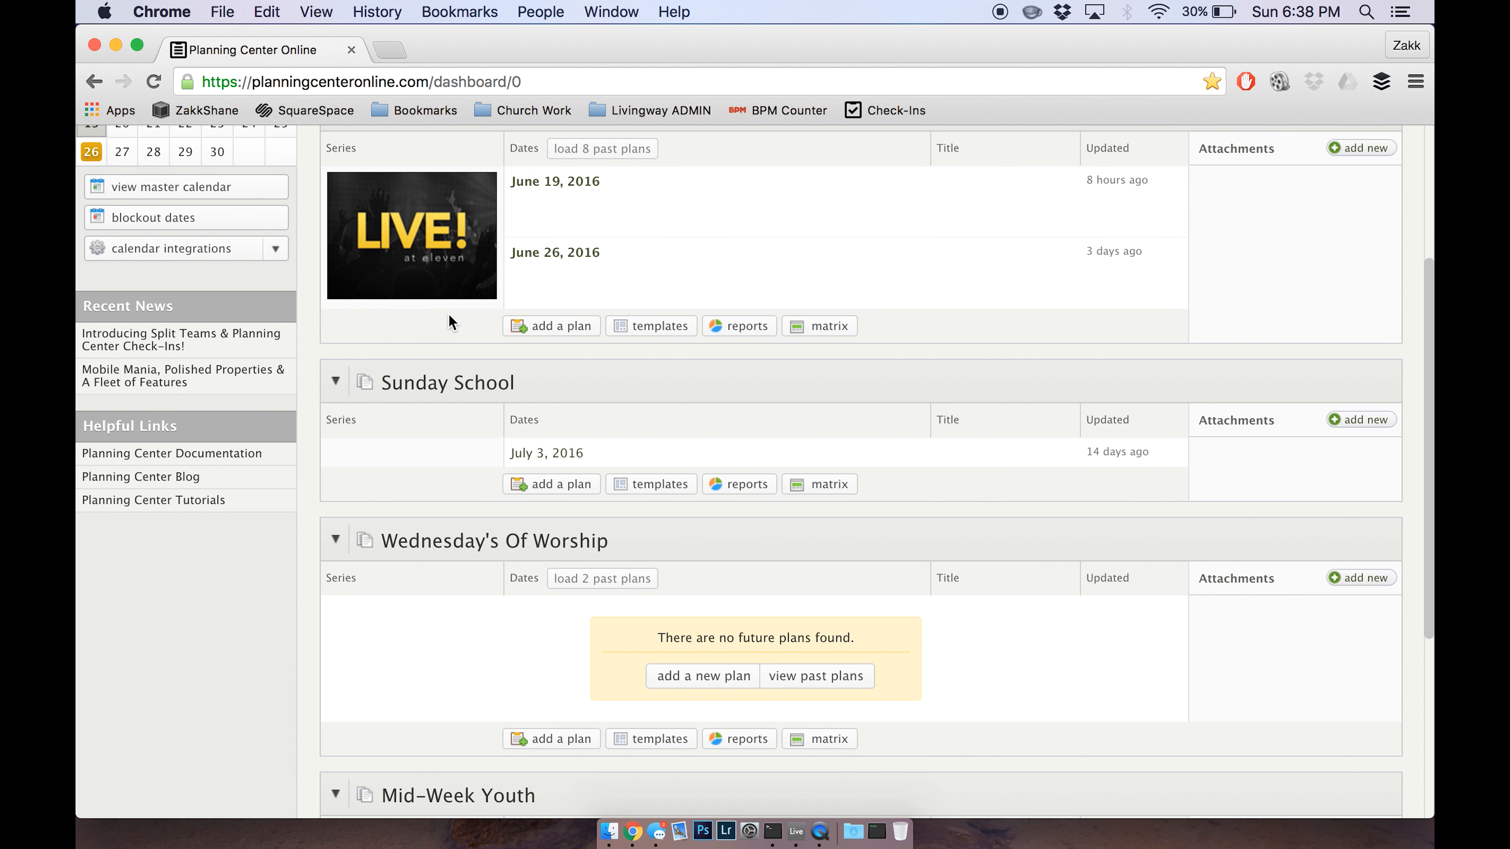
scroll("down", 3)
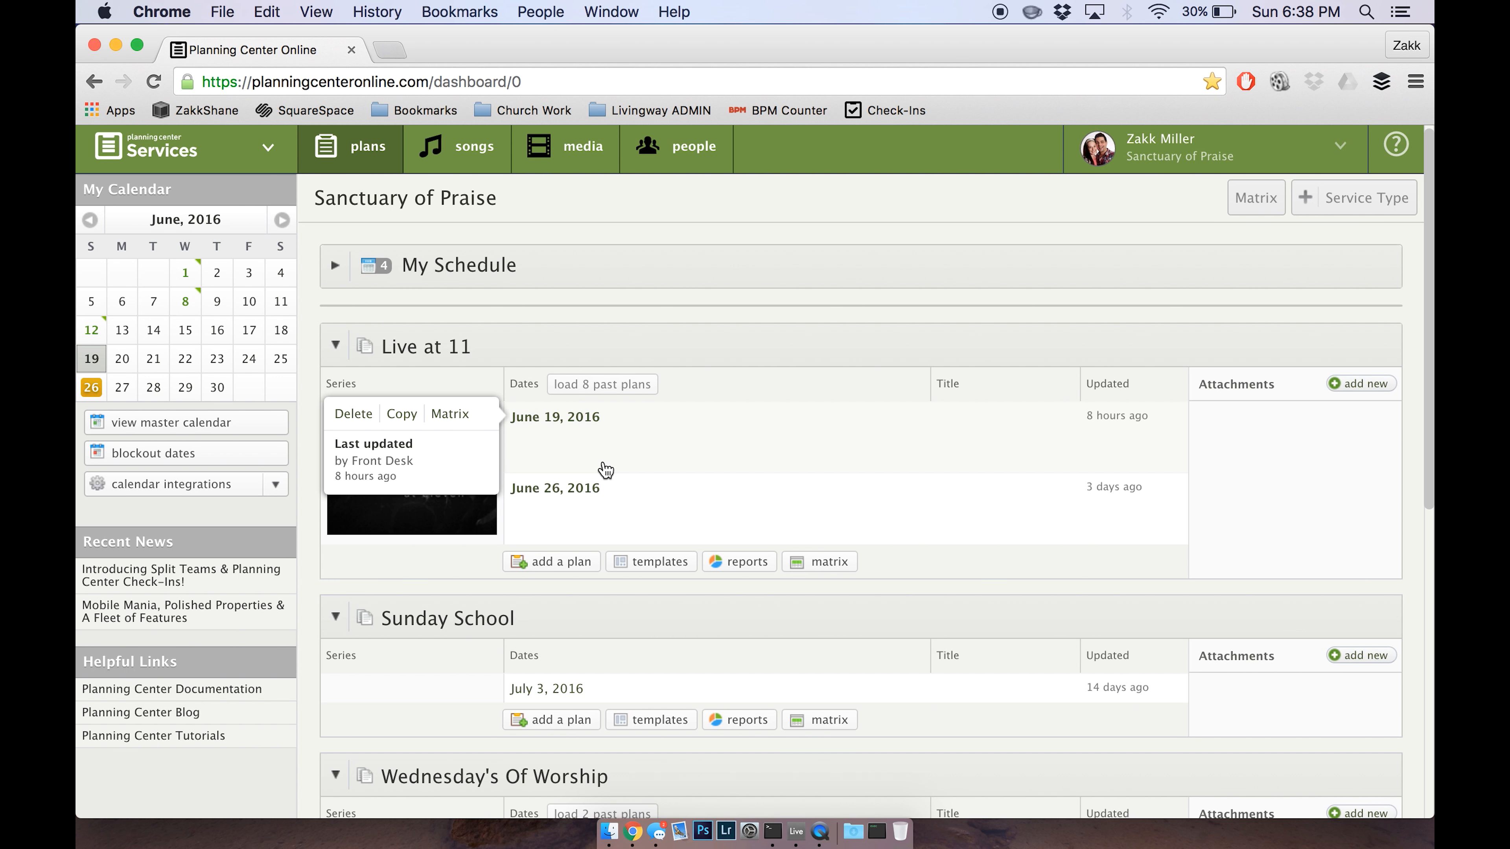
left_click(554, 417)
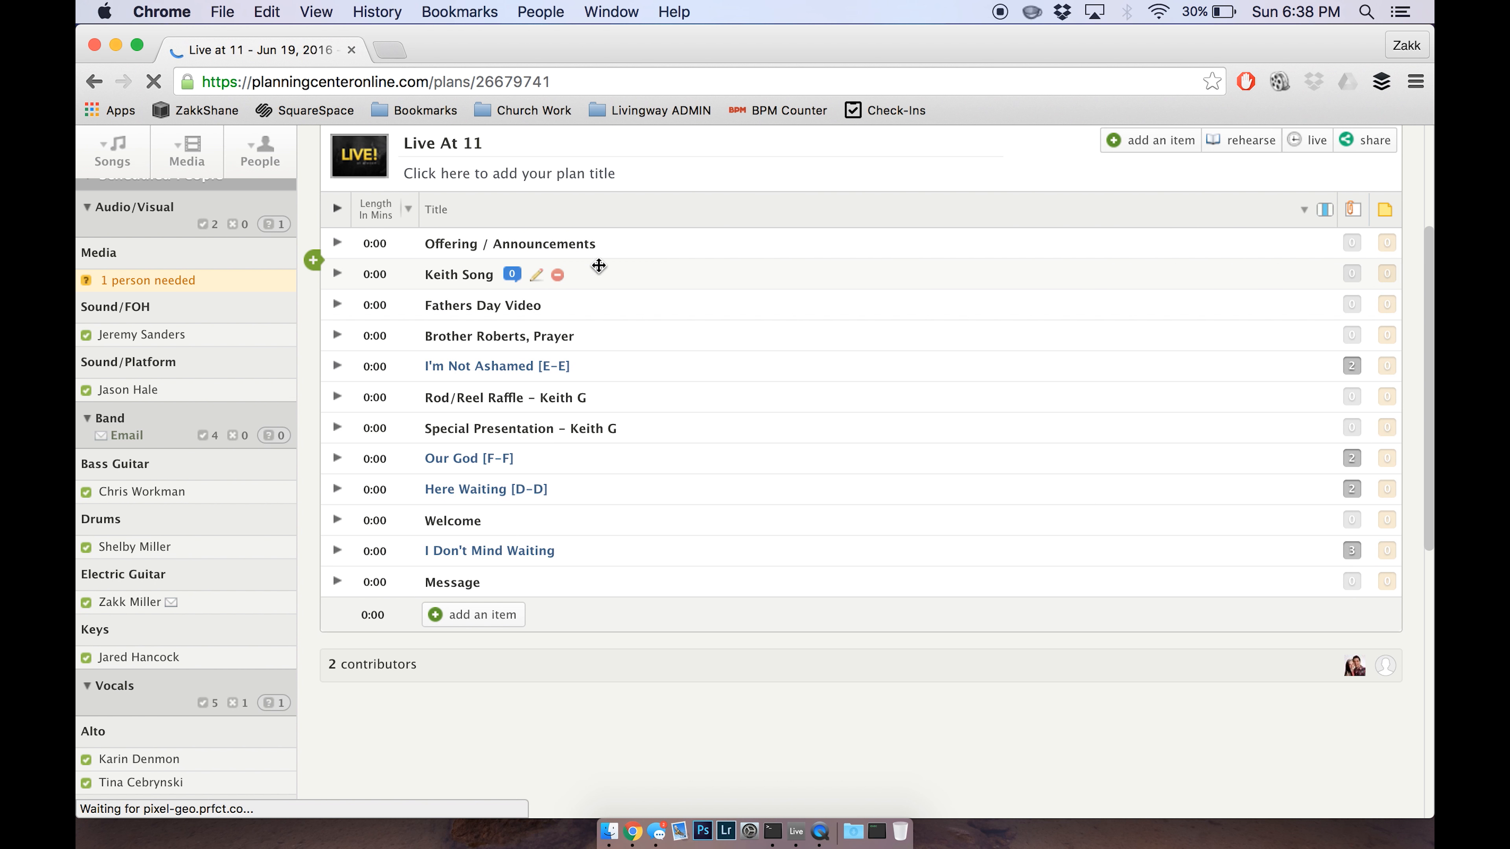
mouse_move(470, 347)
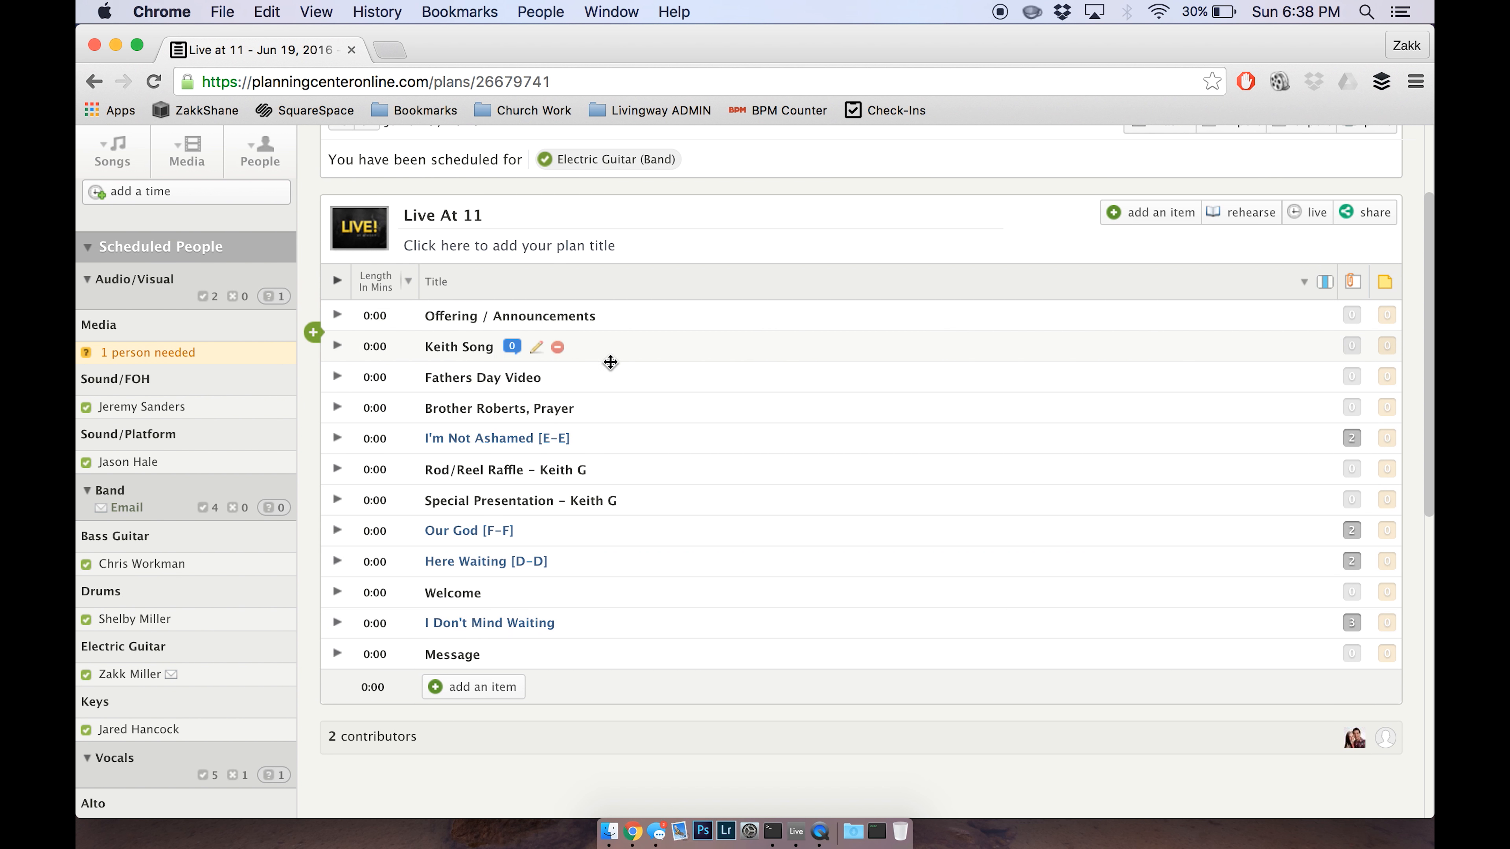
left_click(556, 348)
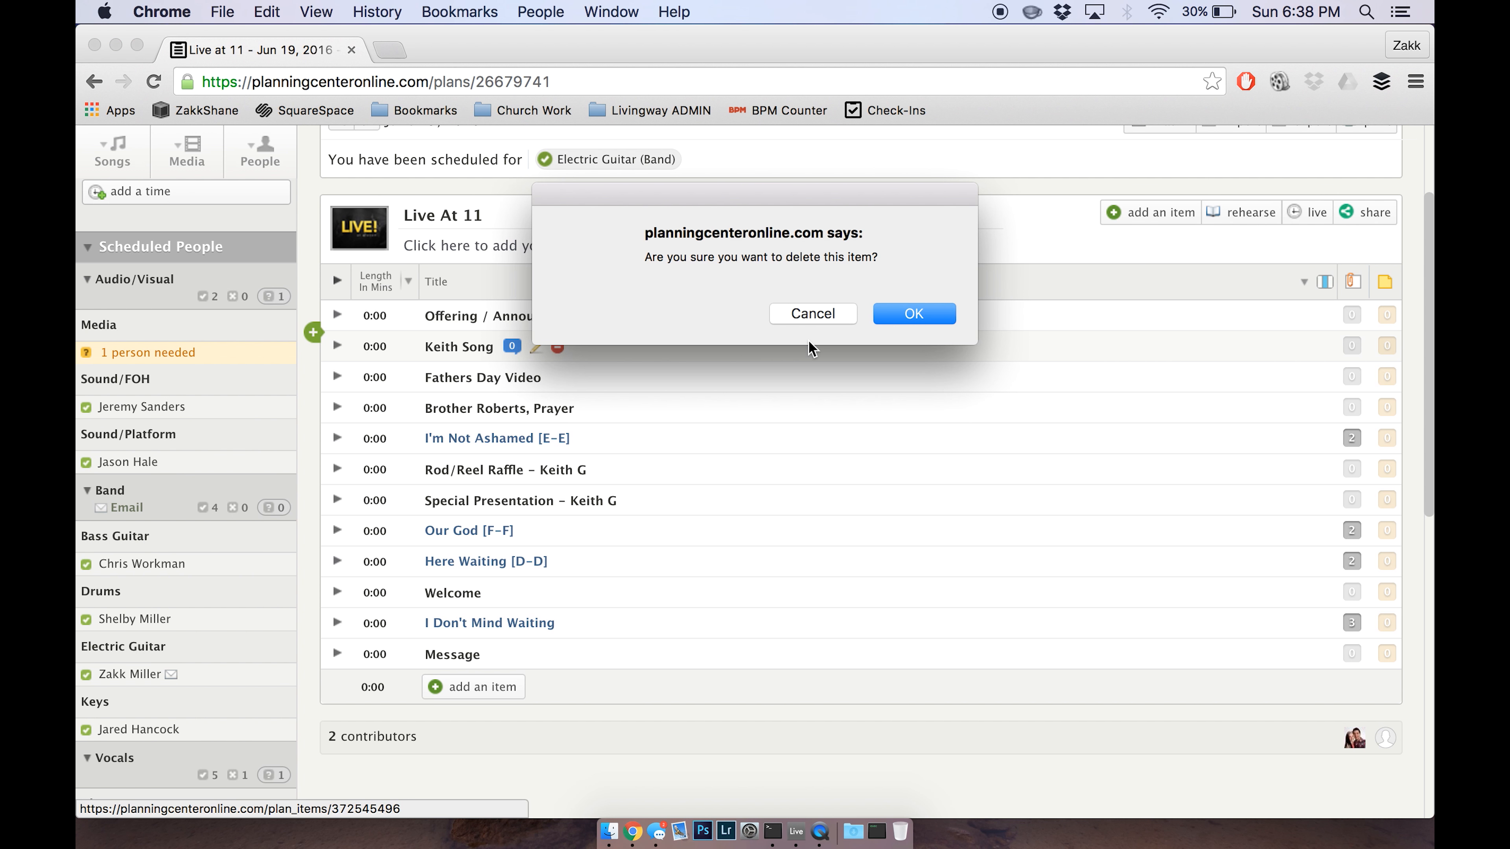
left_click(913, 314)
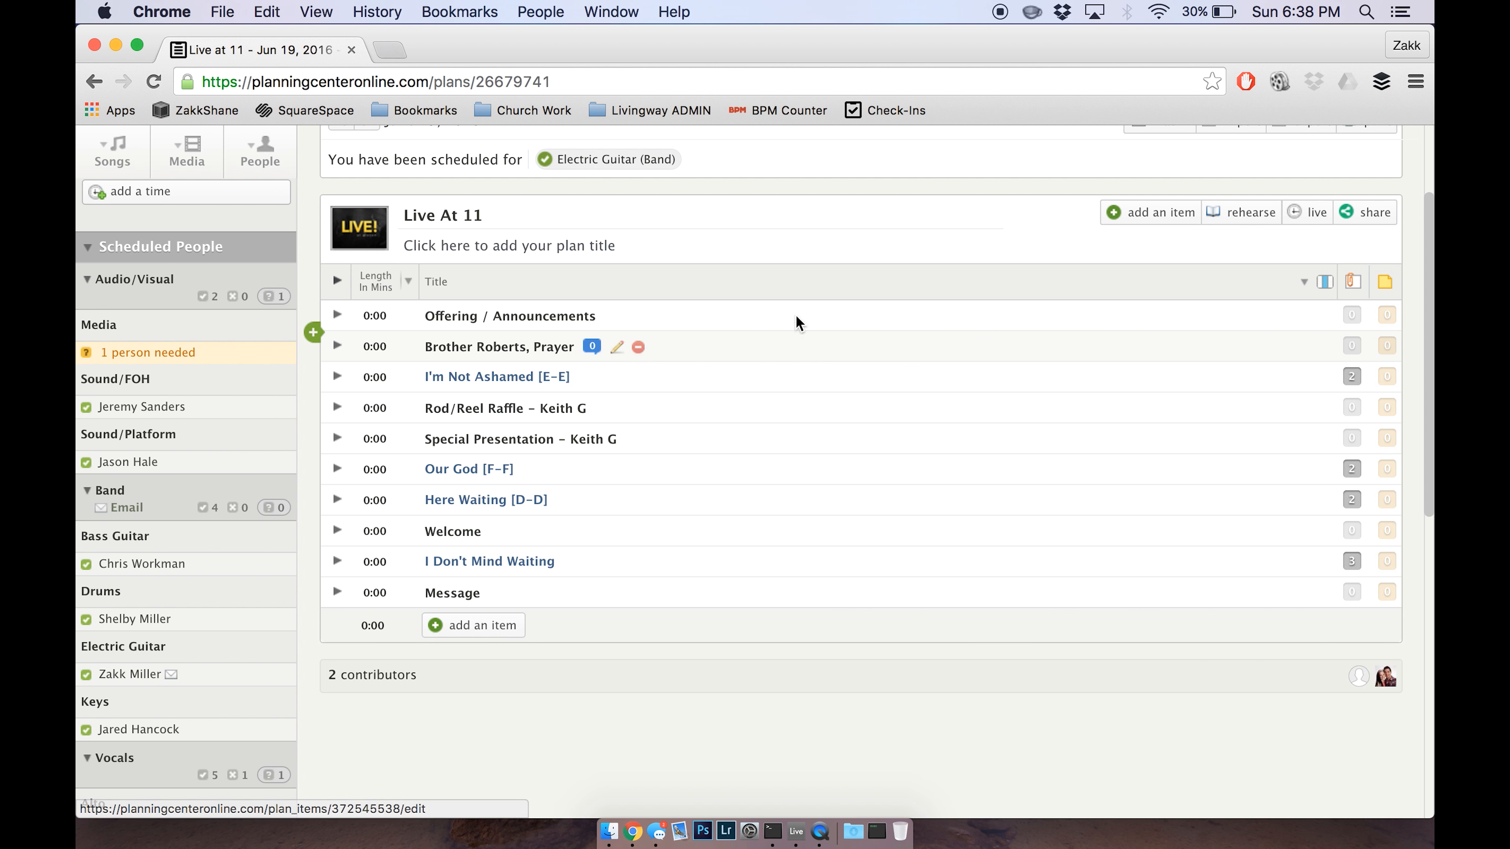
mouse_move(797, 319)
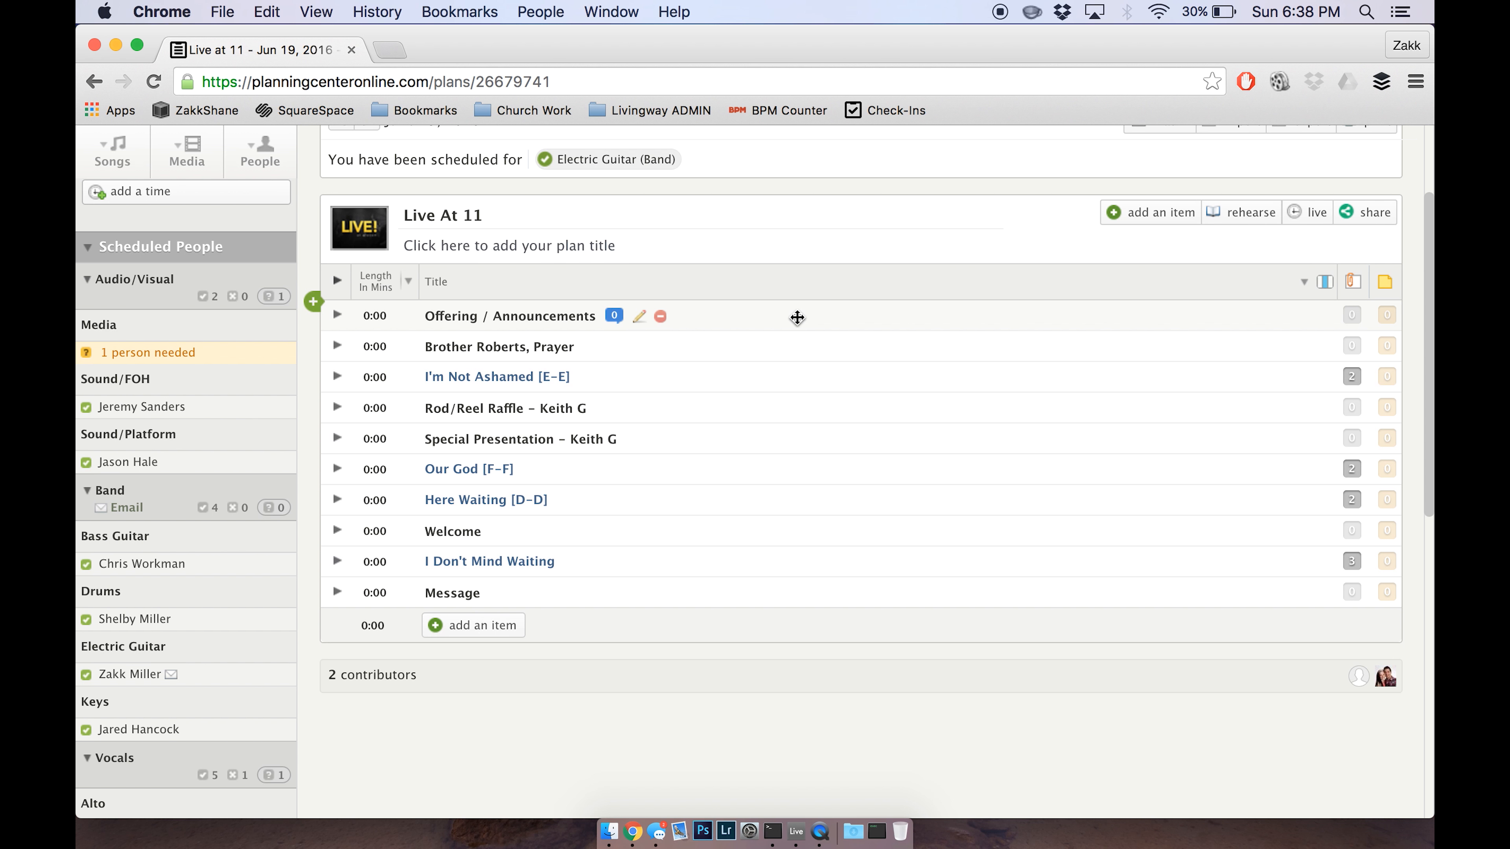
mouse_move(469, 650)
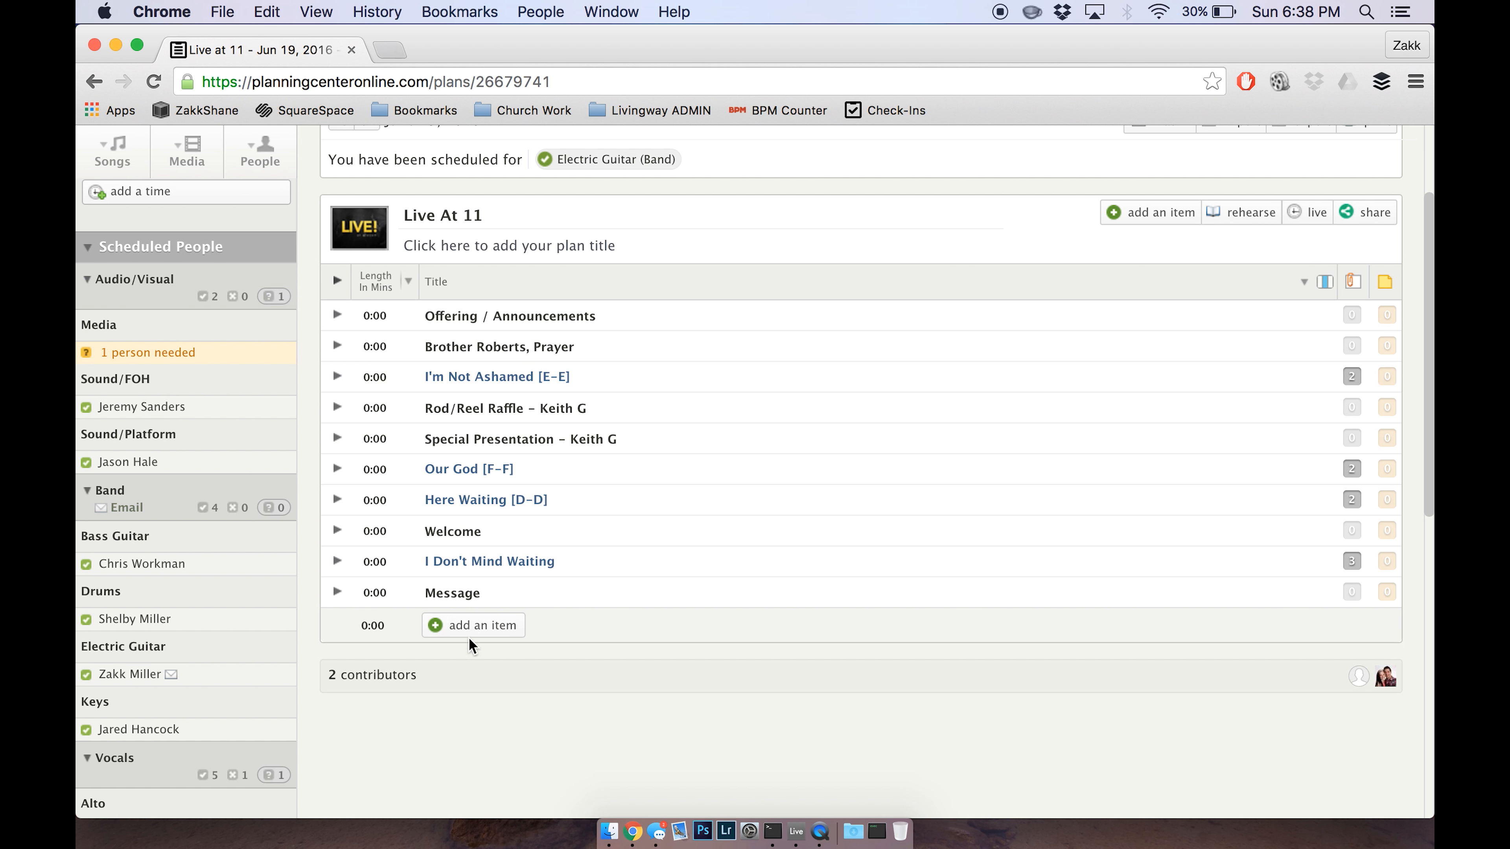
Add a new plan item titled 'Video Presentation' and accept it.
left_click(1159, 213)
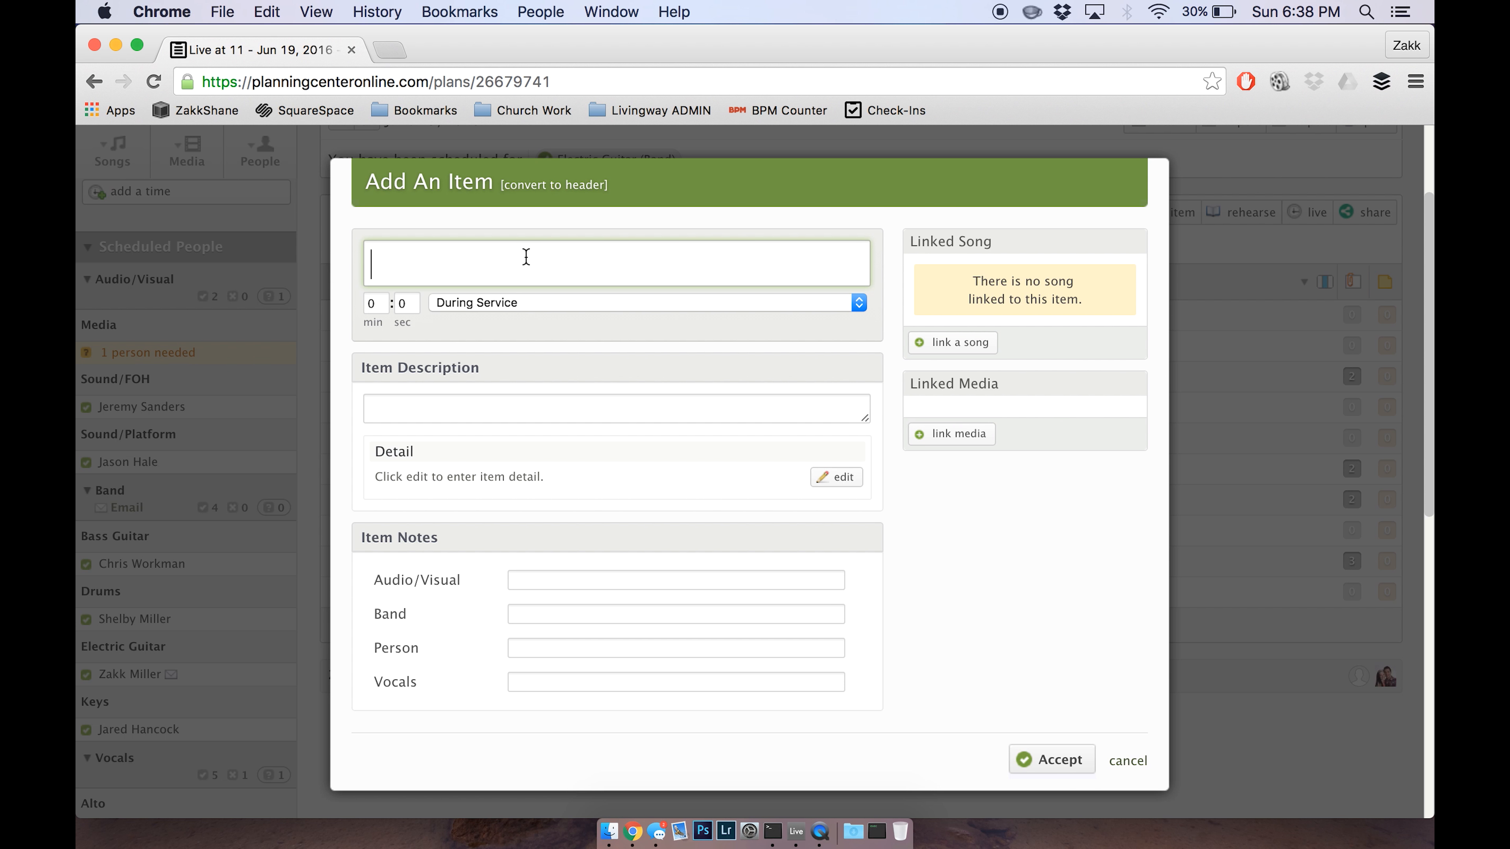
type("Video Presentation")
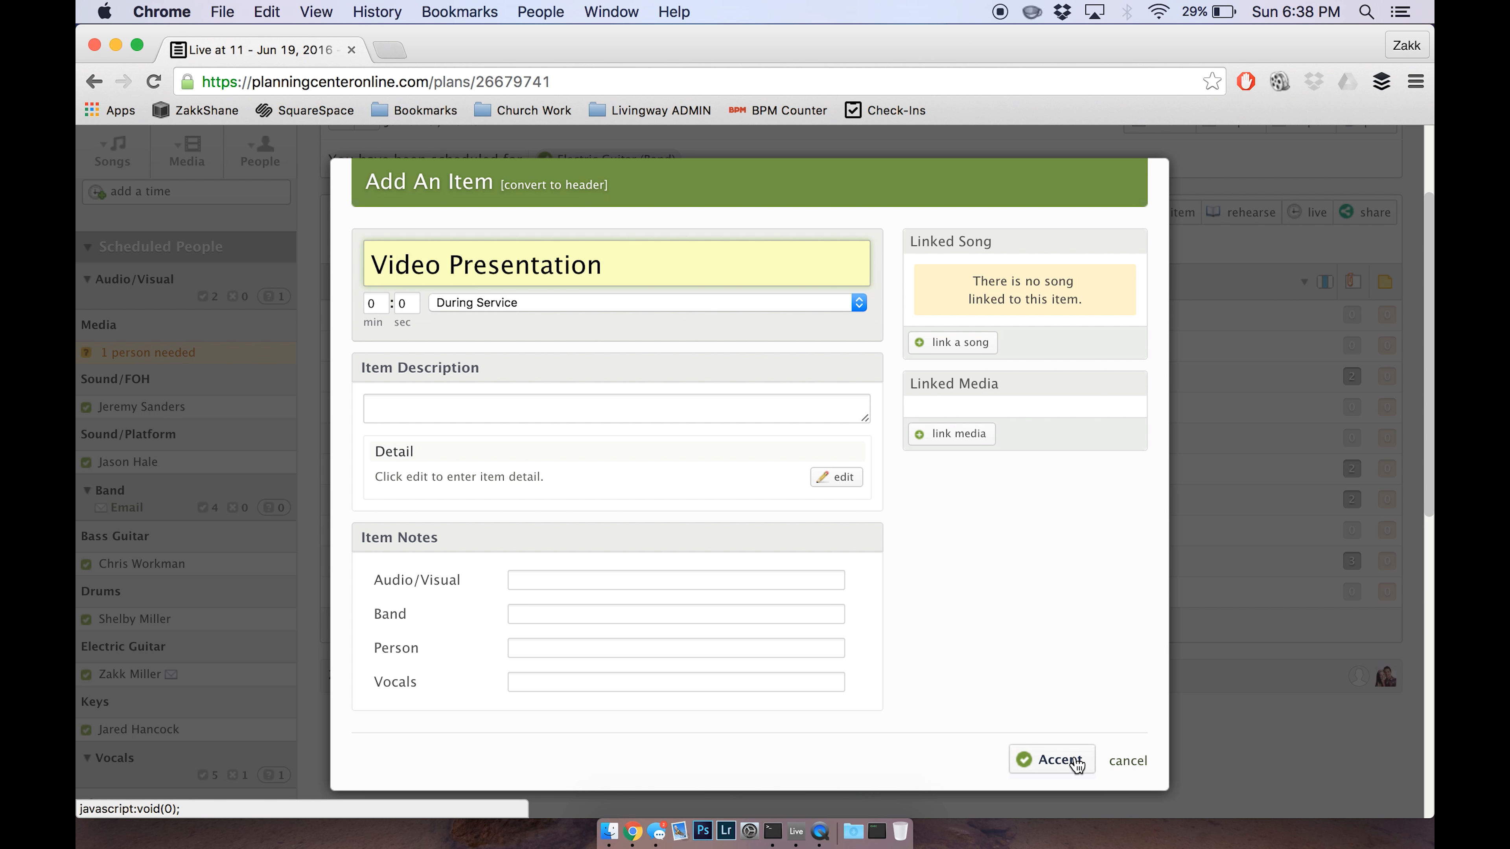
left_click(1052, 760)
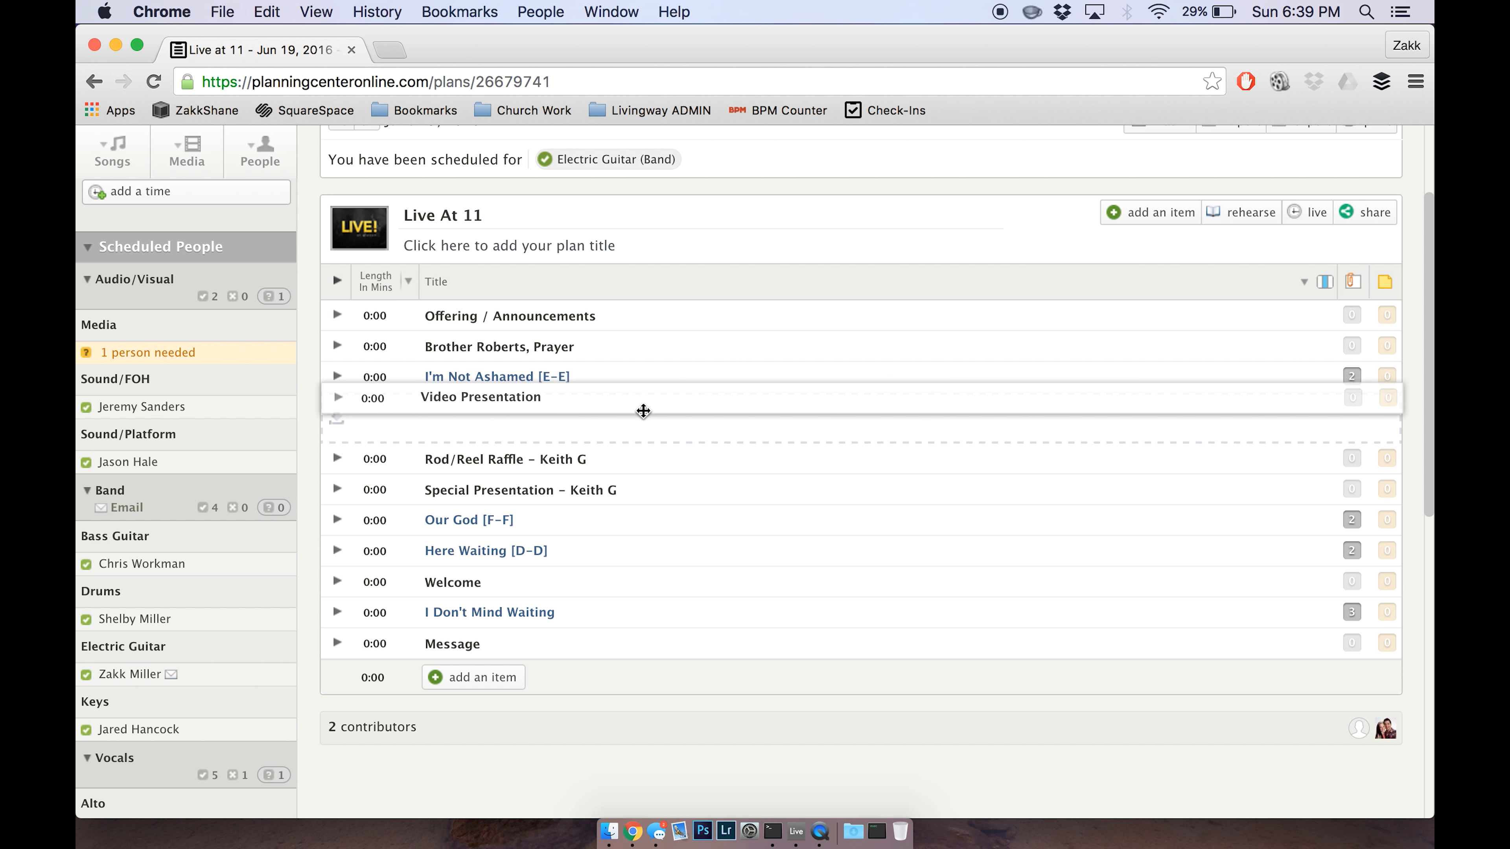
left_click_drag(643, 395, 650, 492)
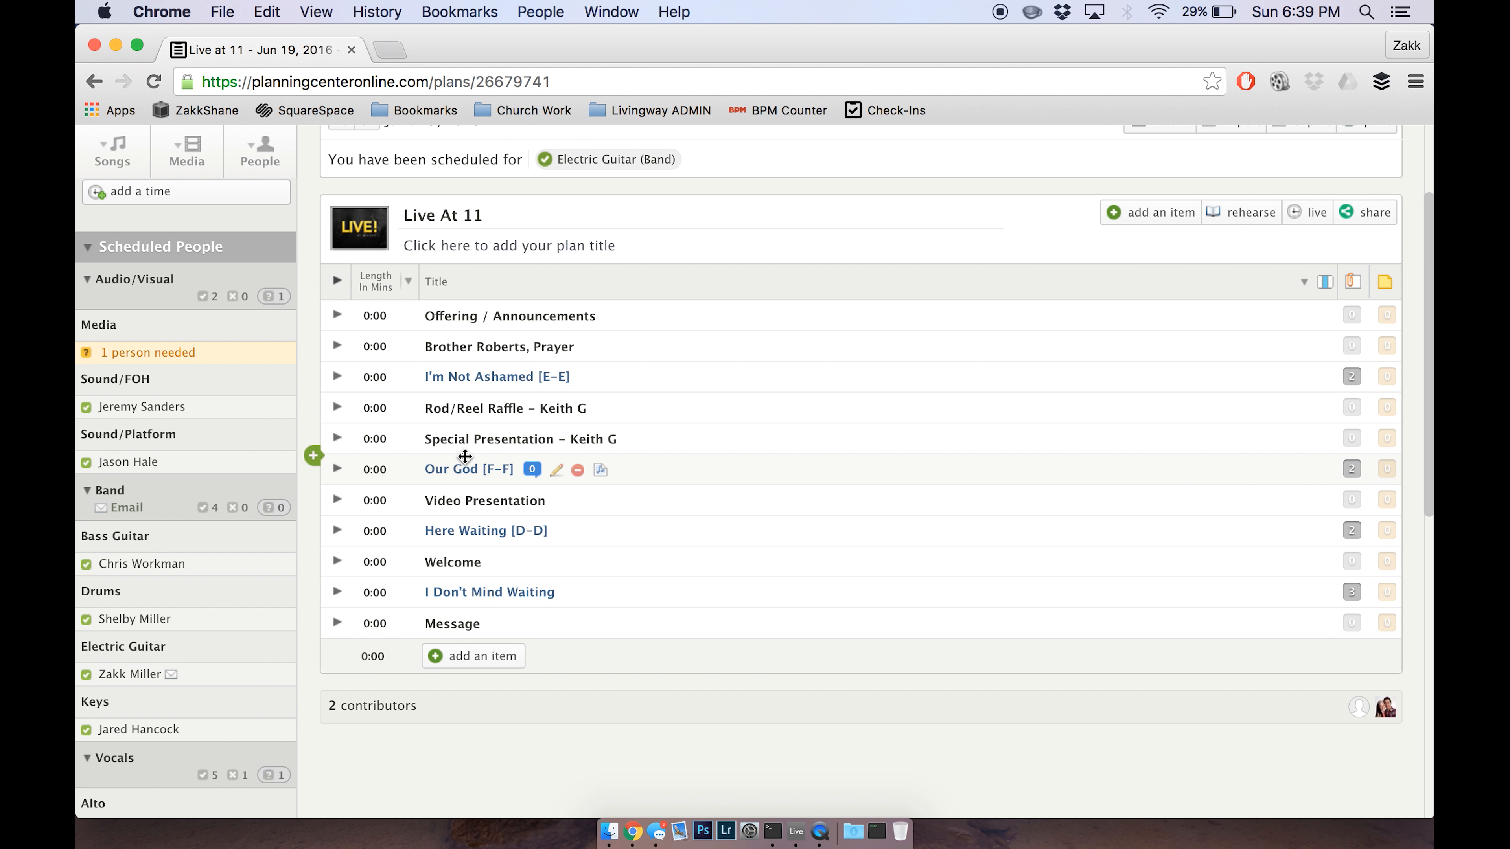
mouse_move(557, 607)
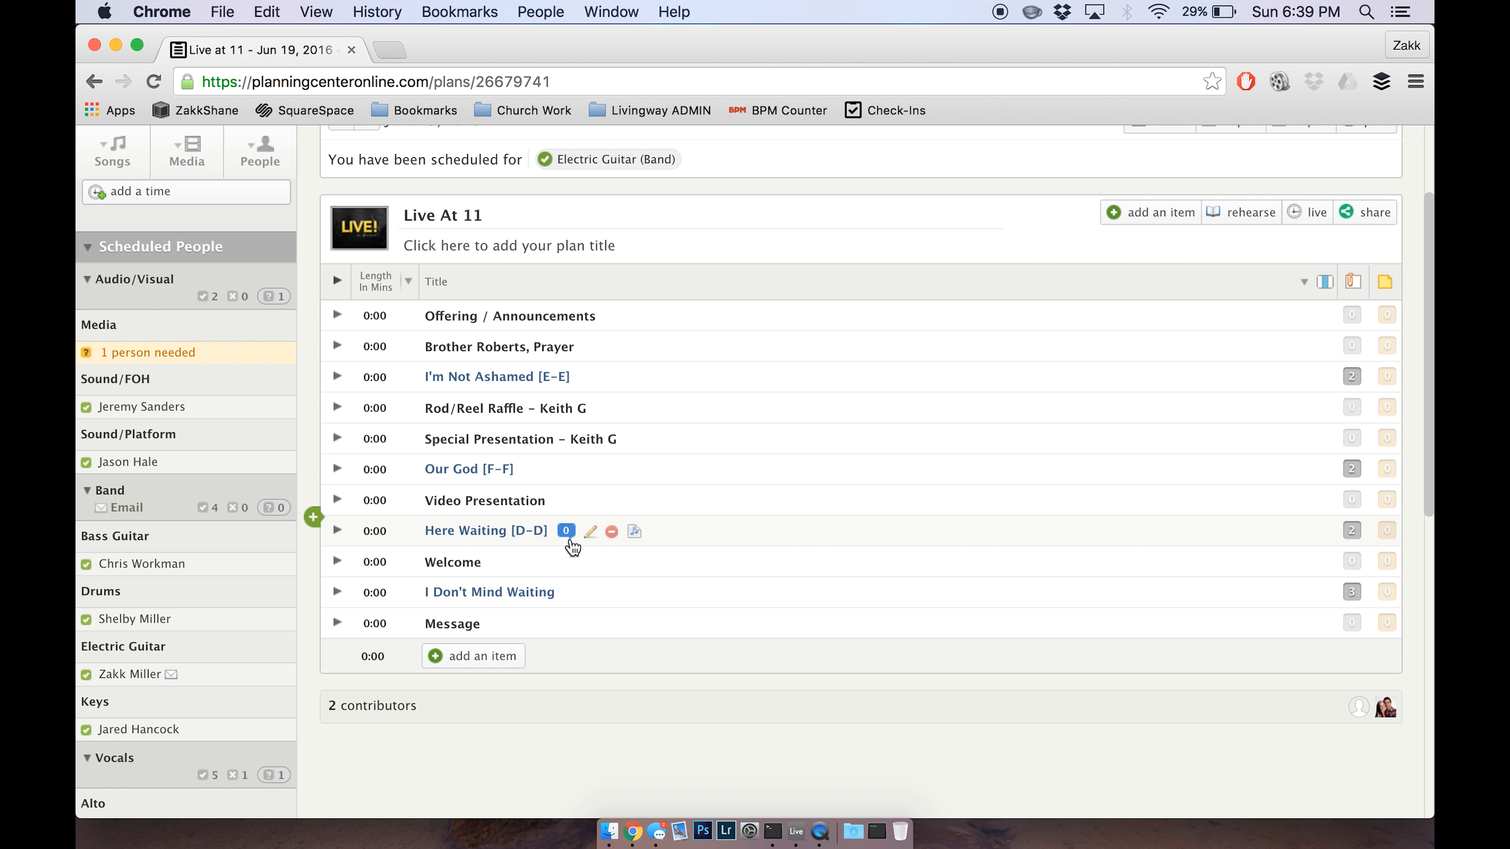
mouse_move(523, 501)
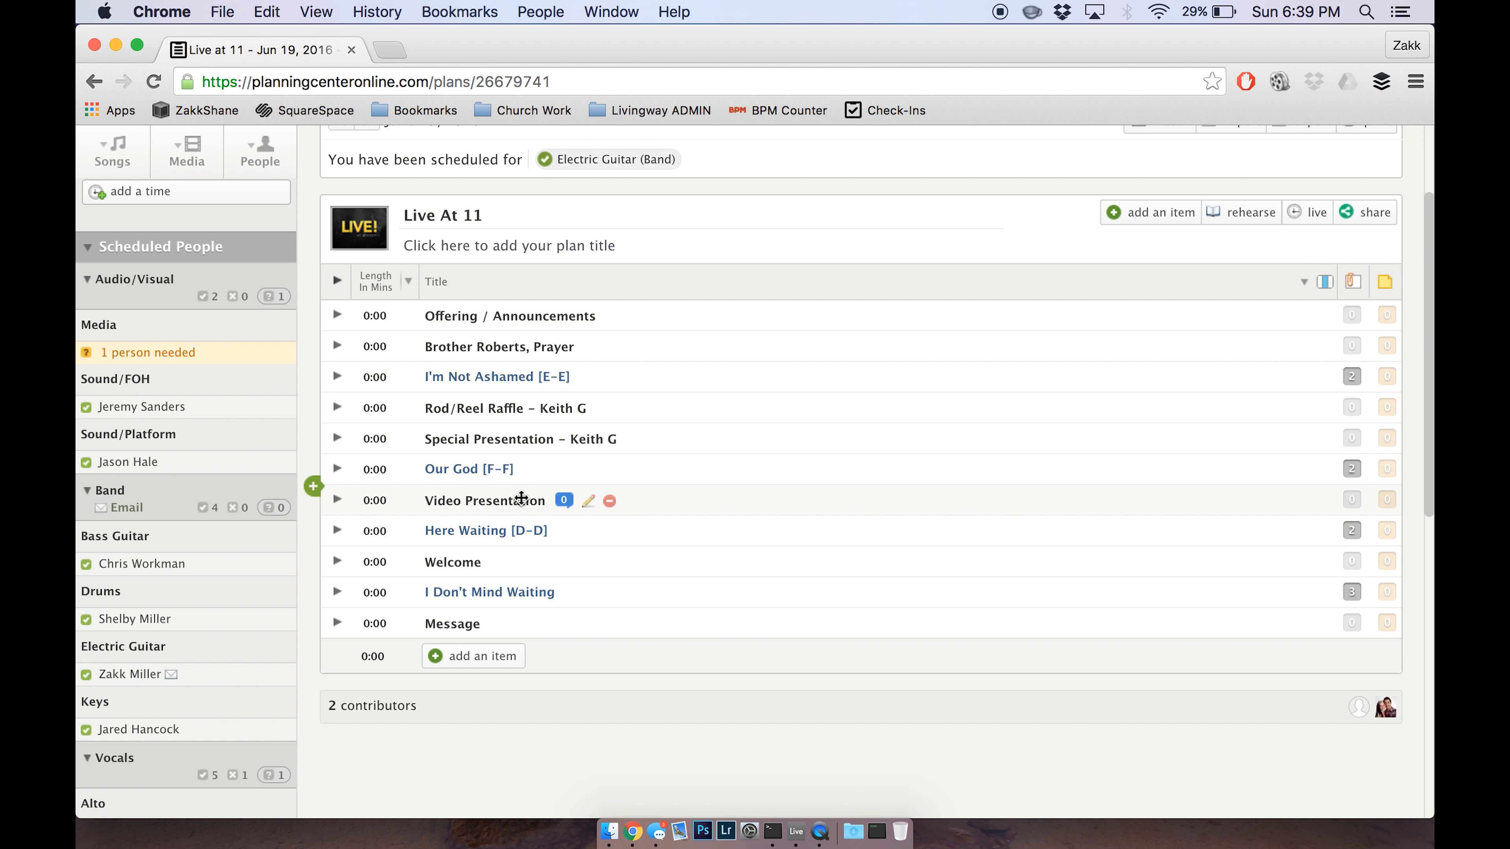
mouse_move(497, 470)
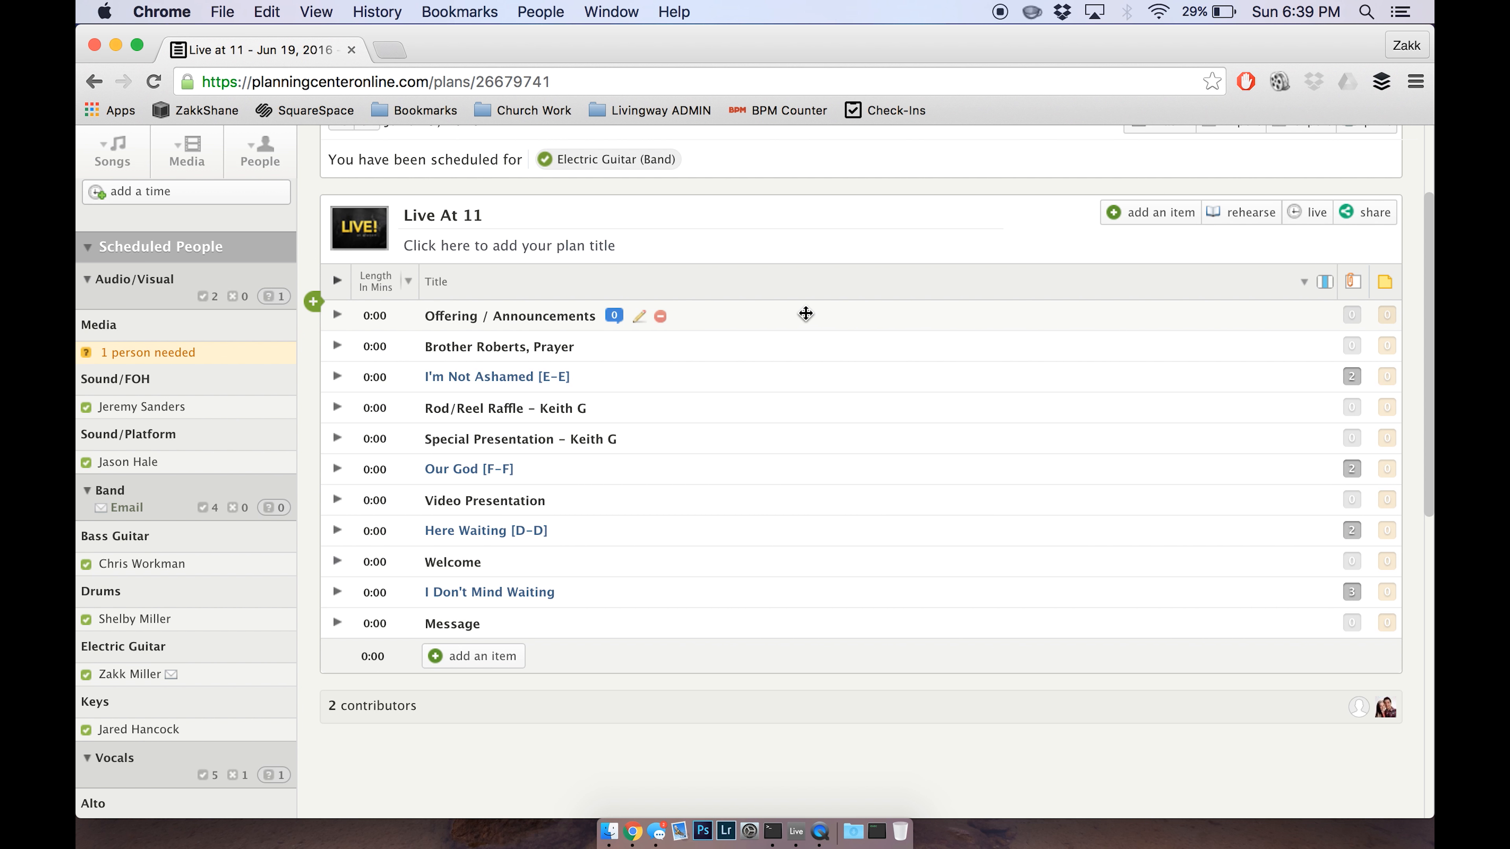
mouse_move(717, 438)
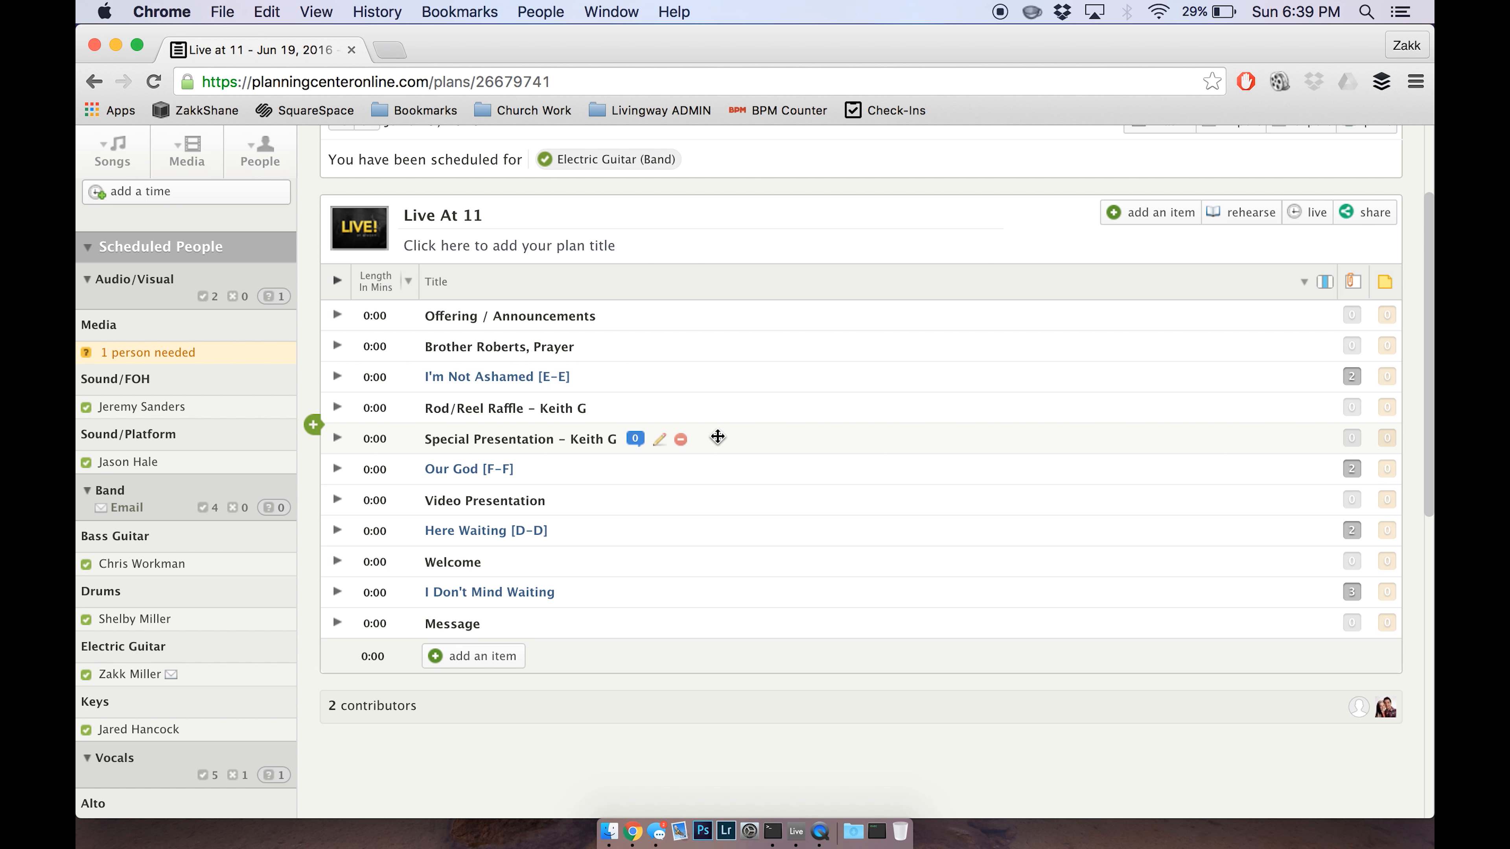
mouse_move(1127, 334)
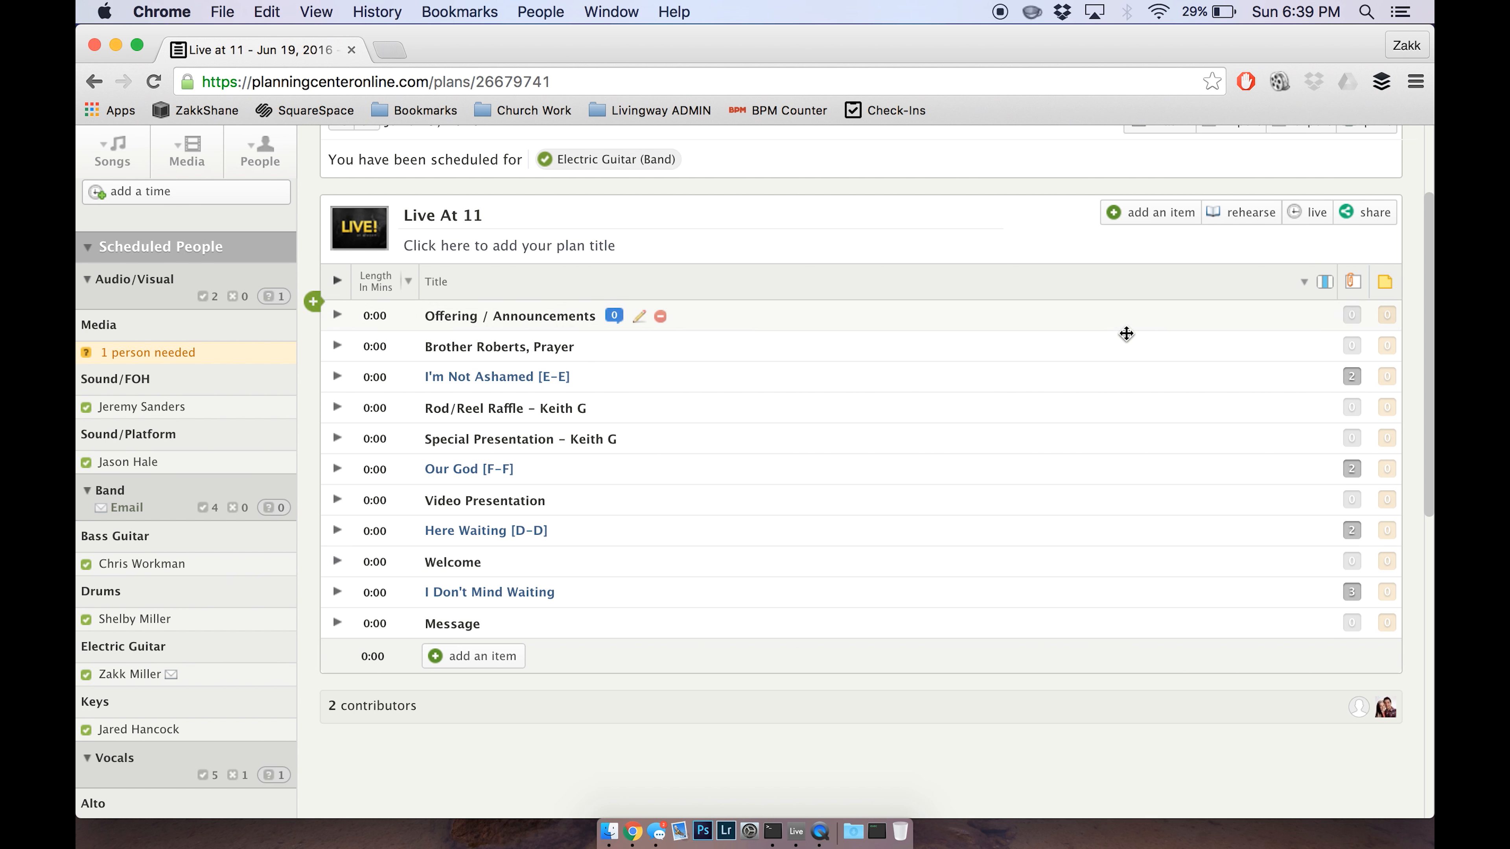
mouse_move(597, 327)
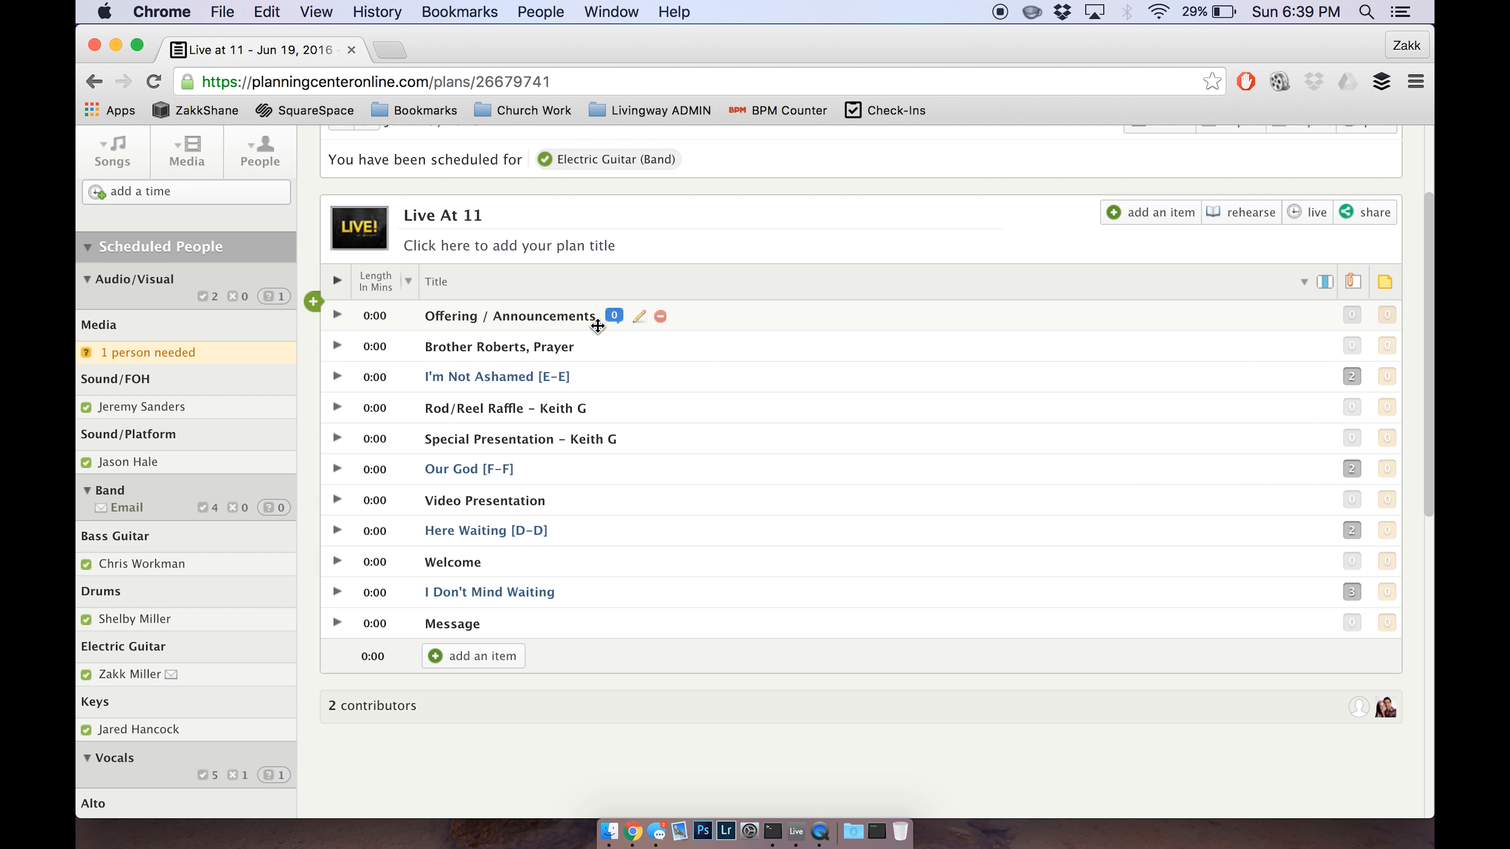
mouse_move(641, 316)
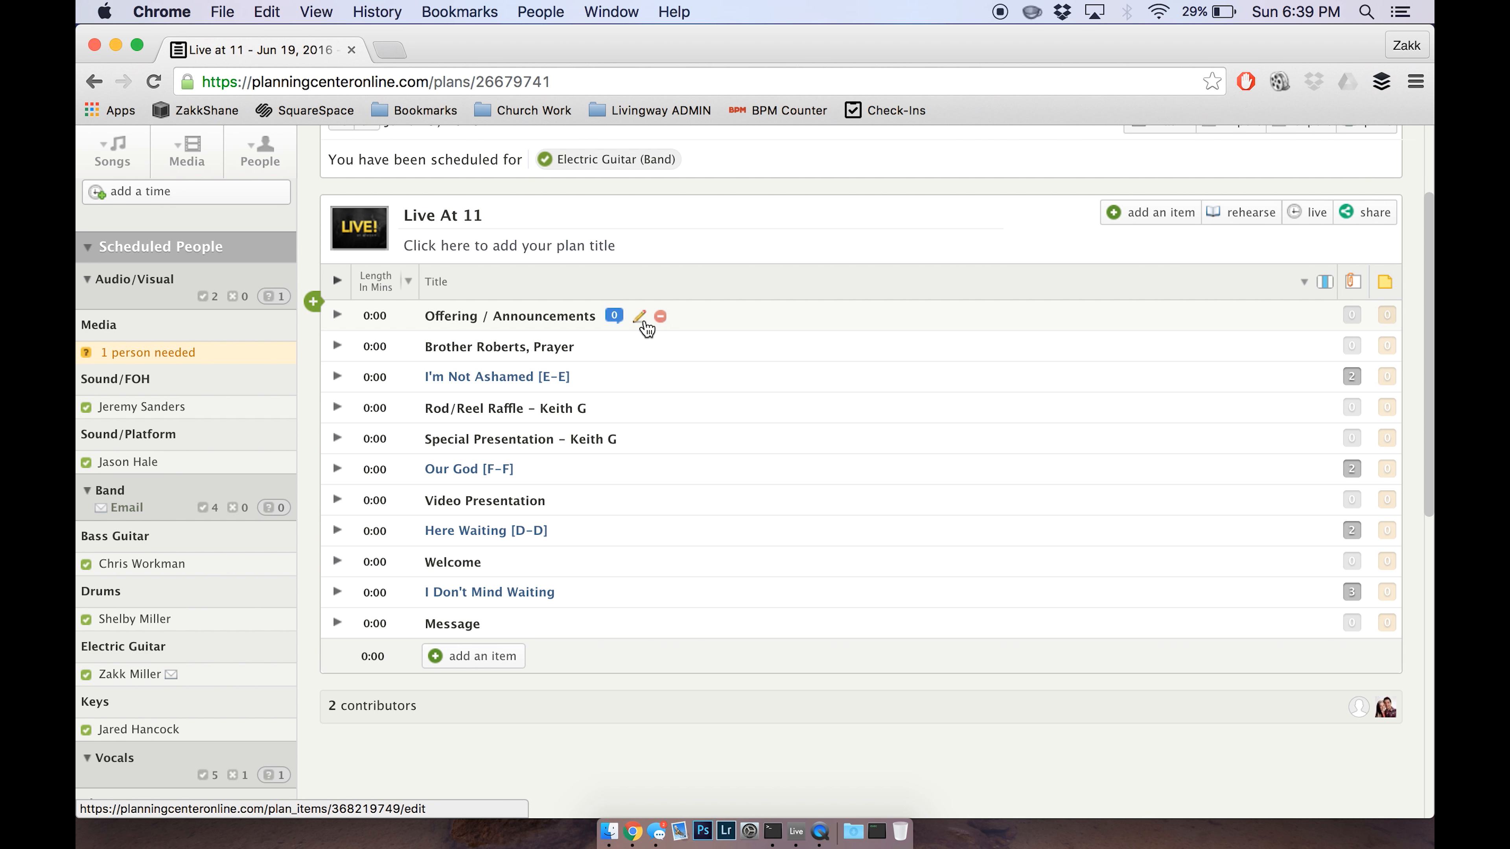
Give Offering / Announcements the detail note 'Fish fry this past weekend was a success.' with the typo fixed.
left_click(639, 317)
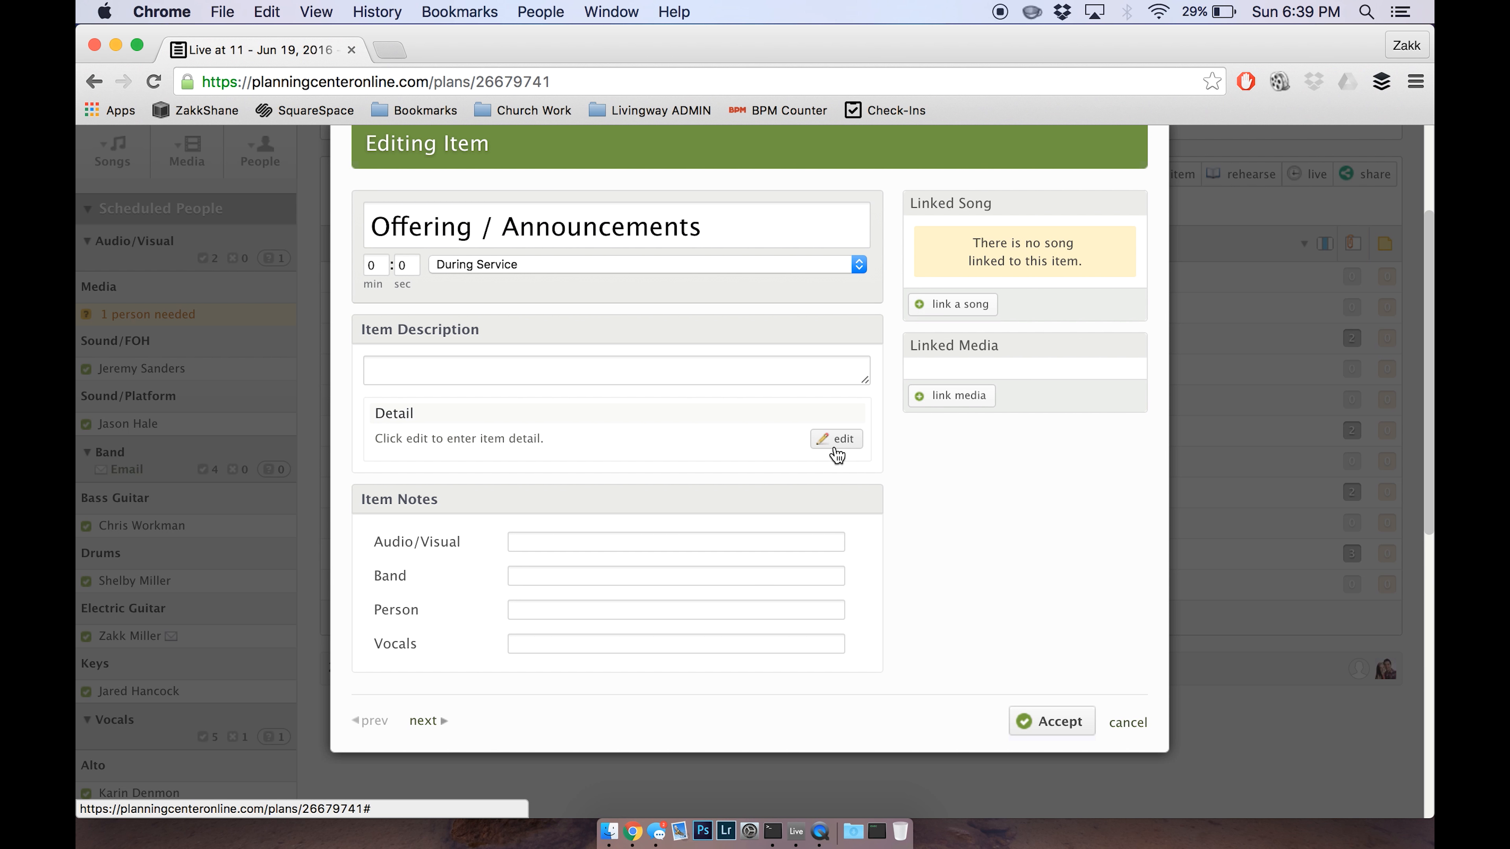
left_click(836, 439)
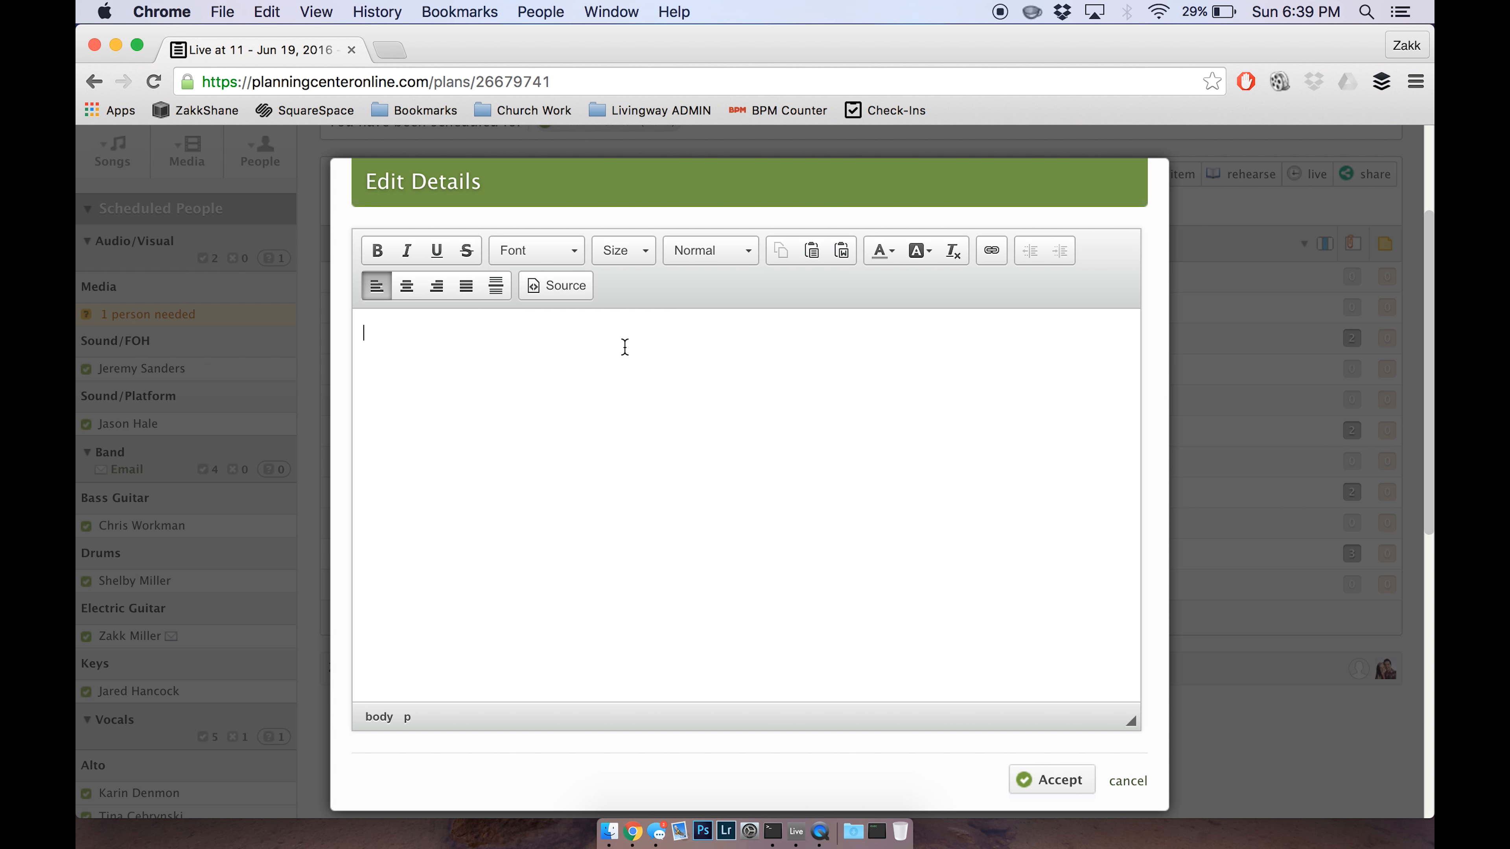
type("Fish")
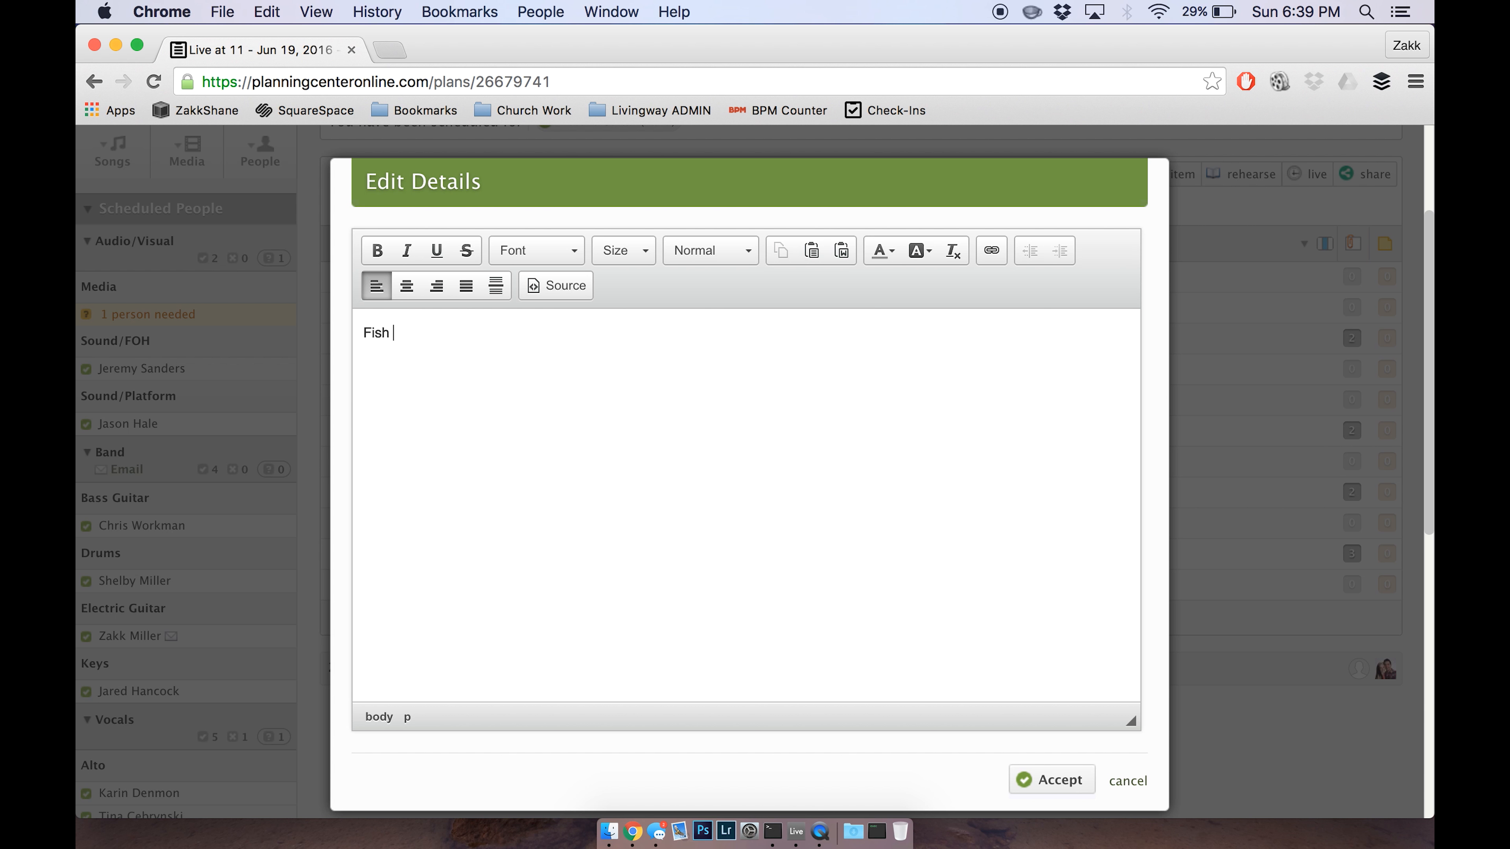
type("fry this")
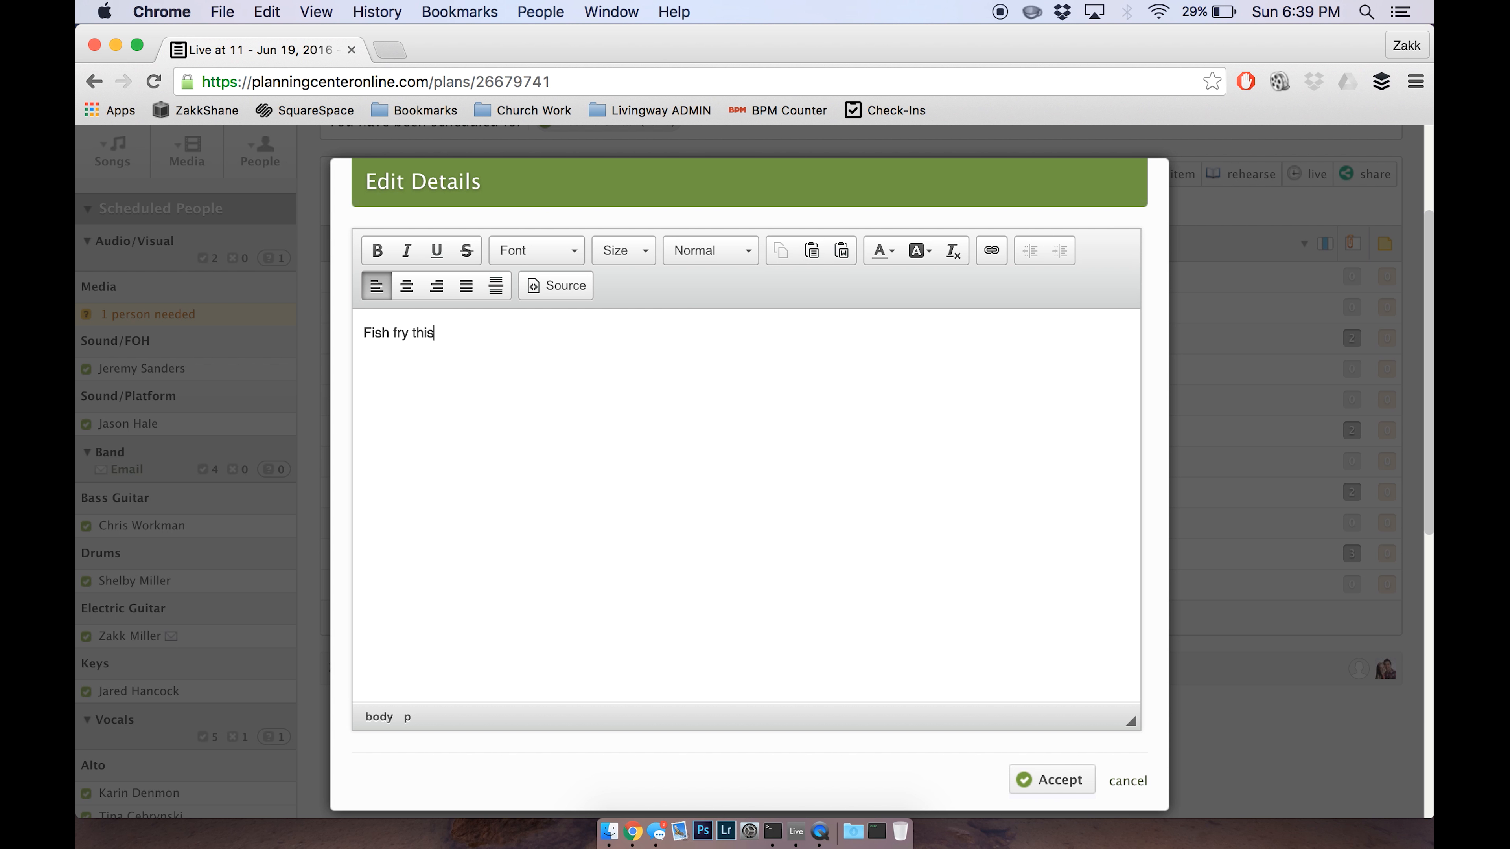
type("past weekend")
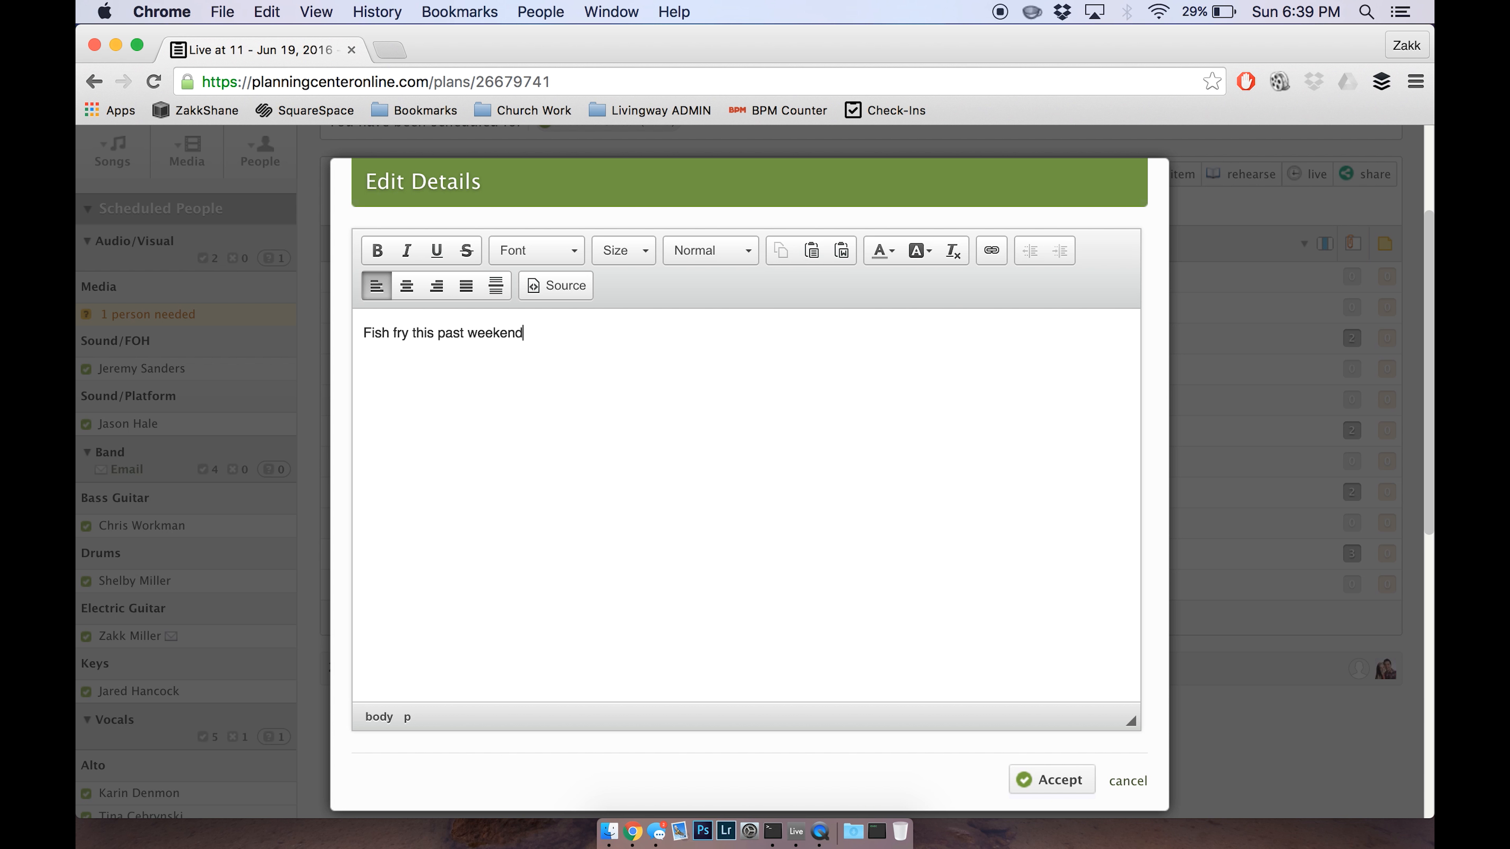
type("was a sucess")
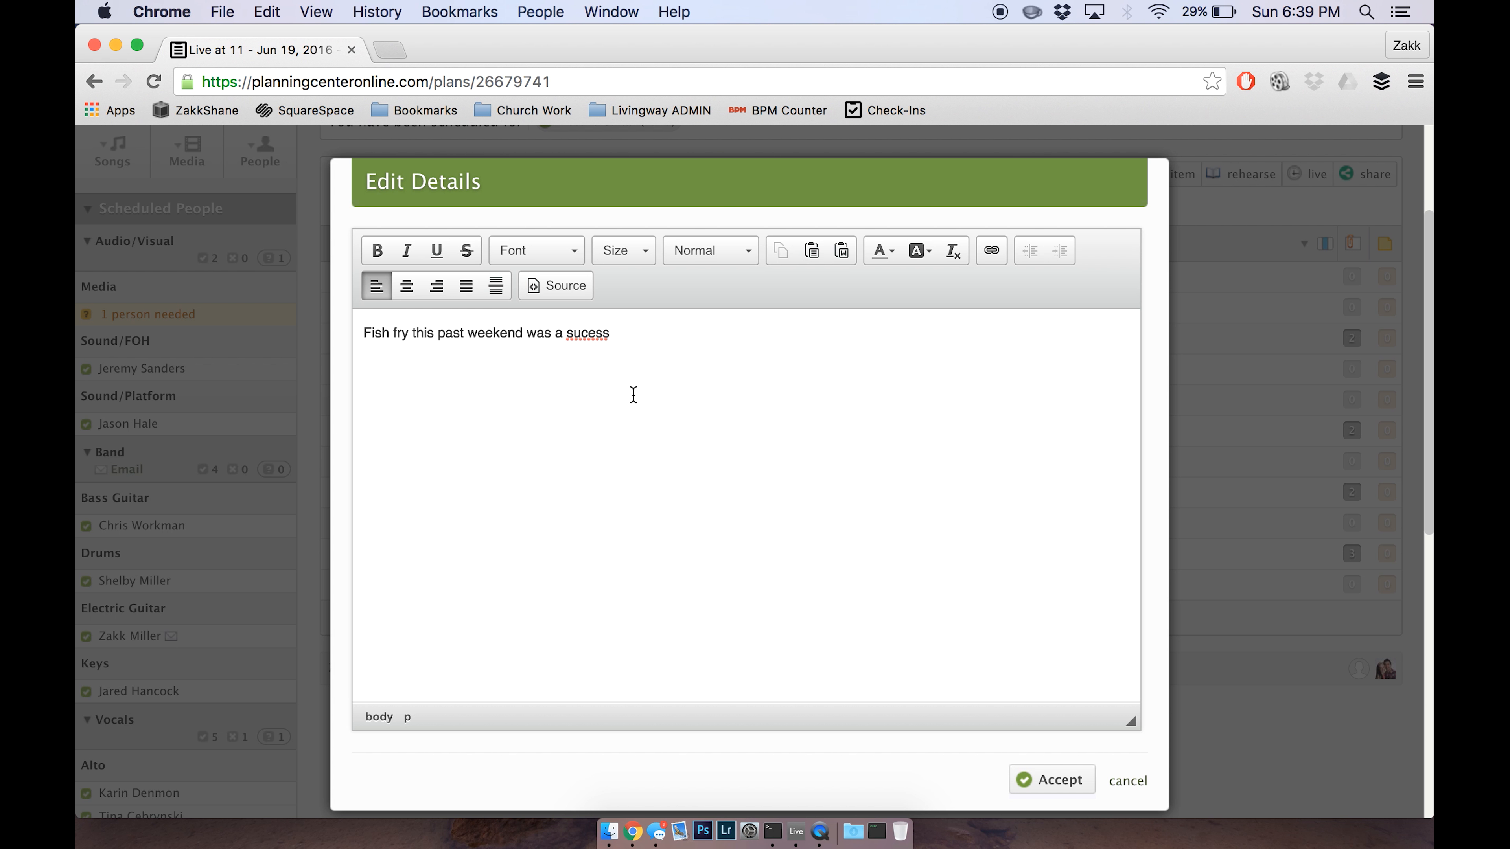
double_click(588, 333)
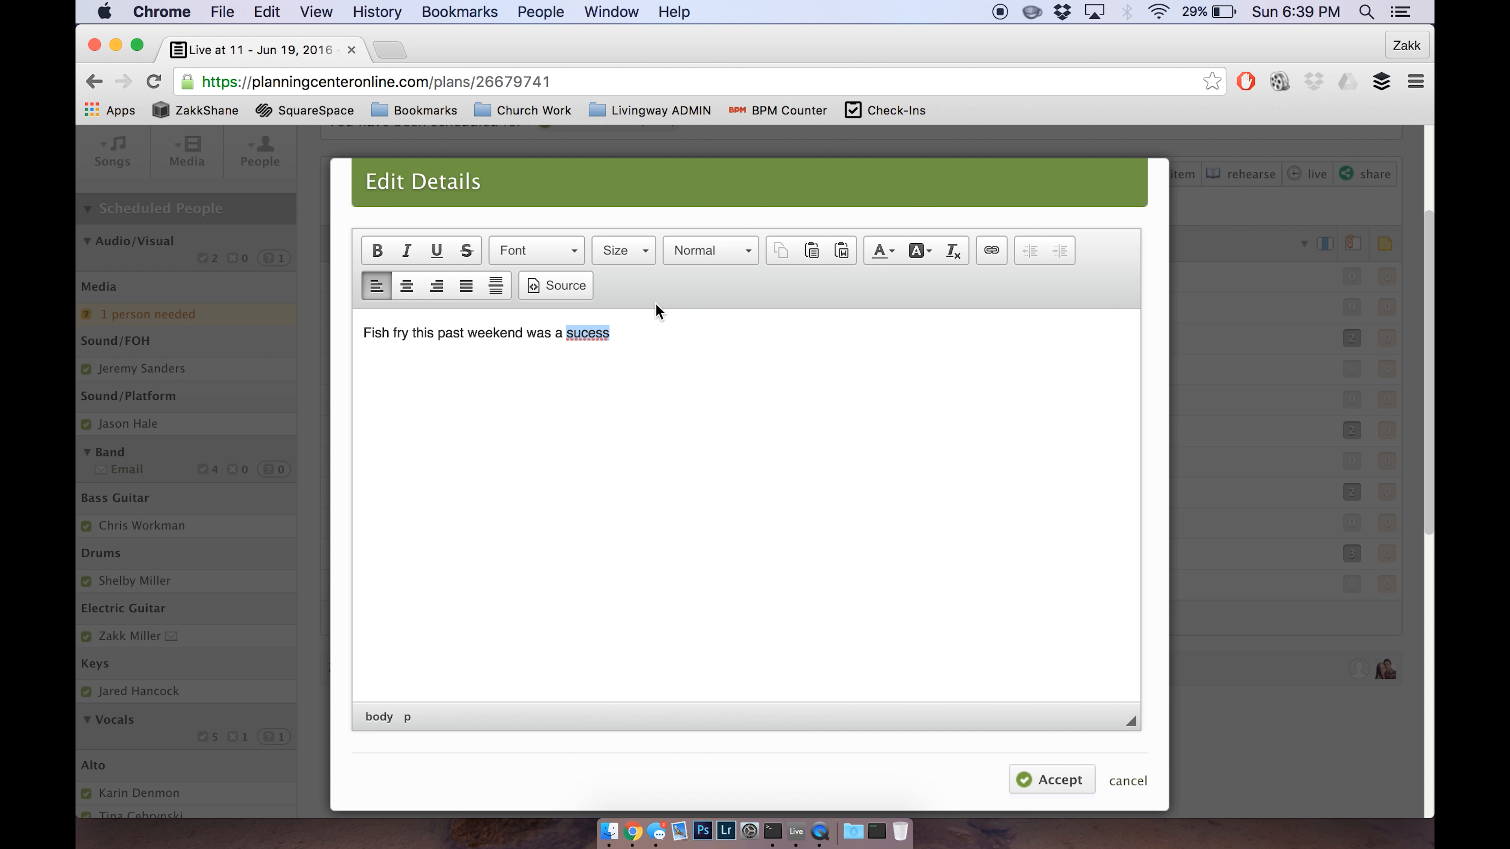
type("success.")
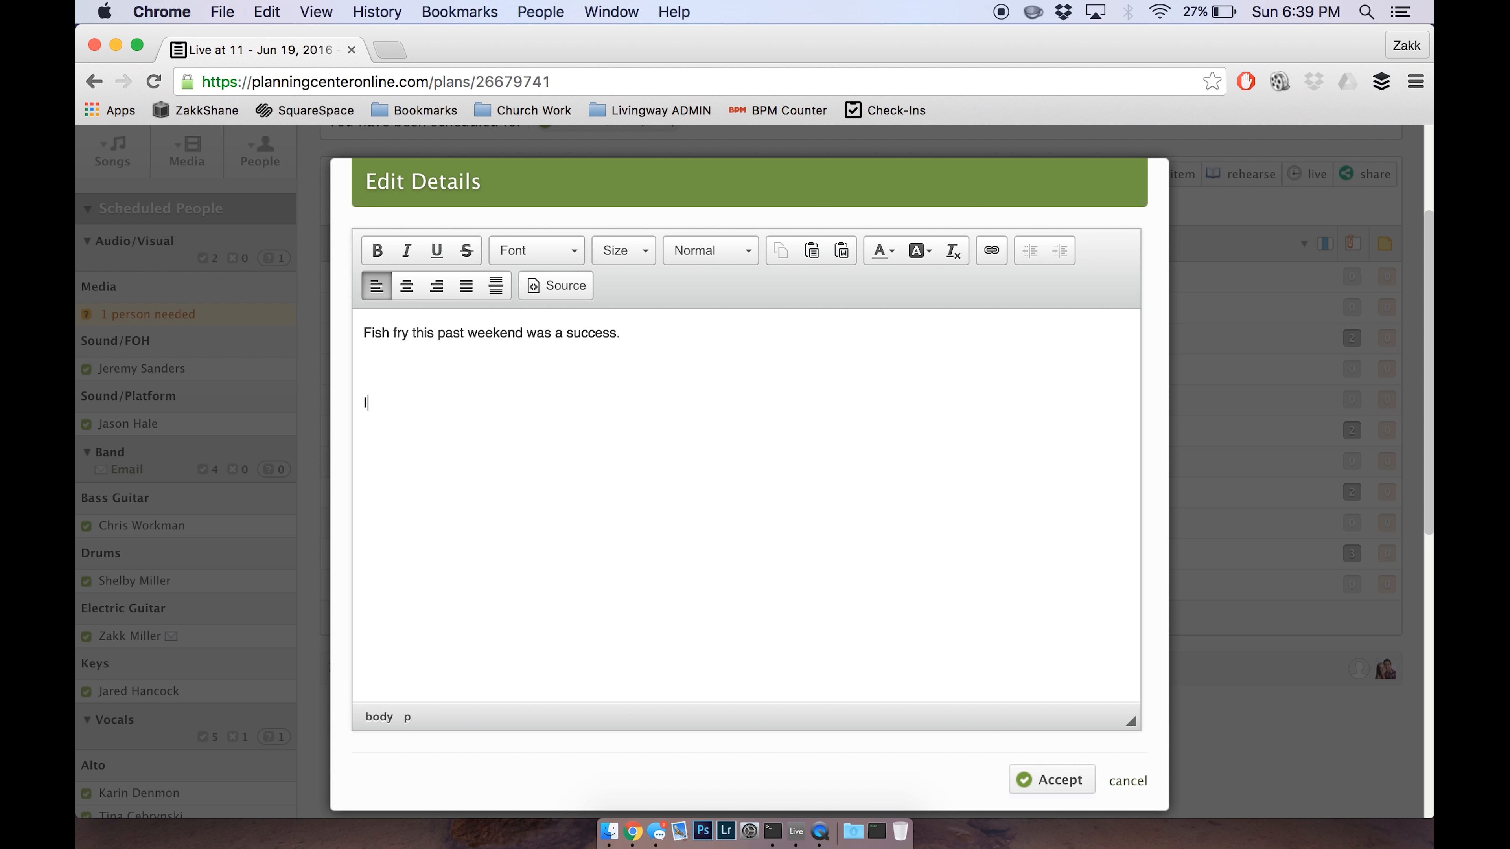
Append 'I can not spell at all.' to the note and save the detail text.
type("I can")
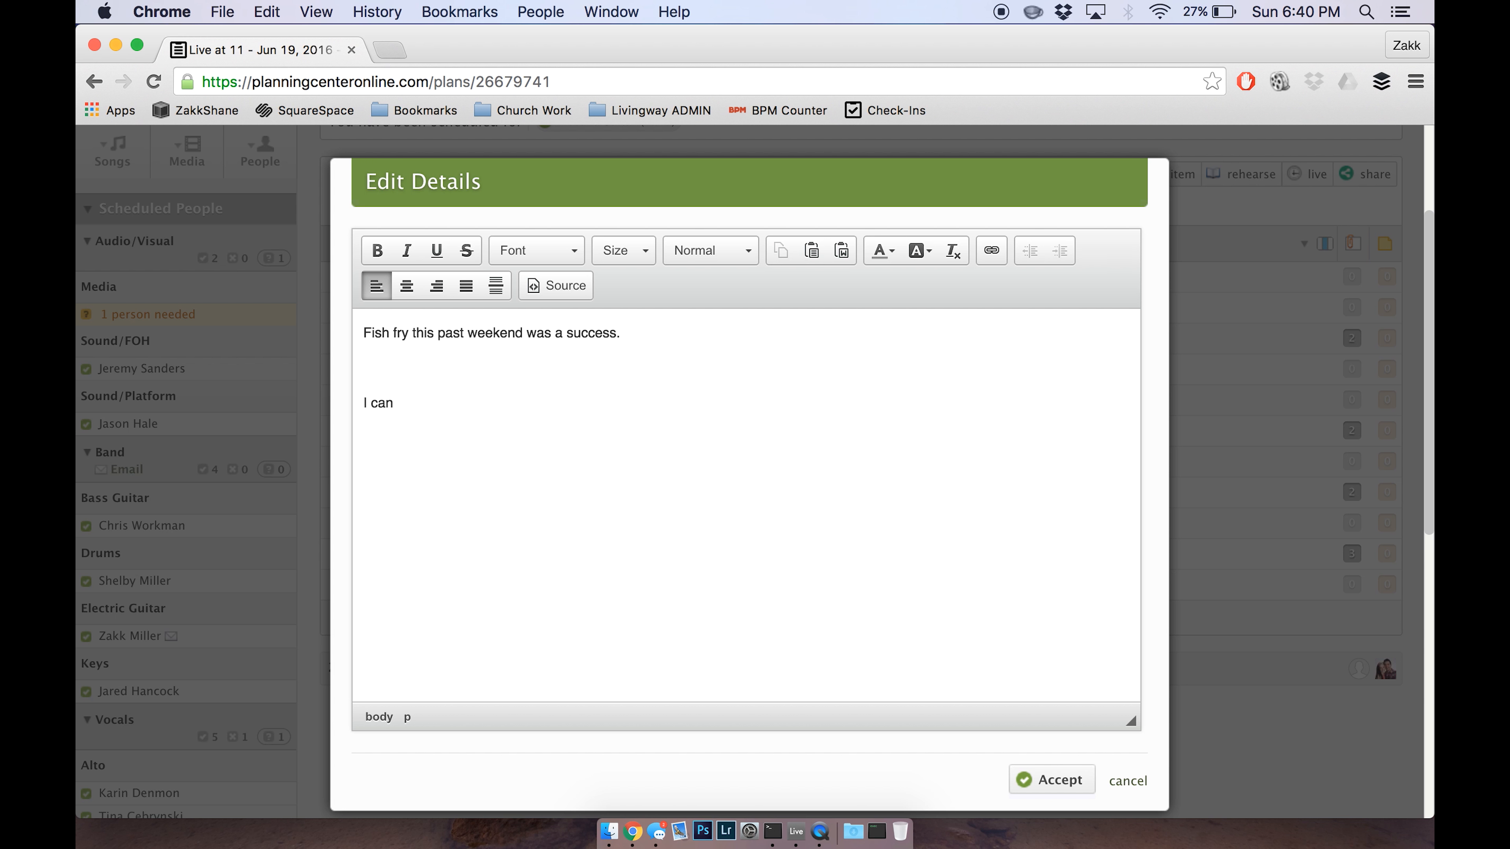
type("not spell")
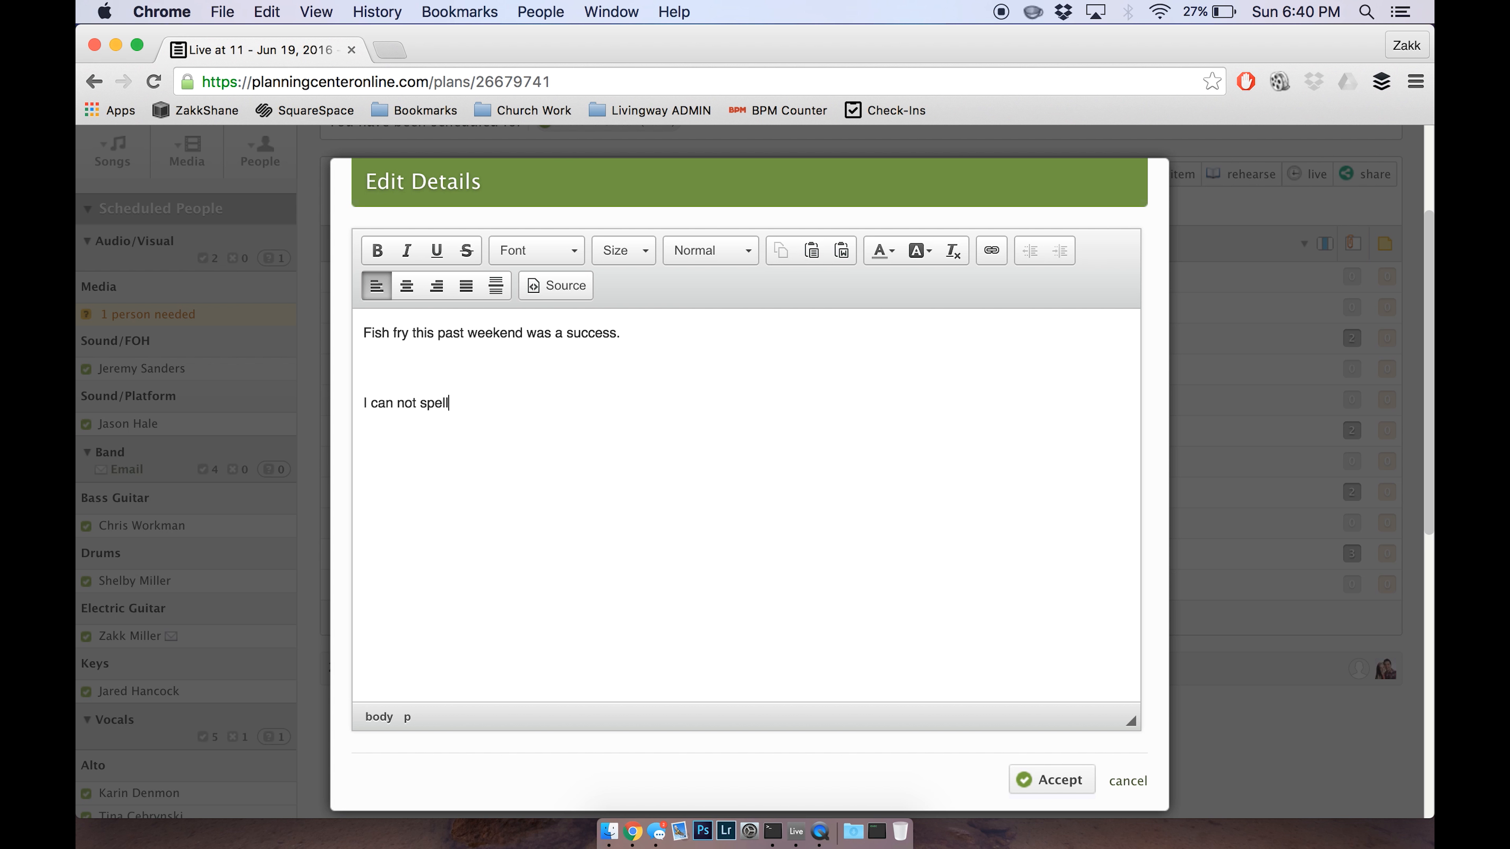
type("at all")
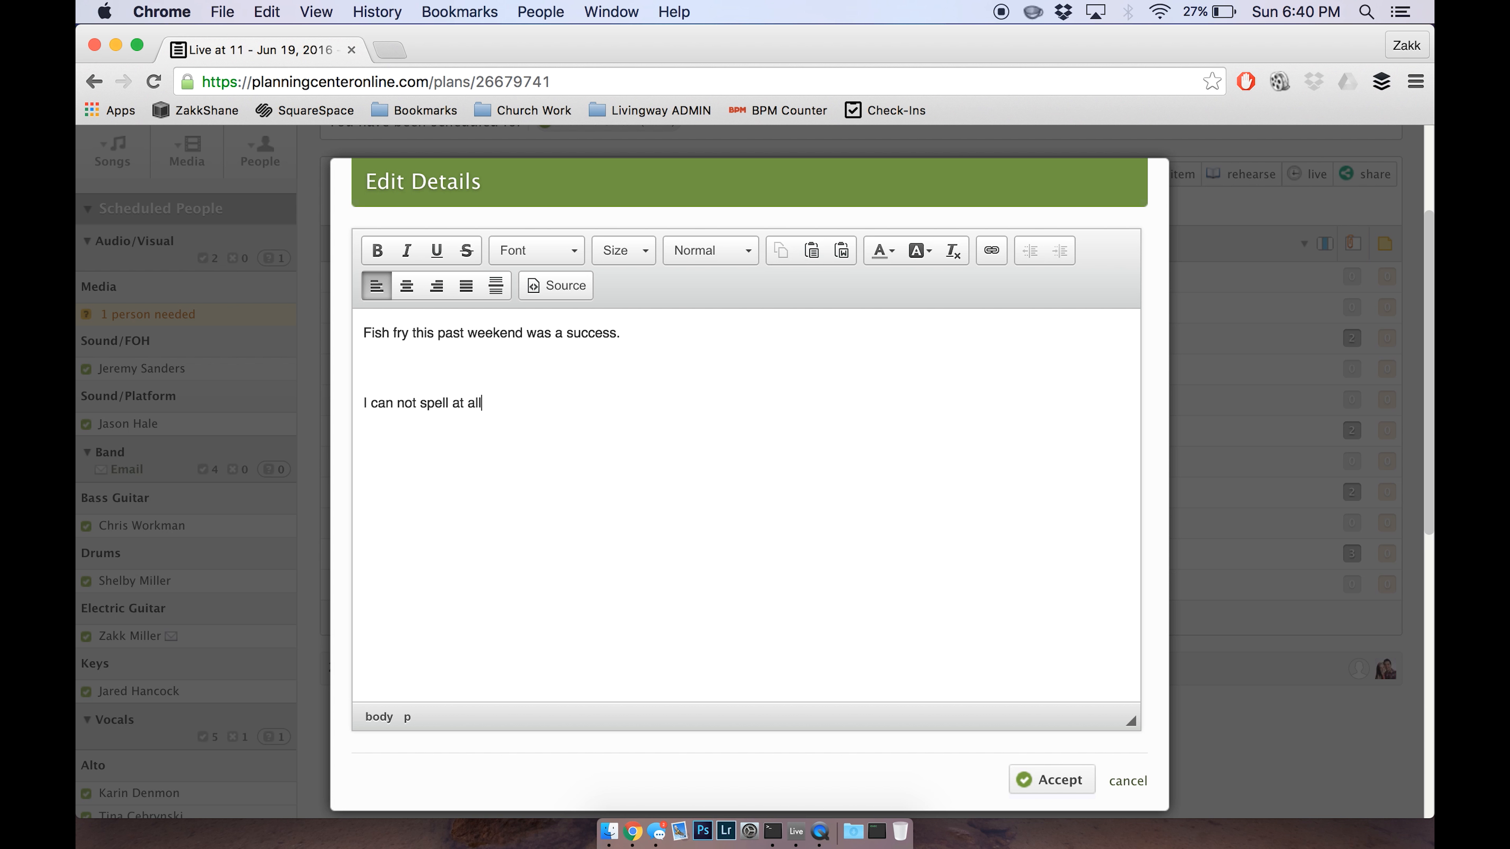
type(".")
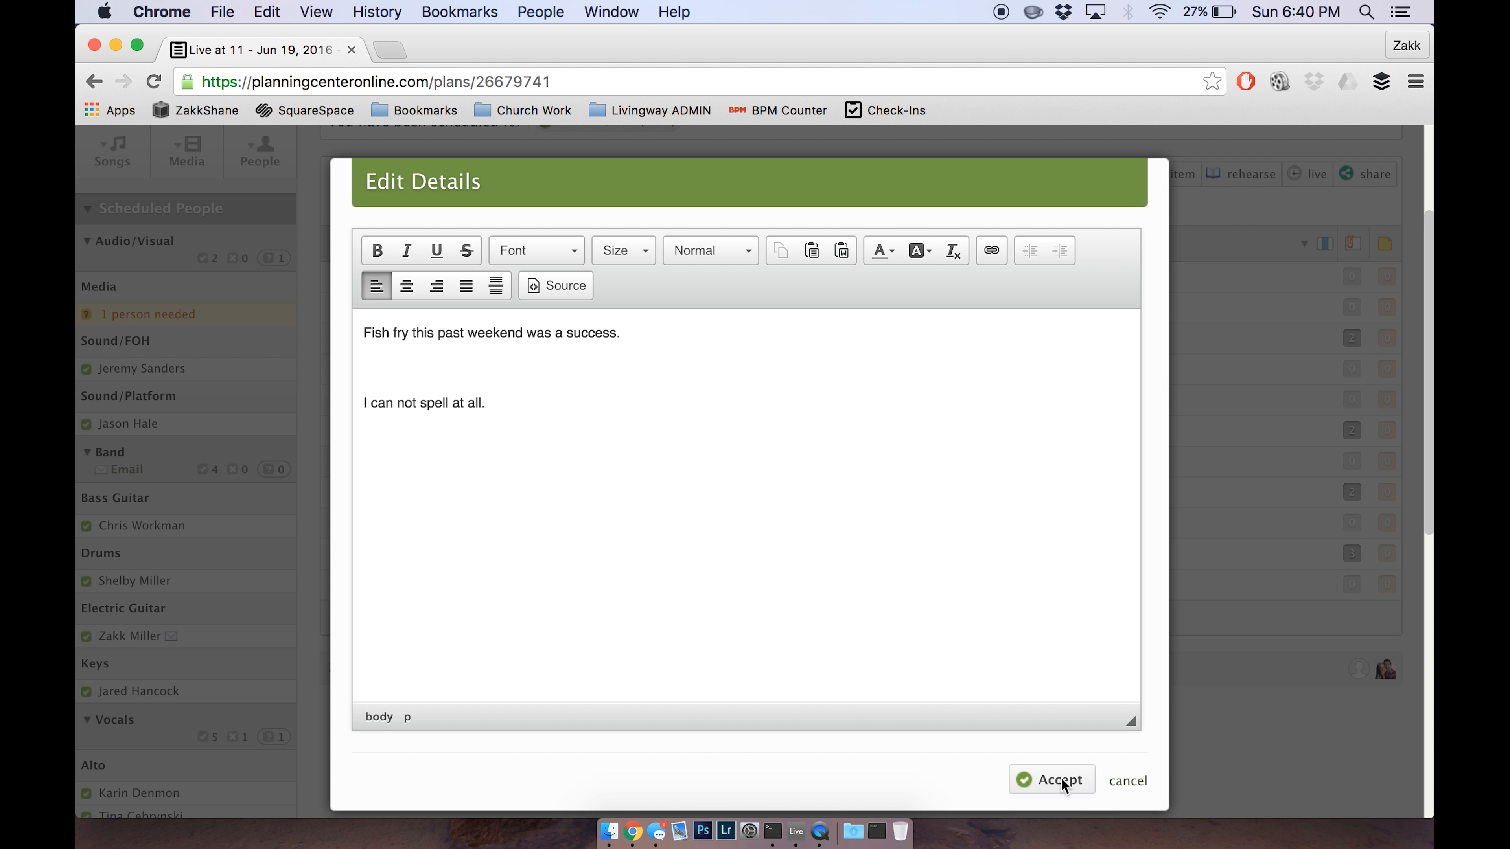
left_click(1057, 780)
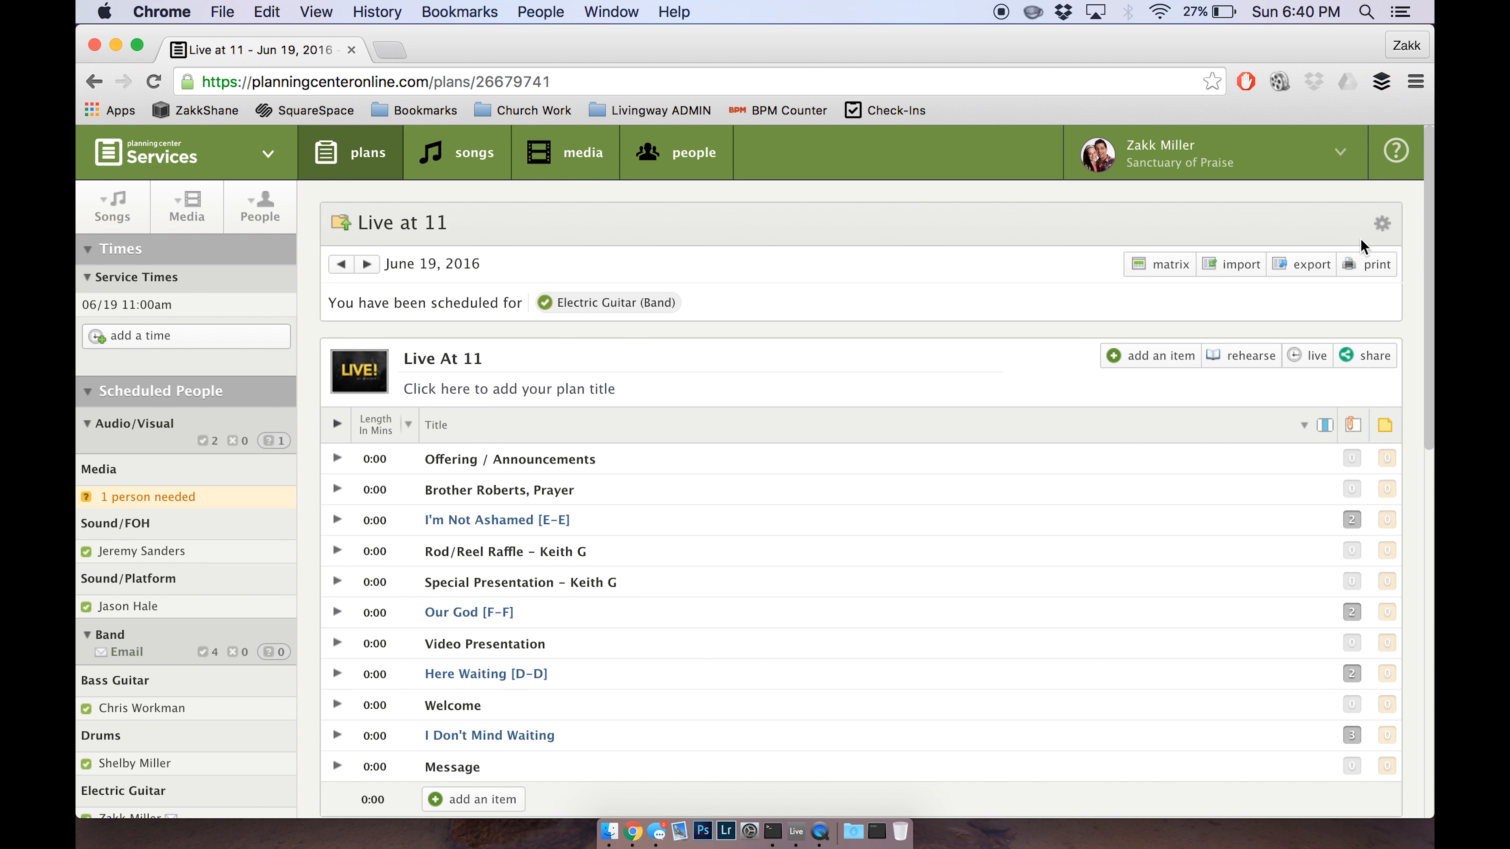
Print the plan as a Standard Report PDF with item notes as a list and open the download.
left_click(1378, 264)
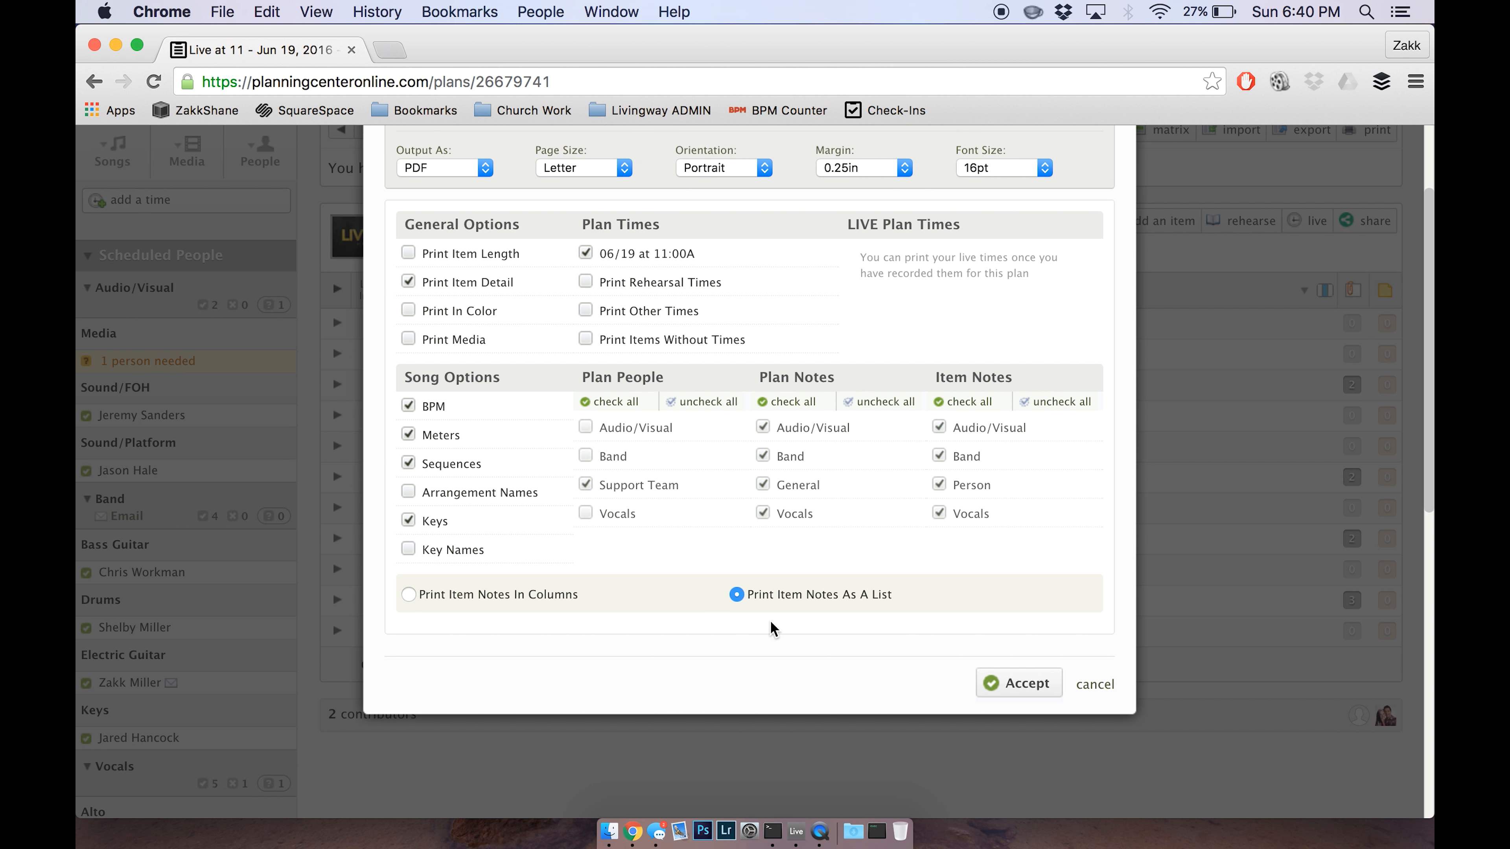
mouse_move(1162, 323)
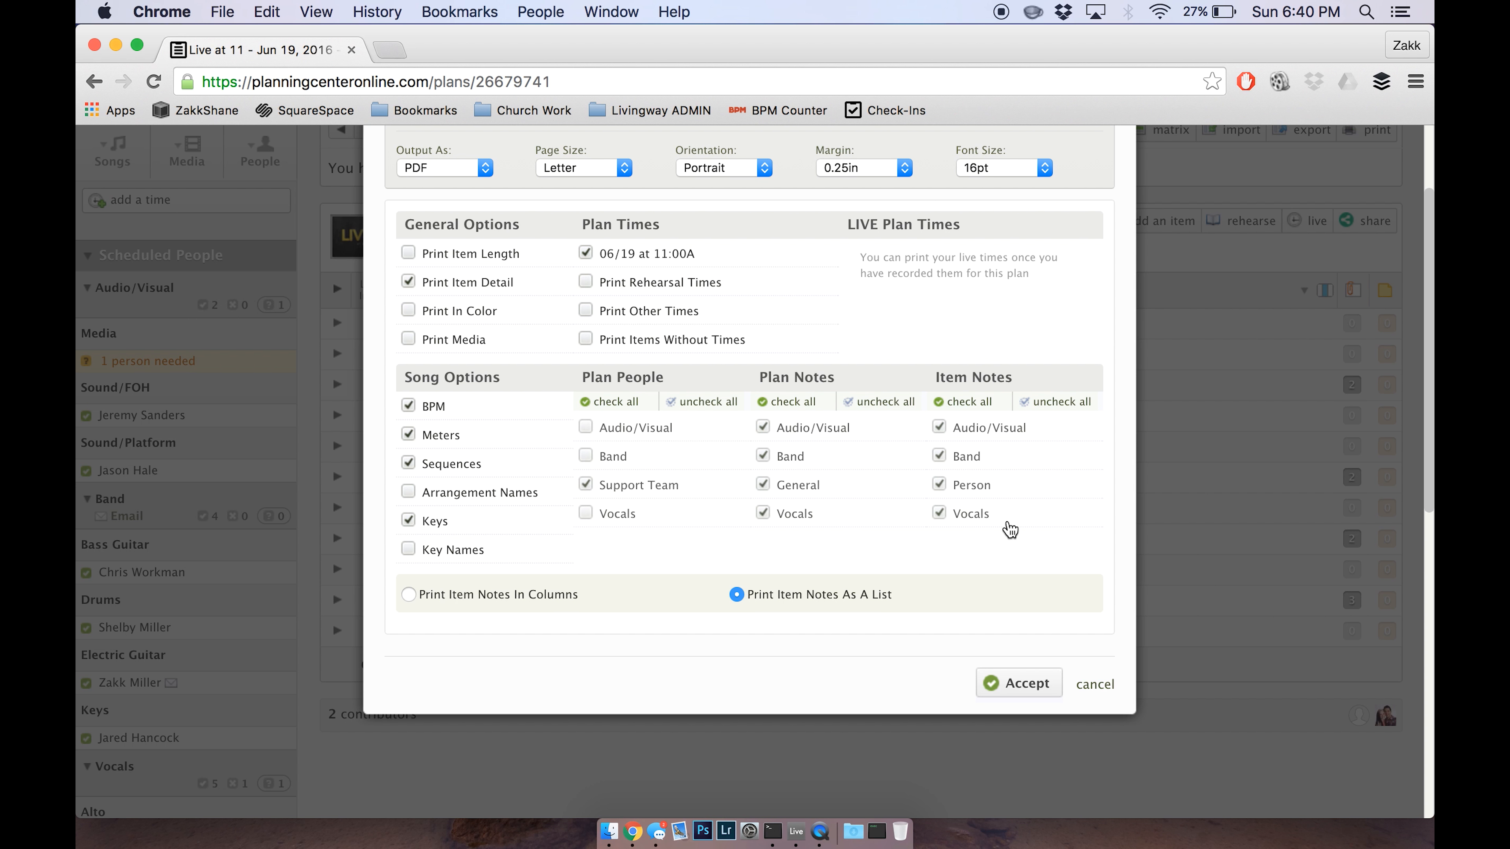
mouse_move(502, 322)
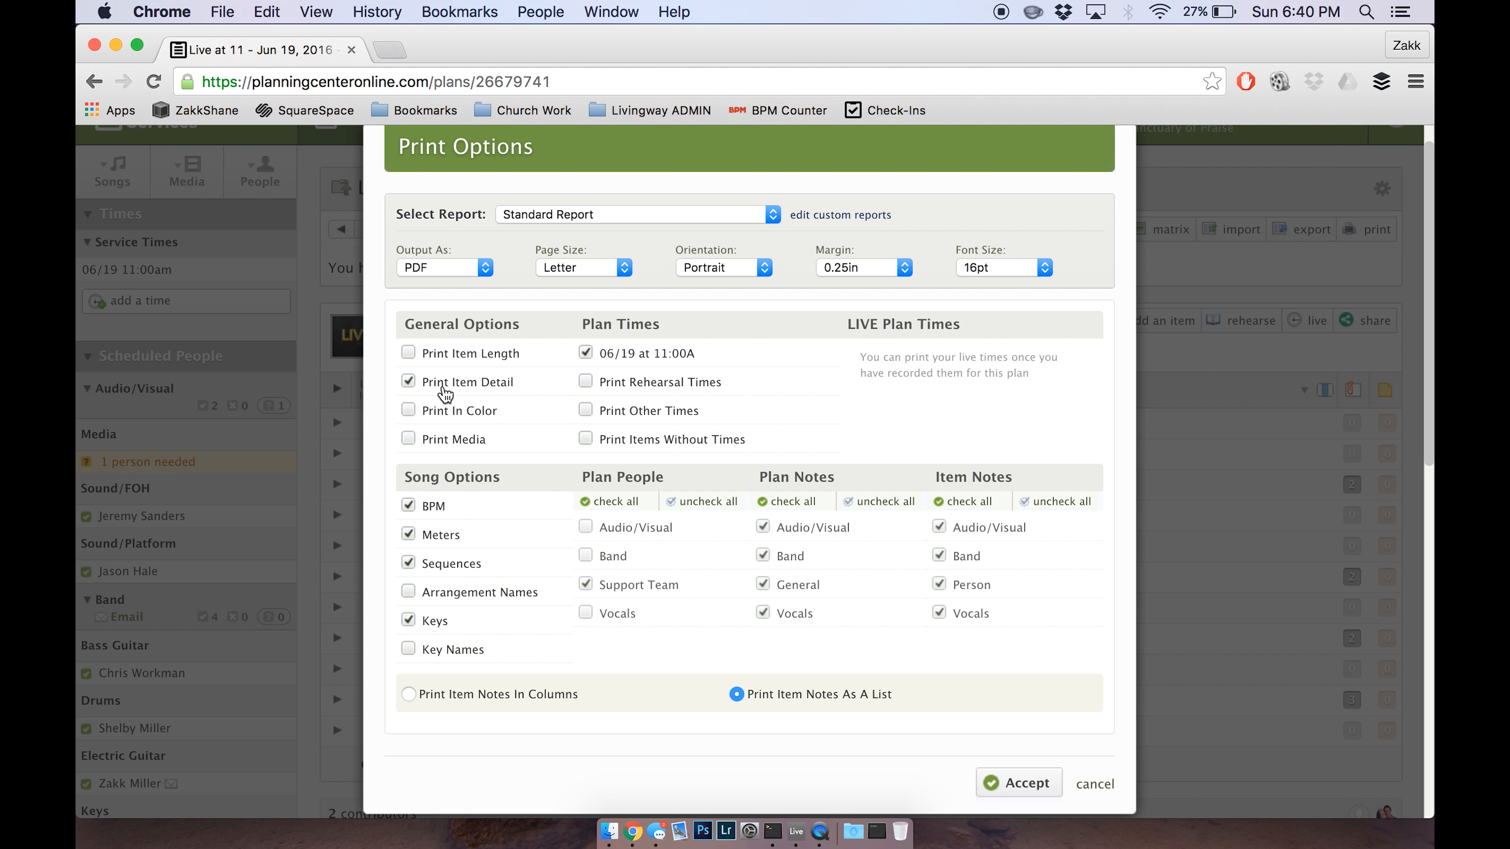
mouse_move(498, 399)
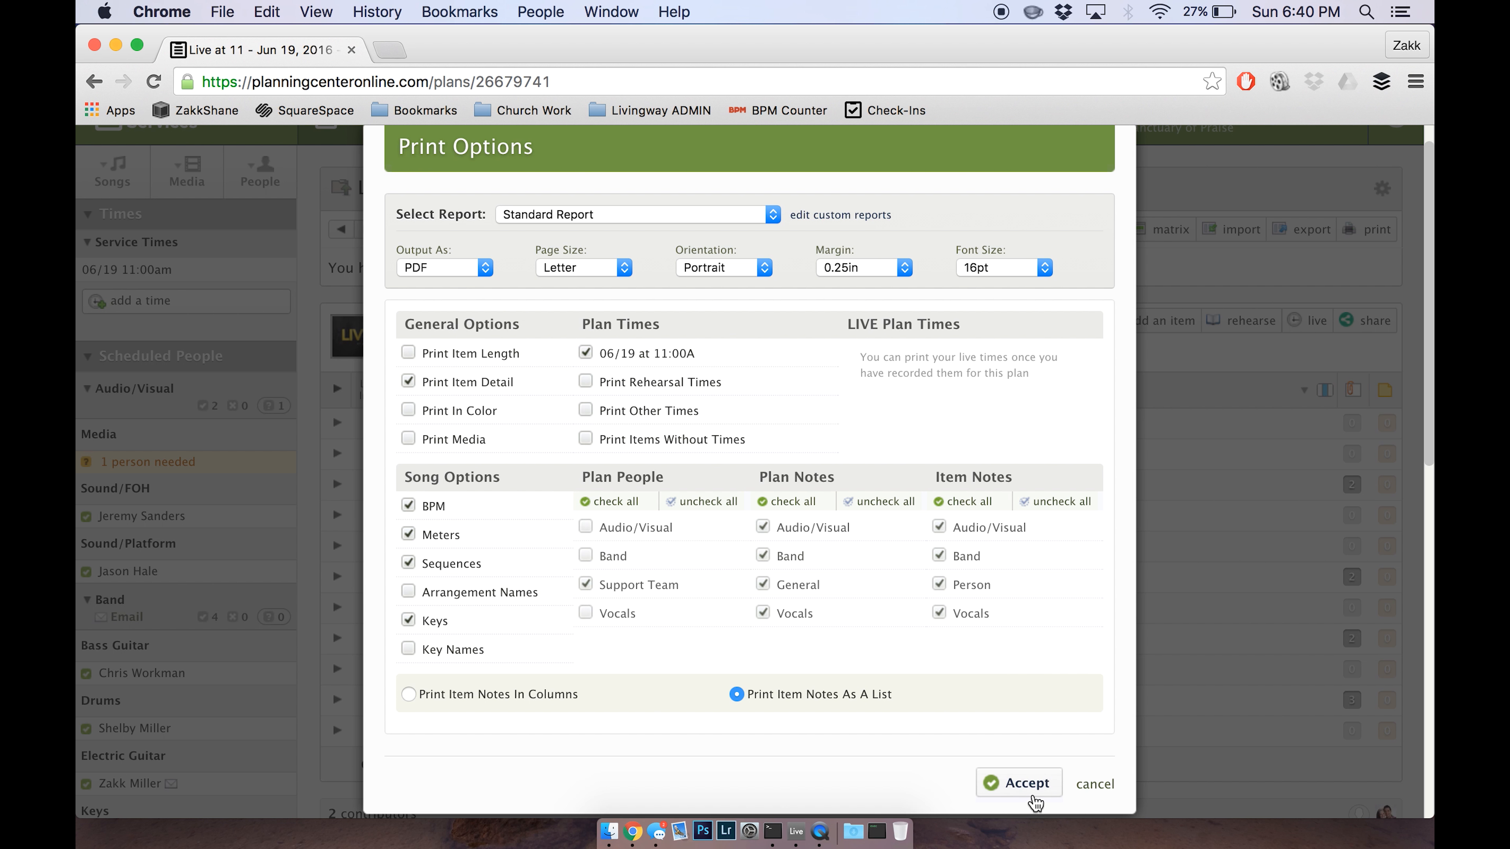
left_click(1019, 783)
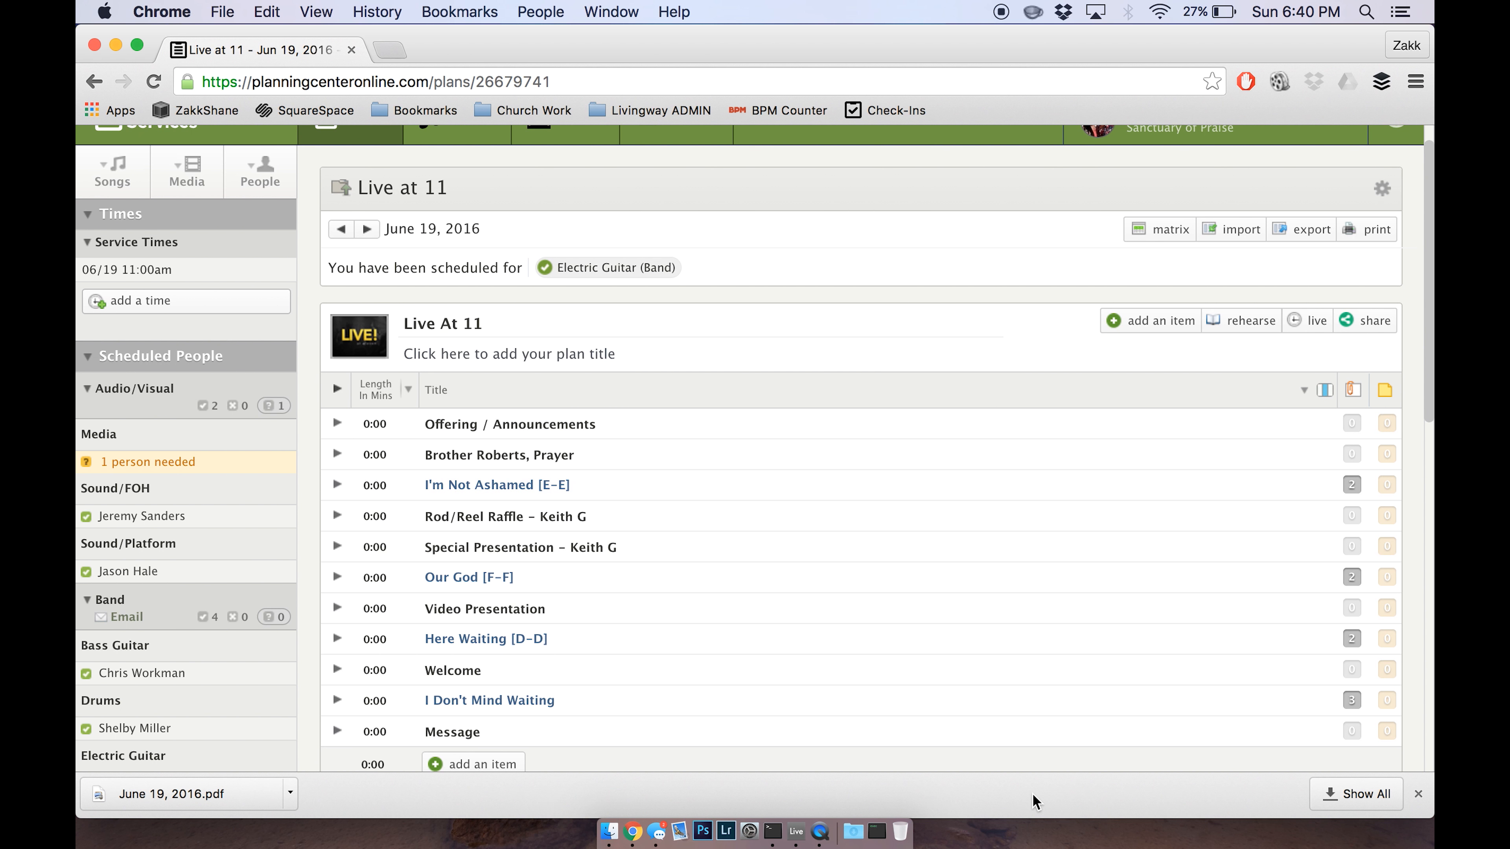
mouse_move(759, 805)
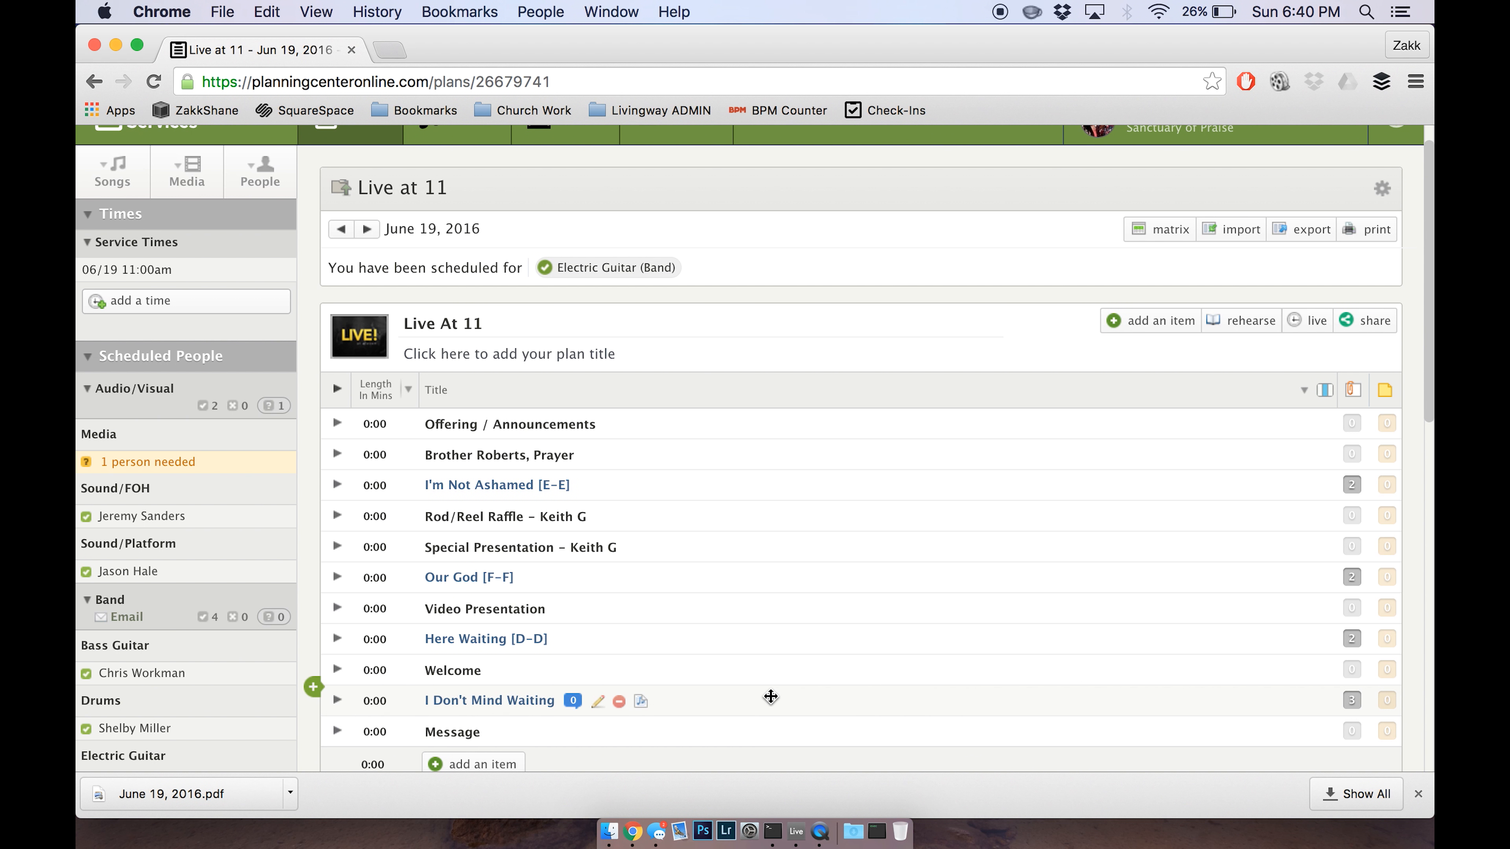
mouse_move(238, 796)
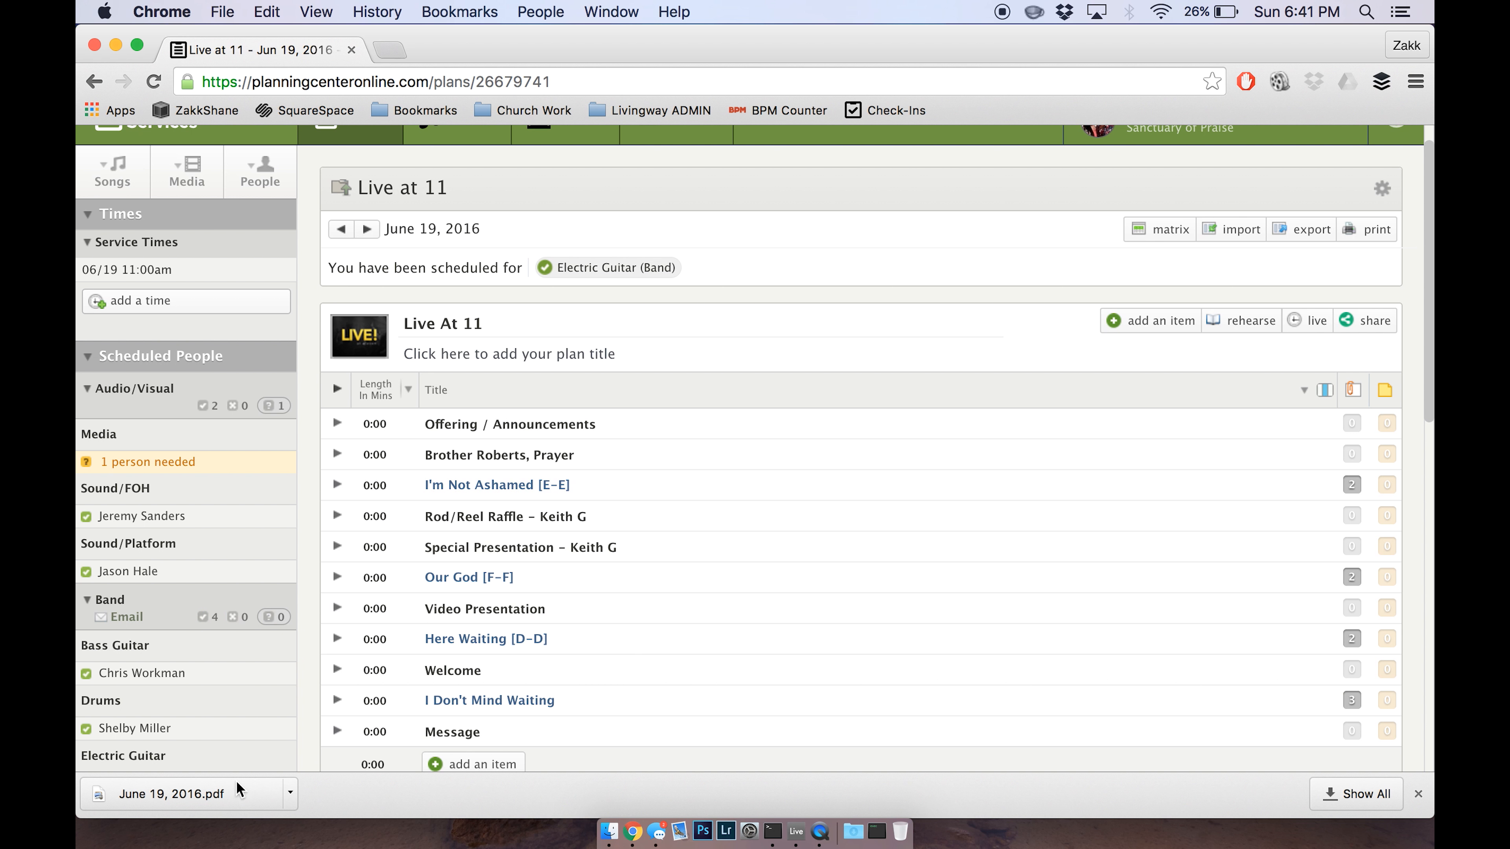
left_click(168, 793)
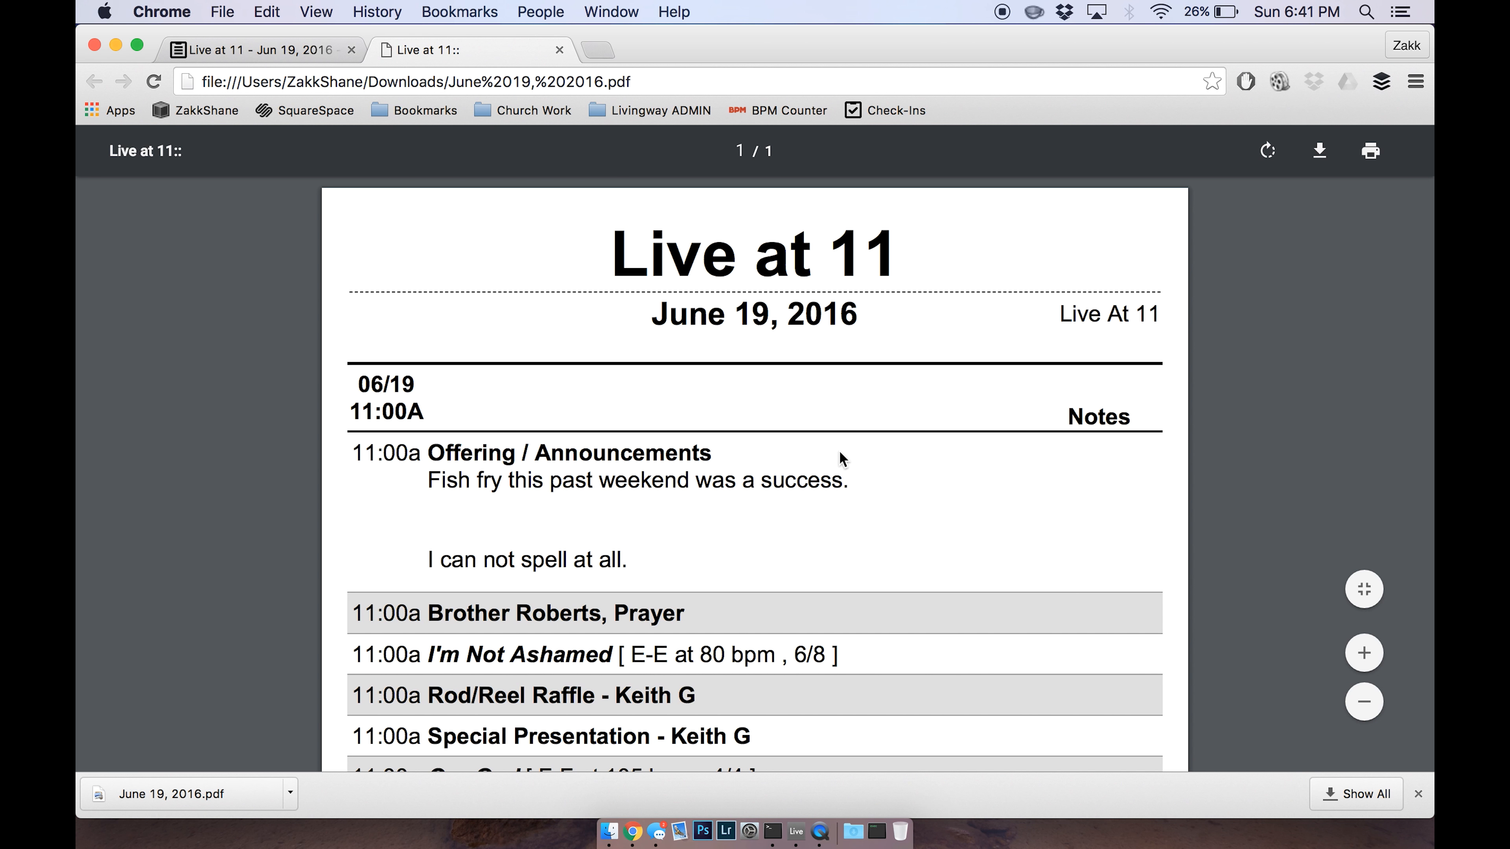
Scroll through the PDF agenda pages checking every item and the fish fry note.
scroll("down", 3)
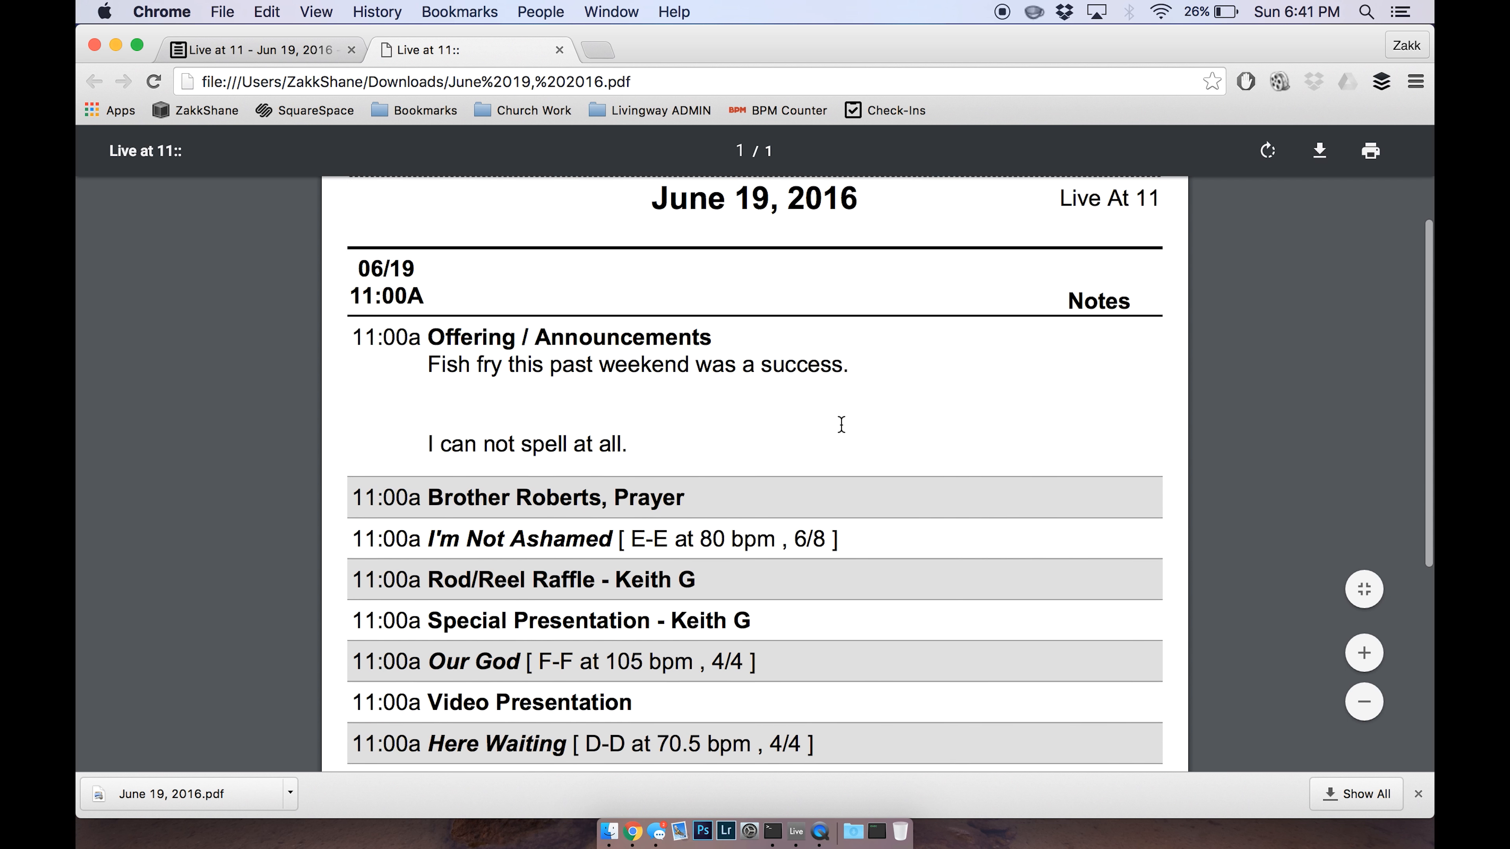
scroll("down", 3)
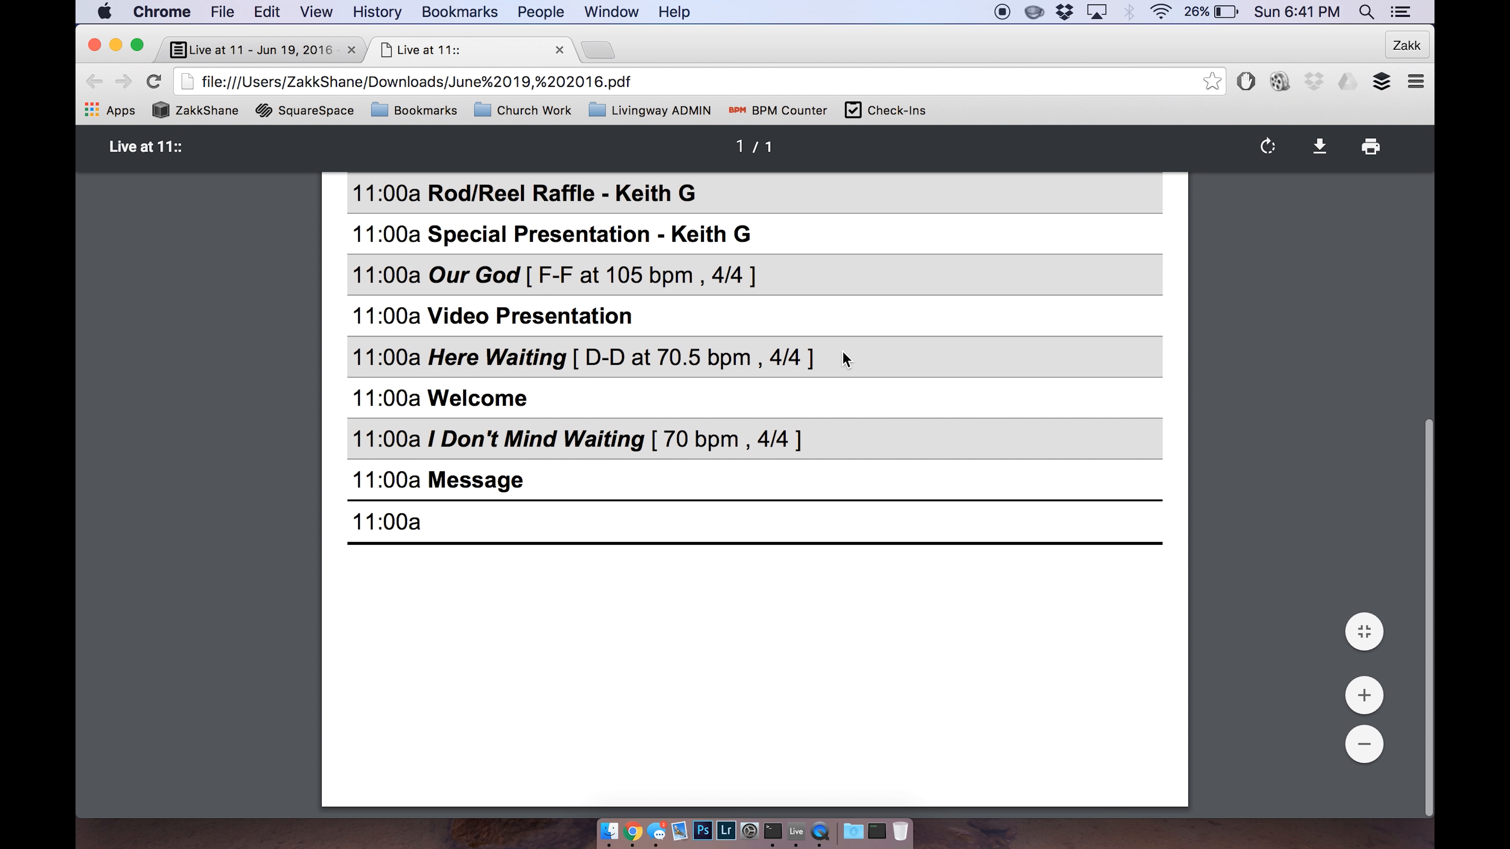
scroll("up", 3)
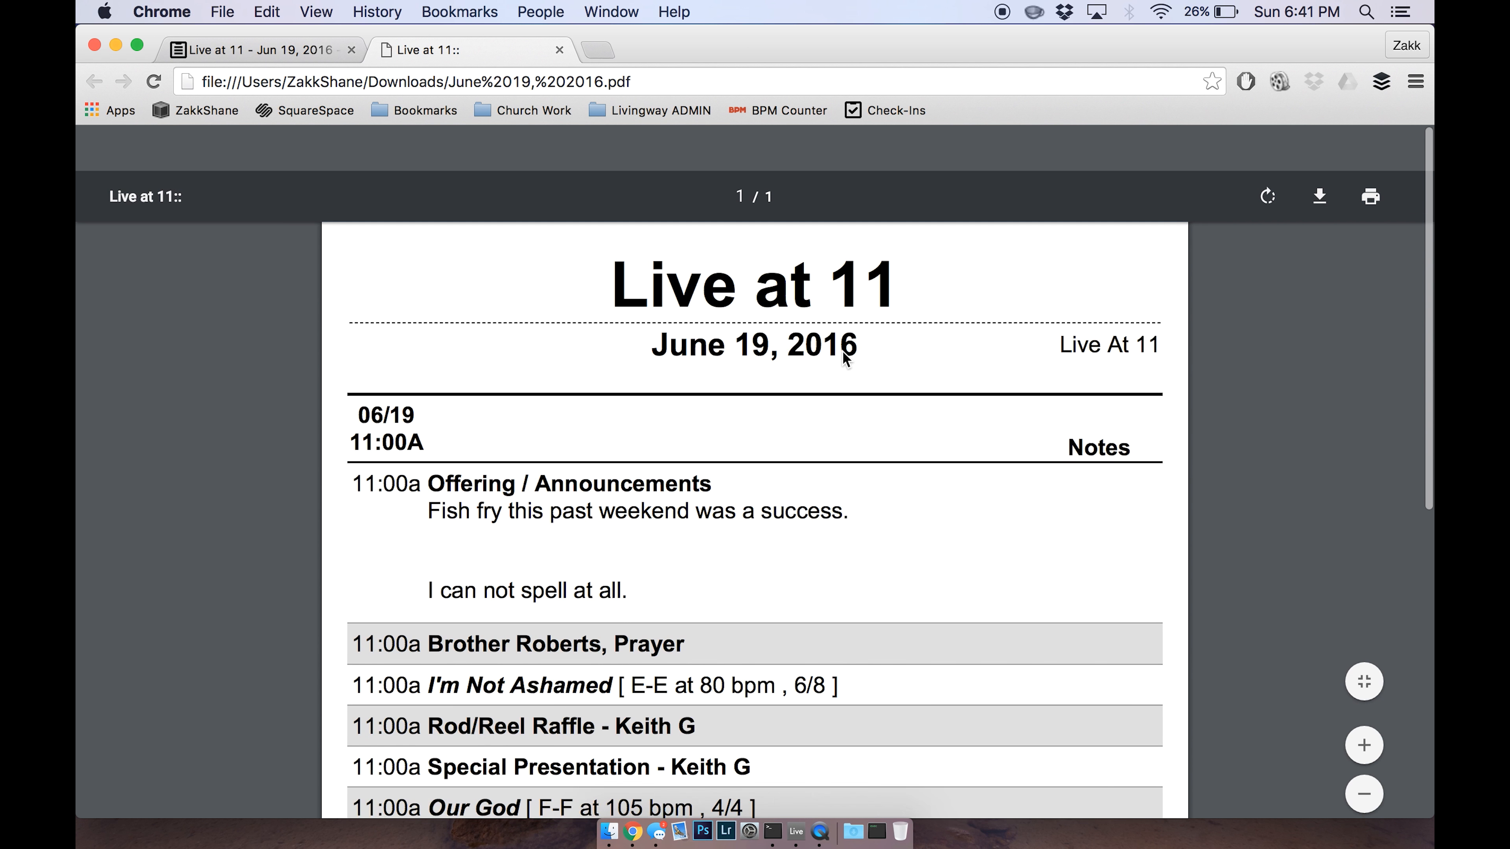
scroll("down", 3)
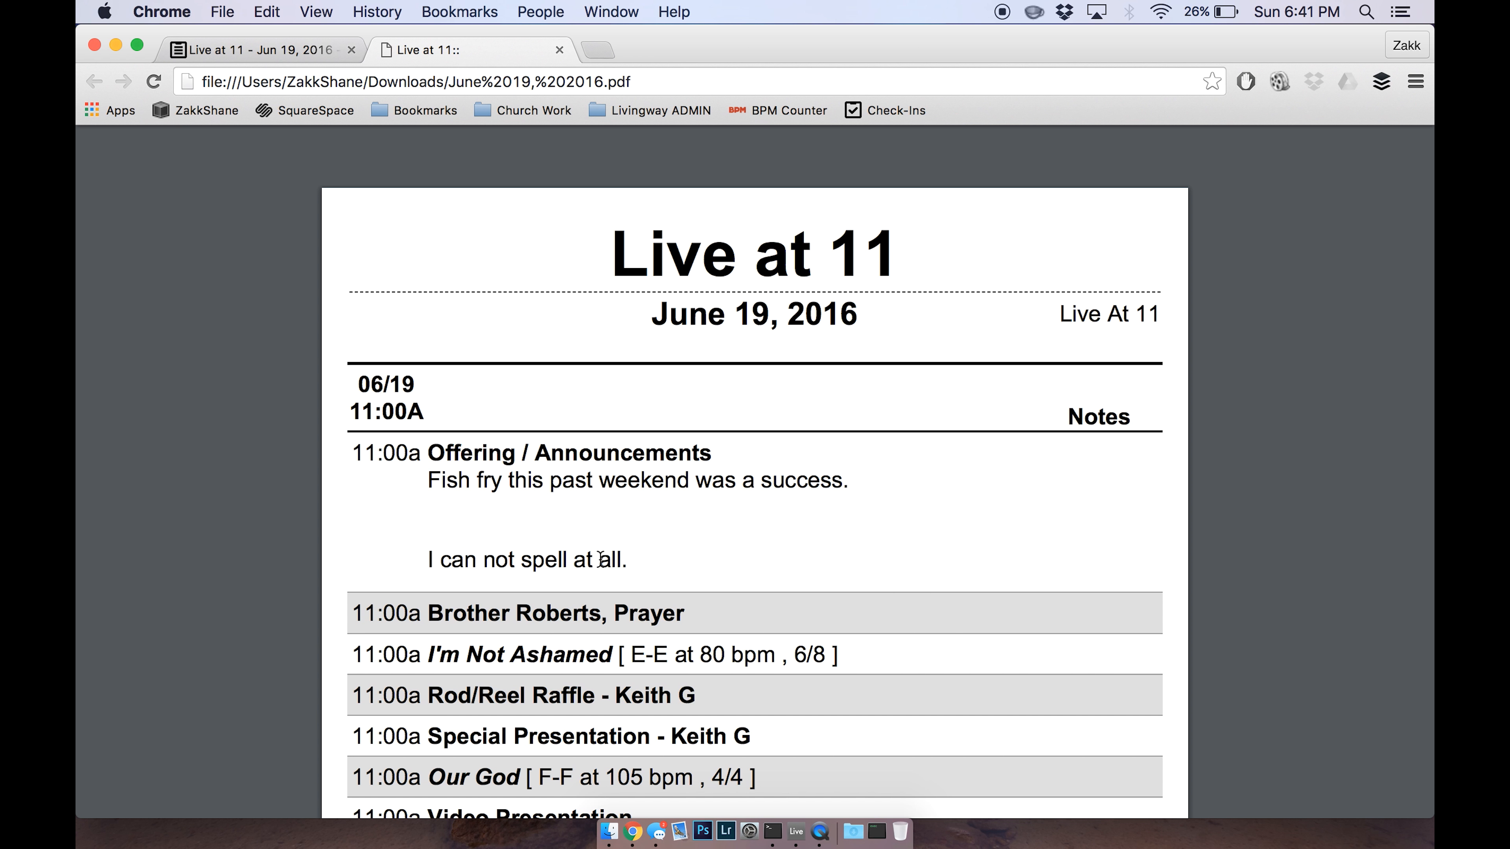
scroll("down", 3)
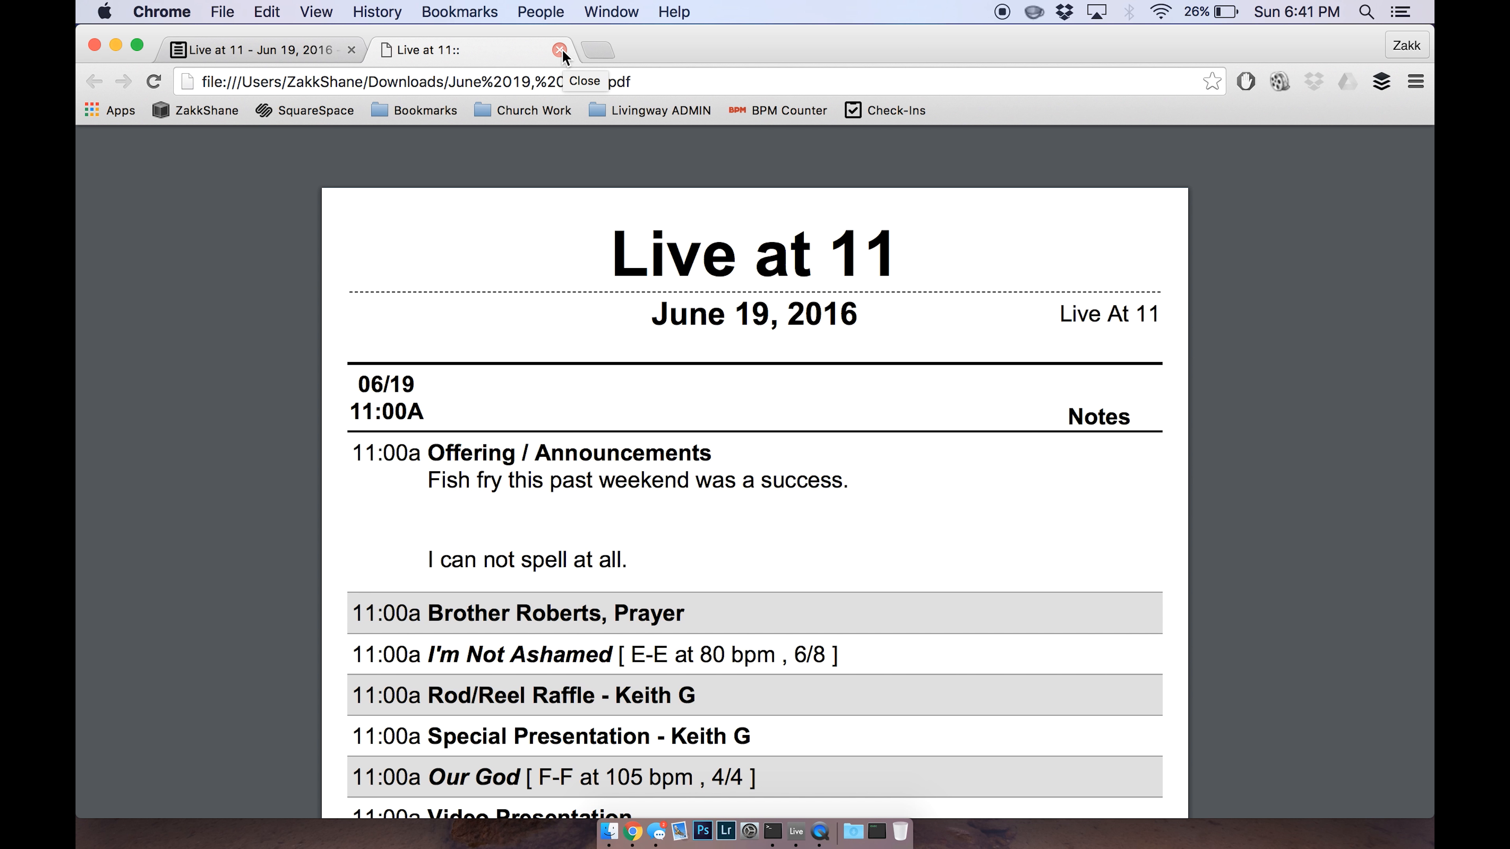
Close the PDF tab and return to the June 19 plan's item list.
left_click(558, 50)
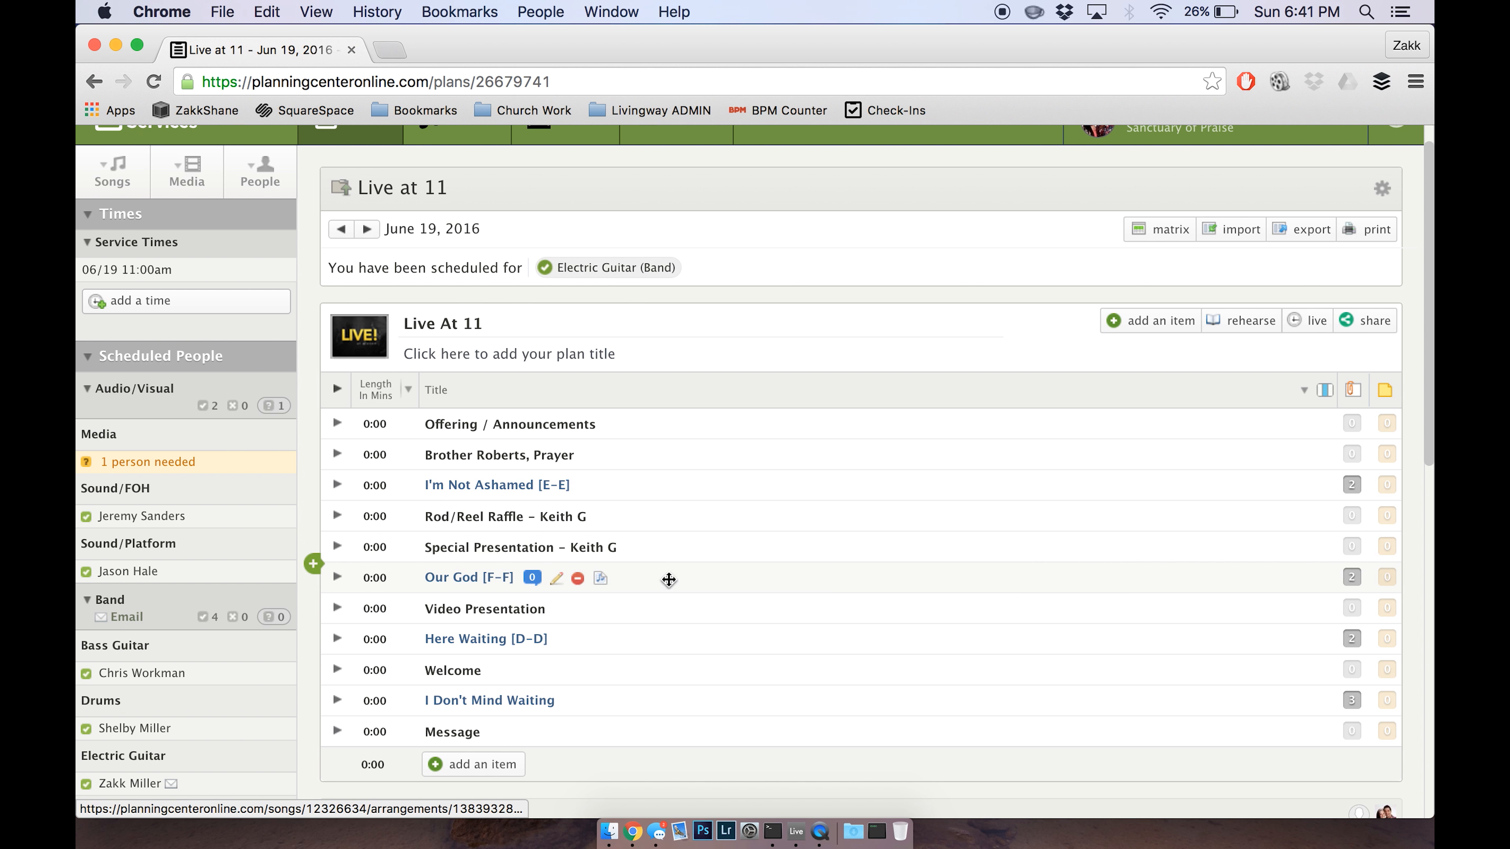
mouse_move(745, 713)
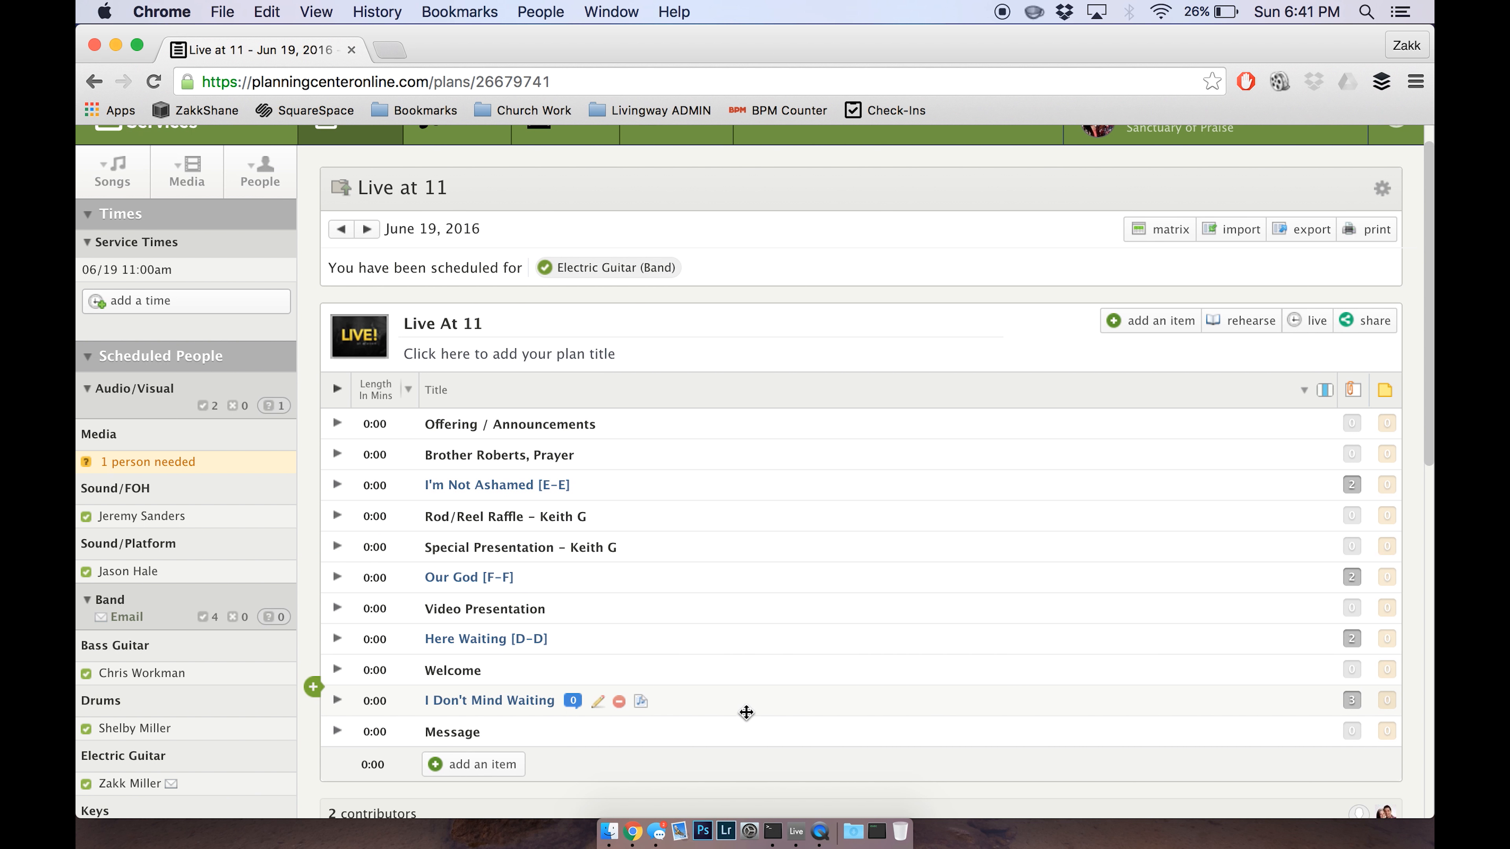
mouse_move(808, 664)
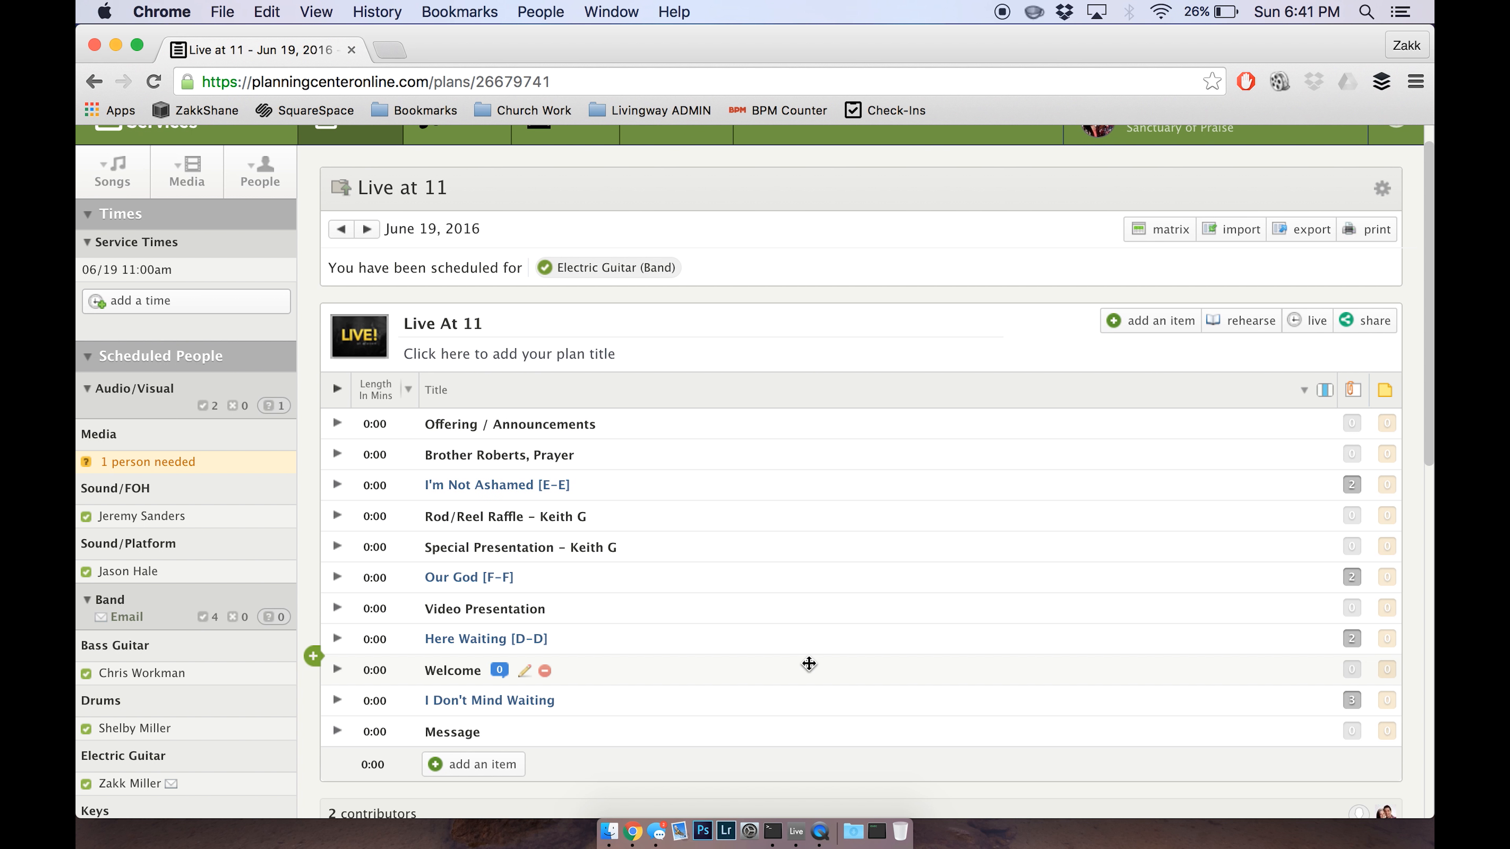
mouse_move(598, 584)
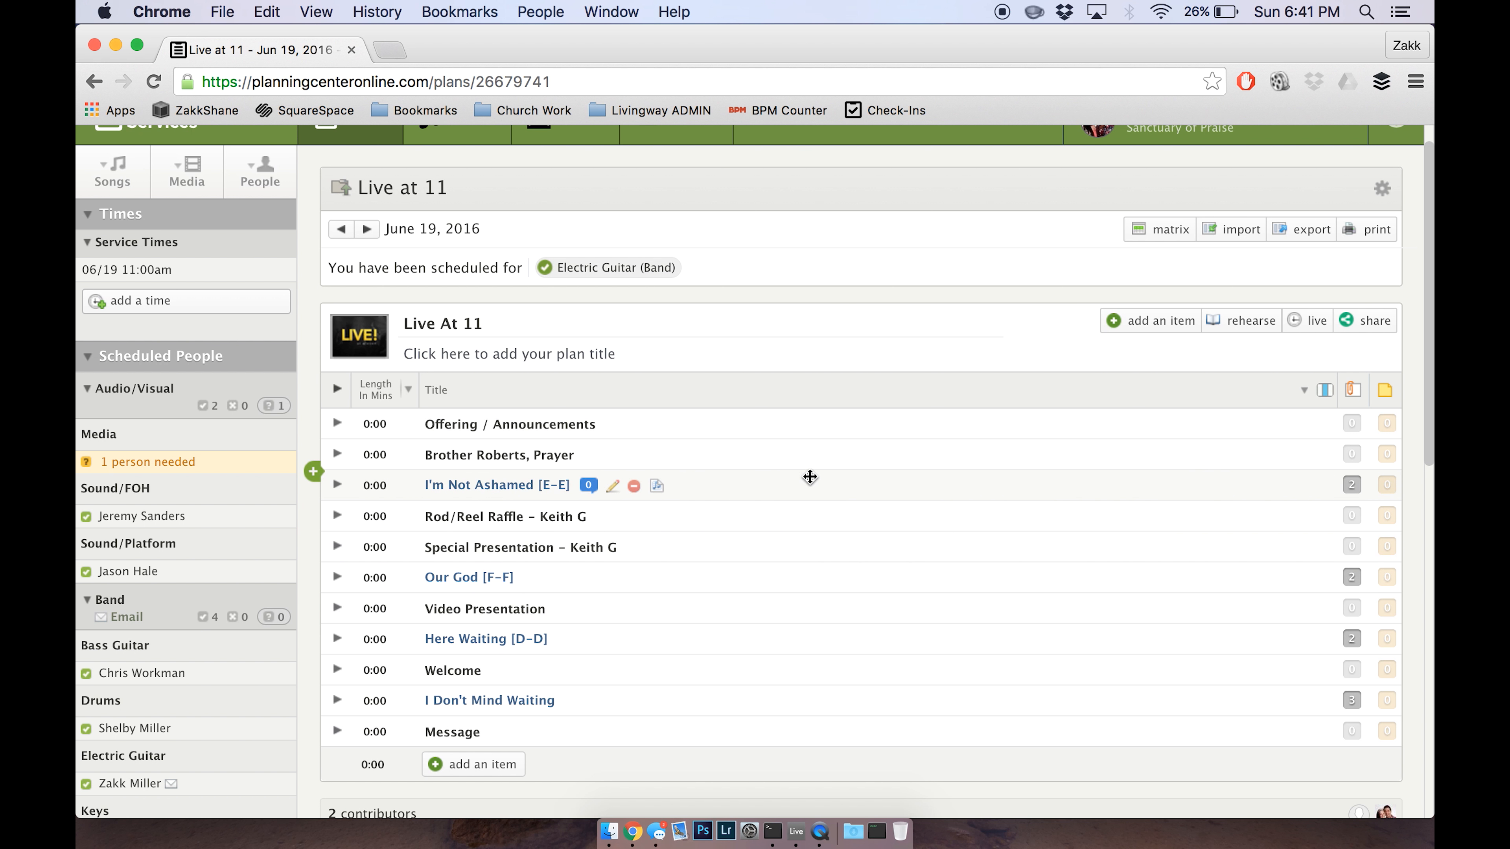
scroll("down", 3)
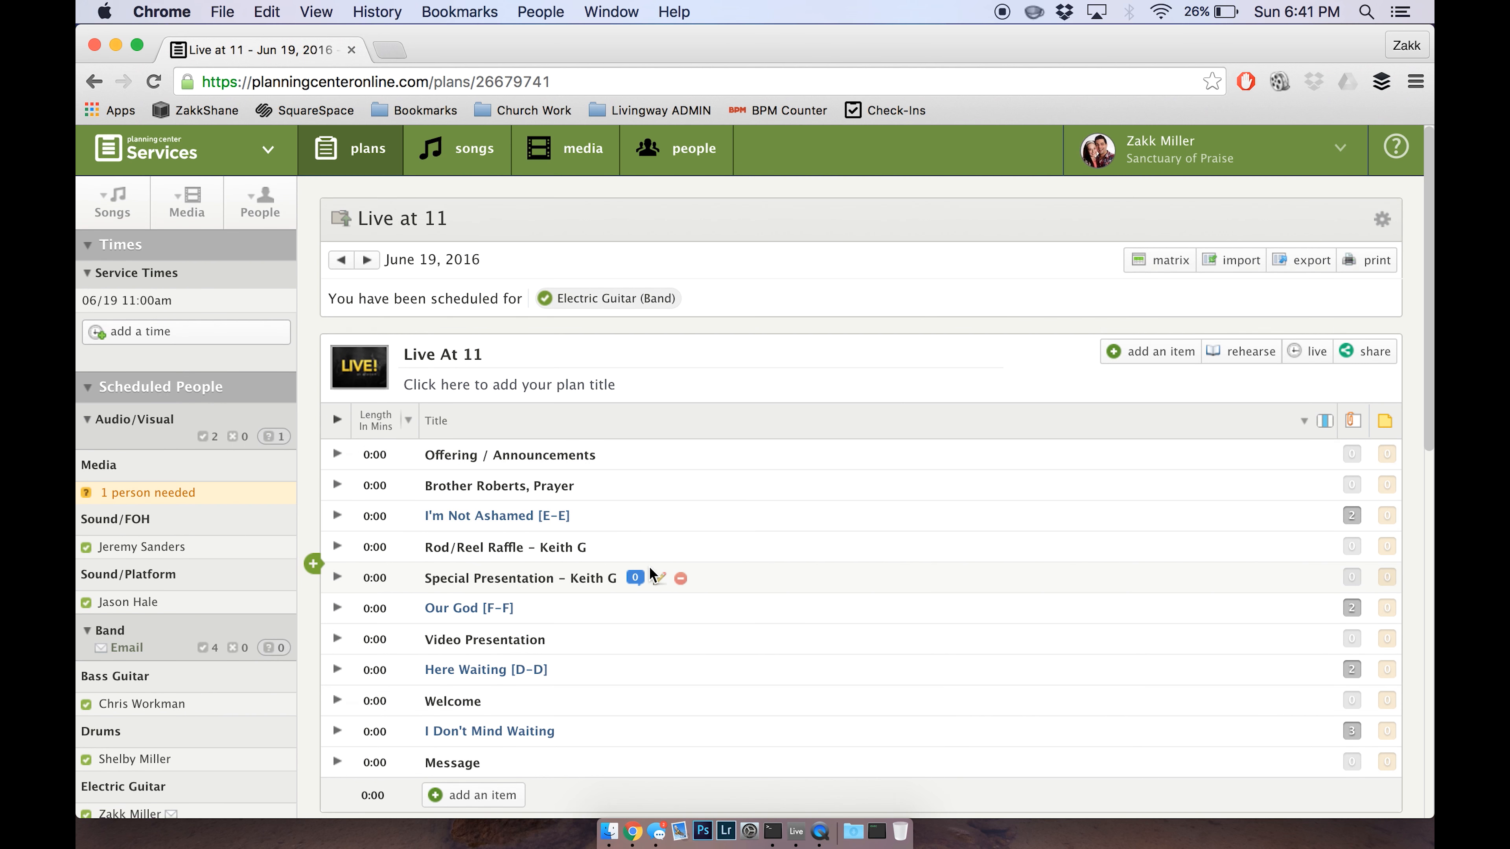
scroll("down", 3)
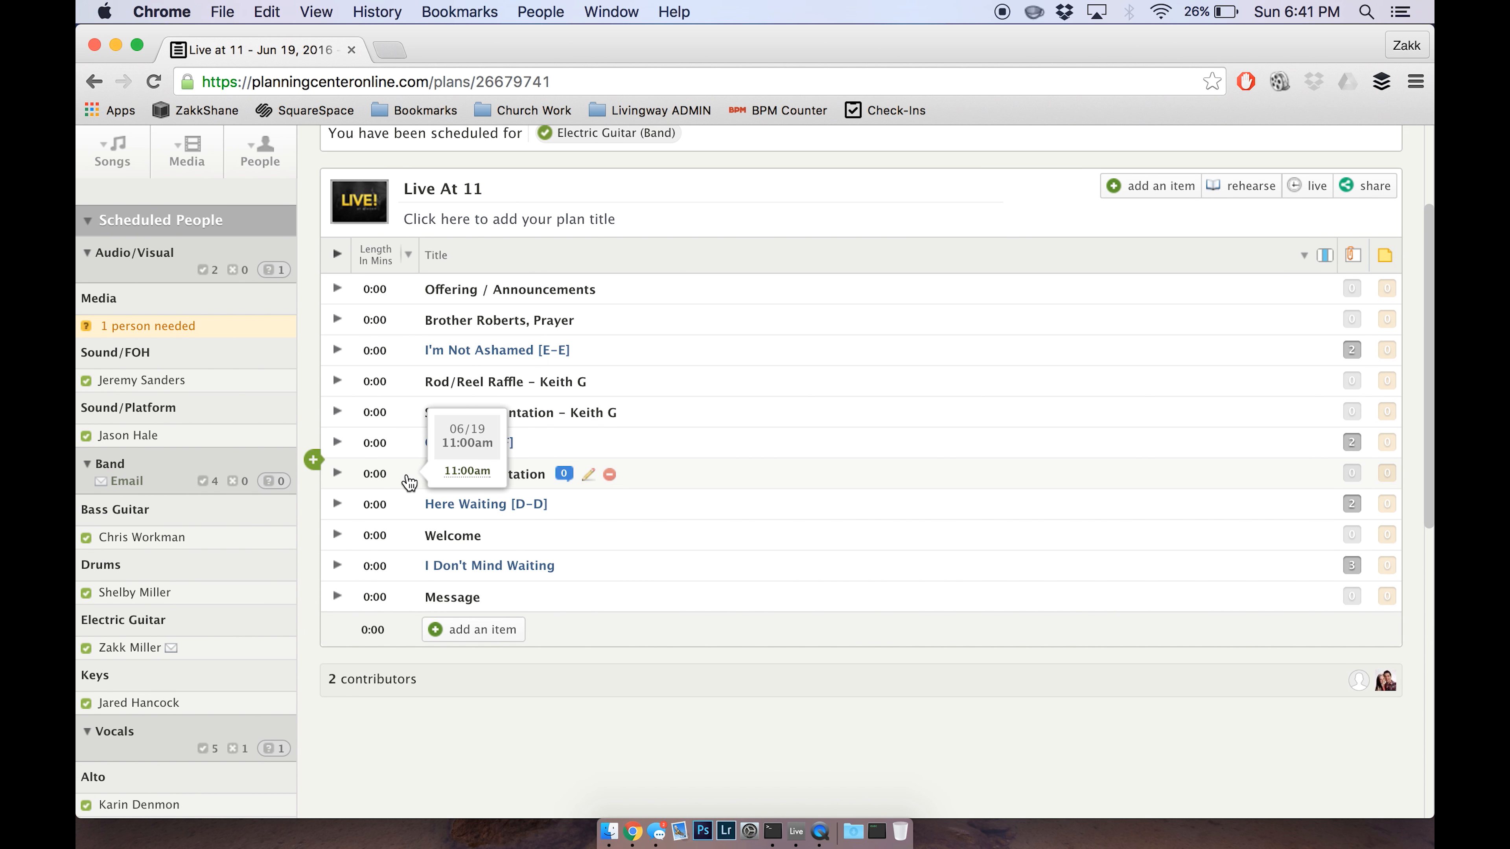
scroll("down", 3)
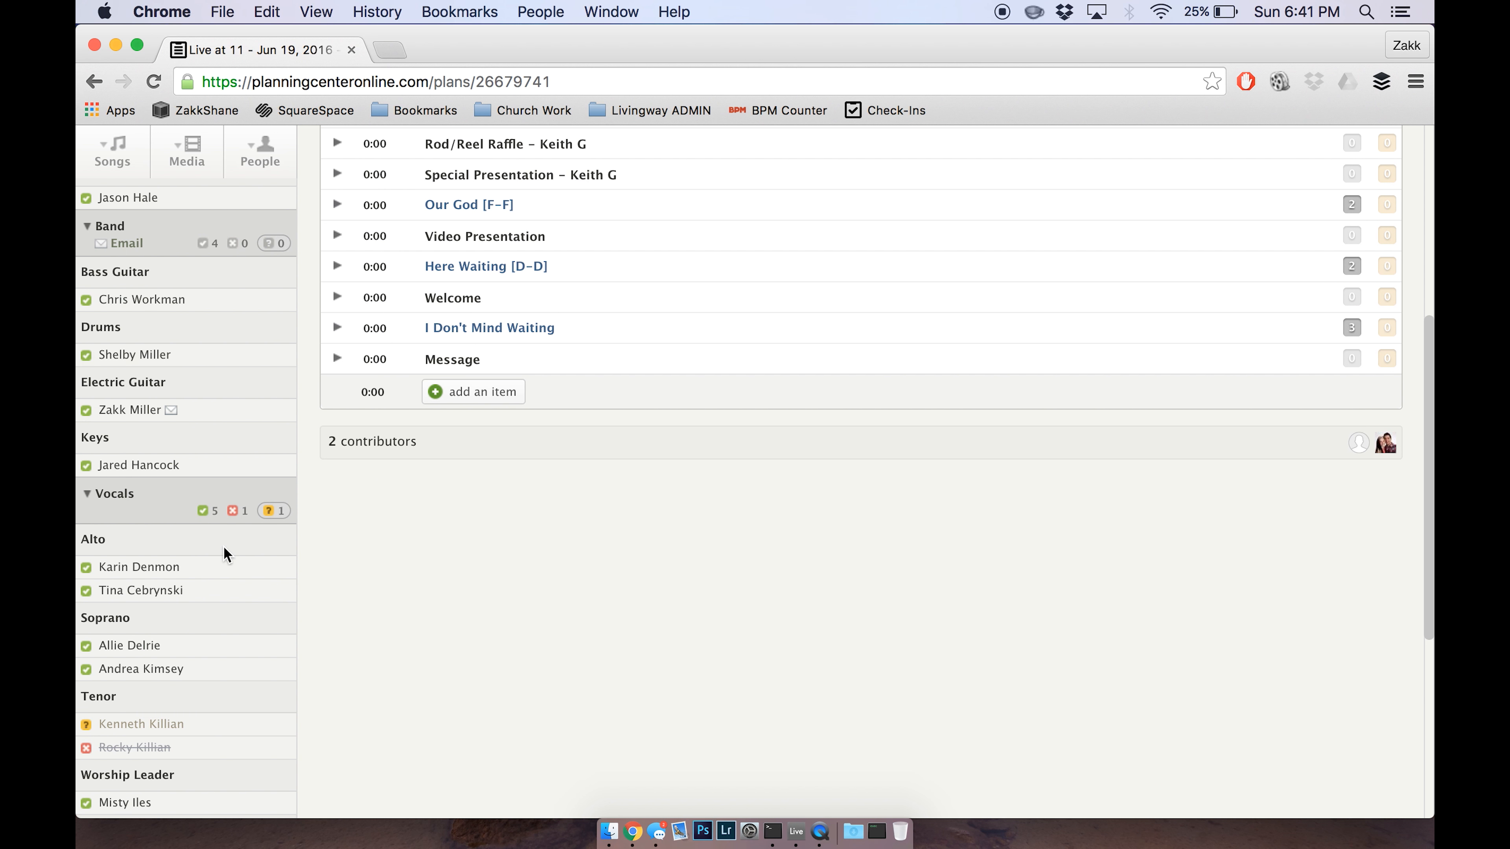
scroll("down", 3)
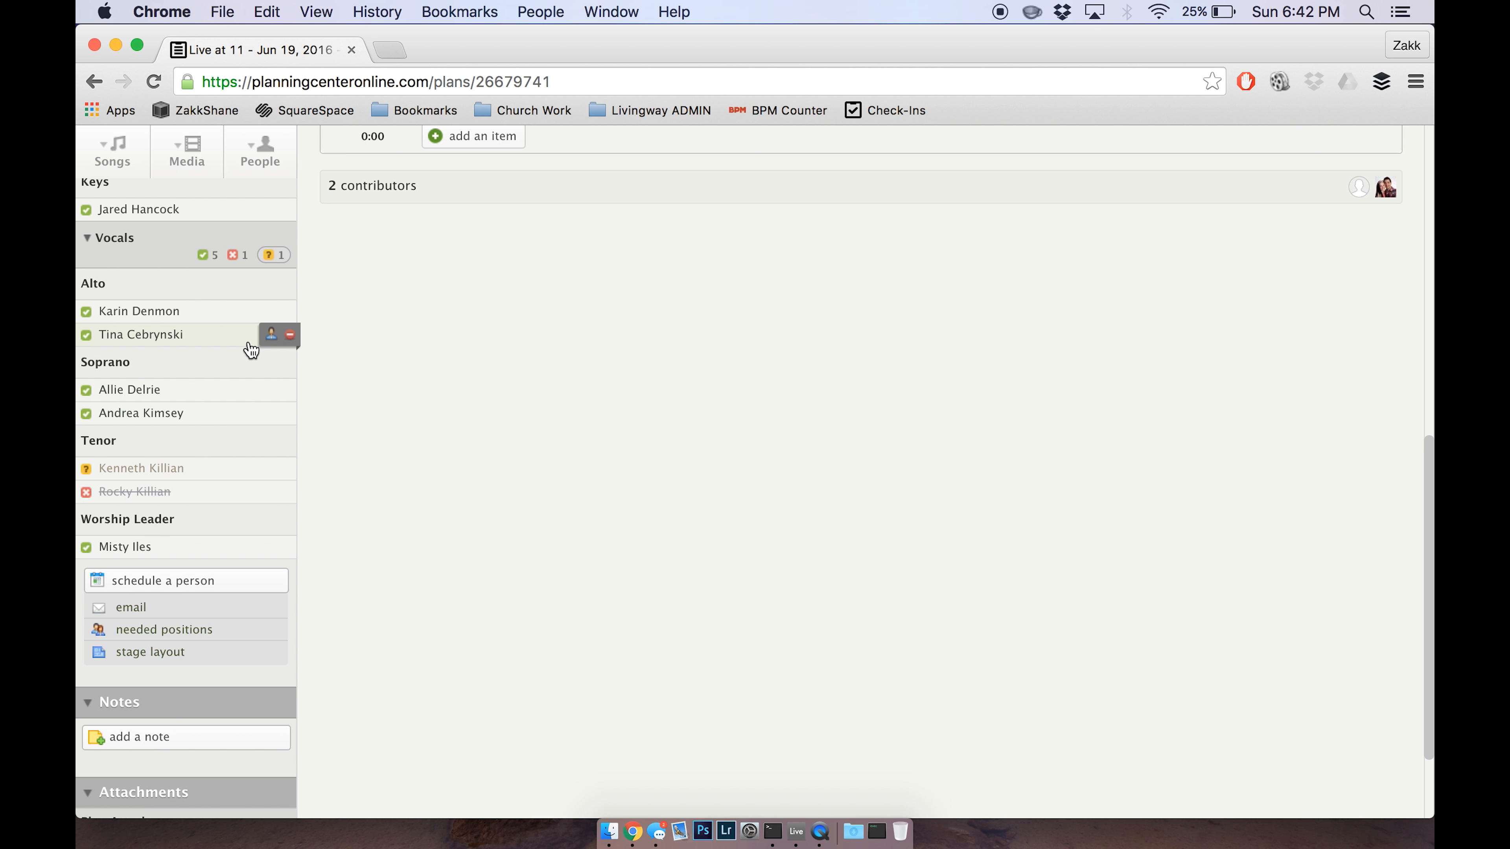
scroll("up", 3)
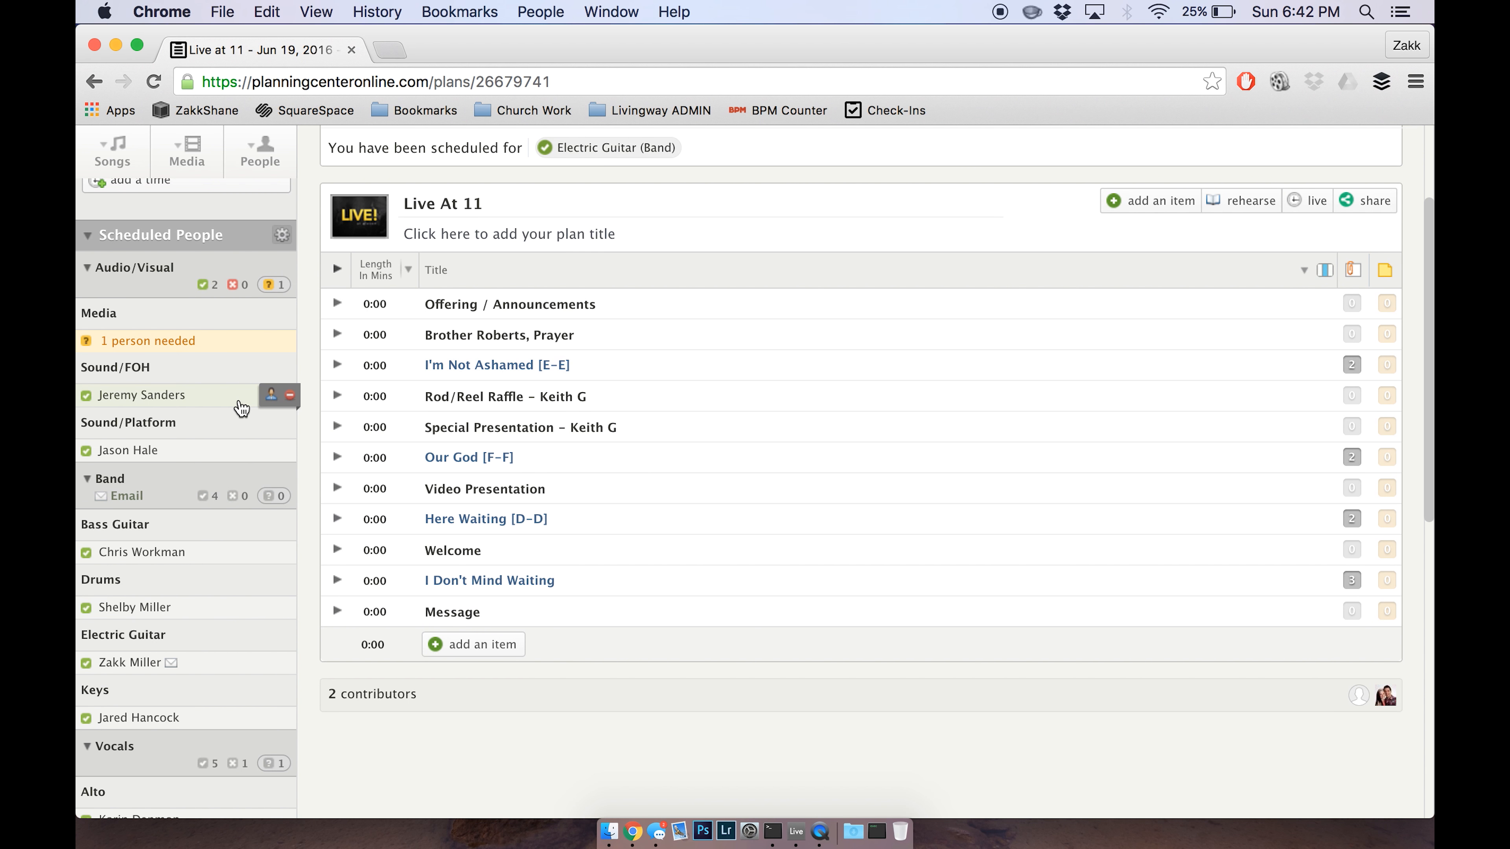
scroll("down", 3)
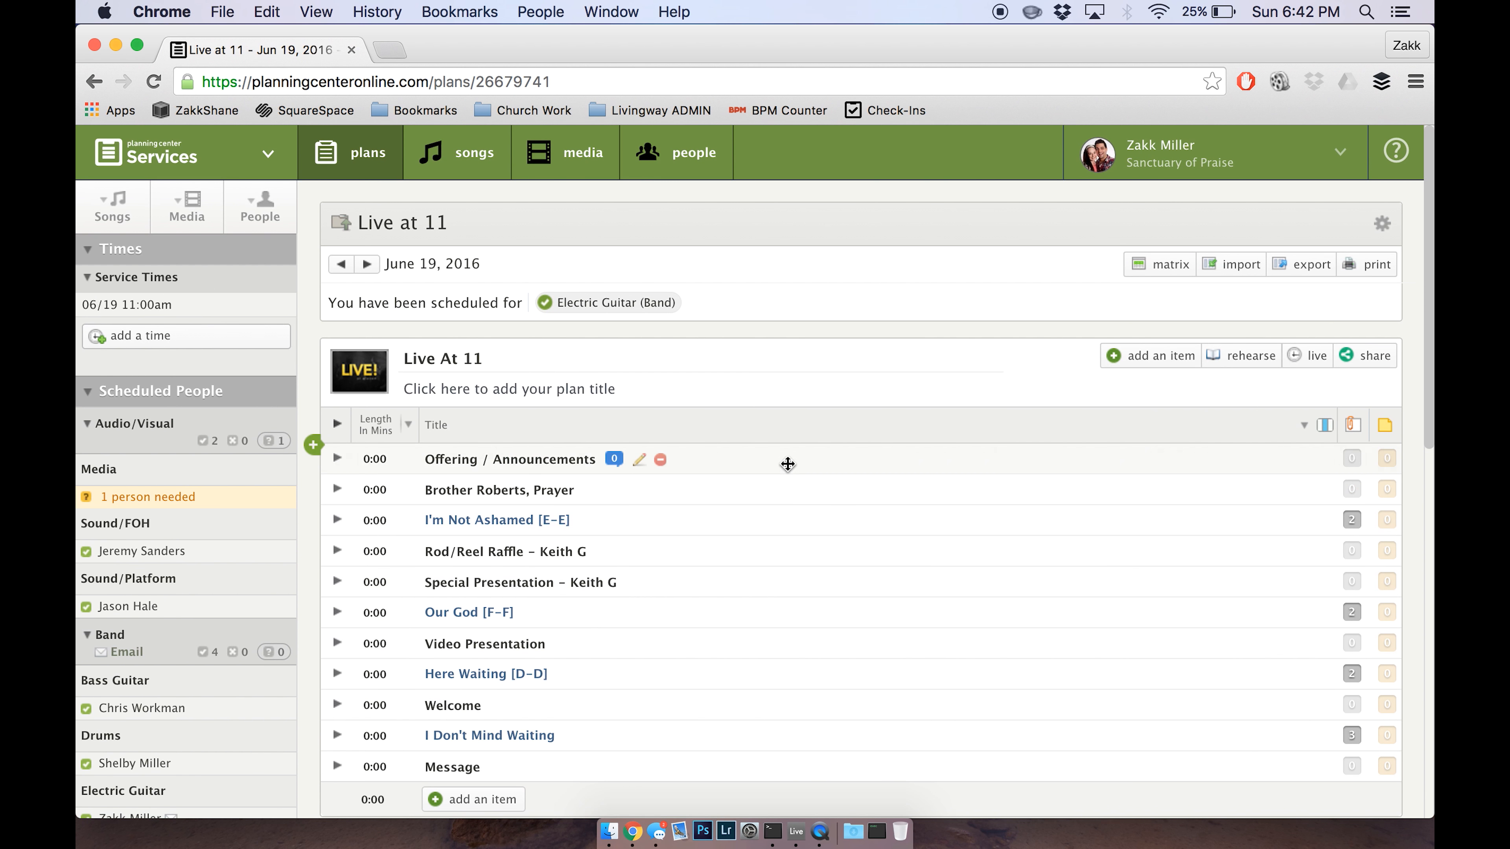
left_click(442, 359)
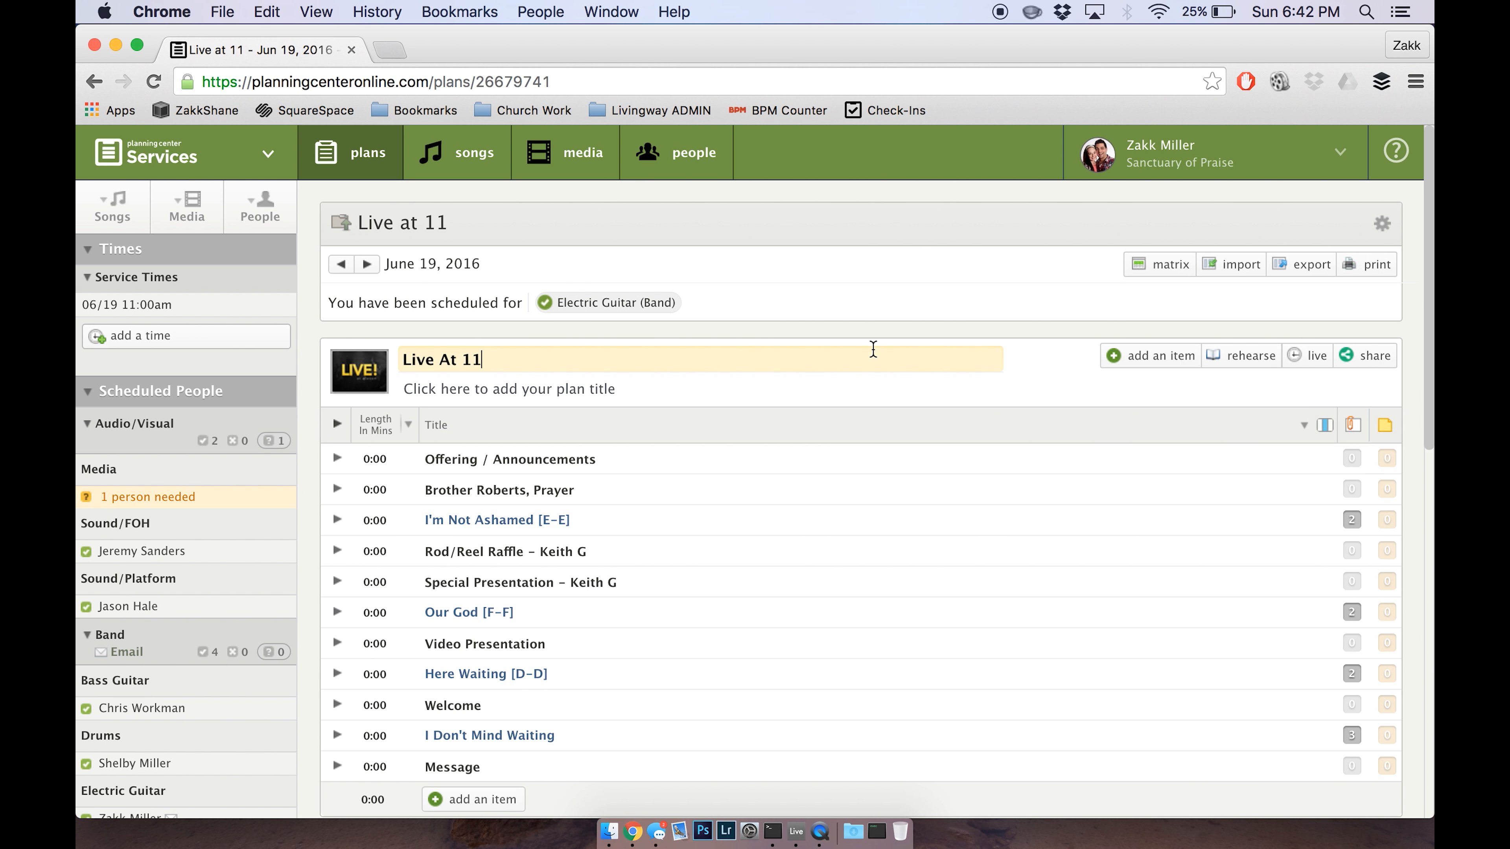